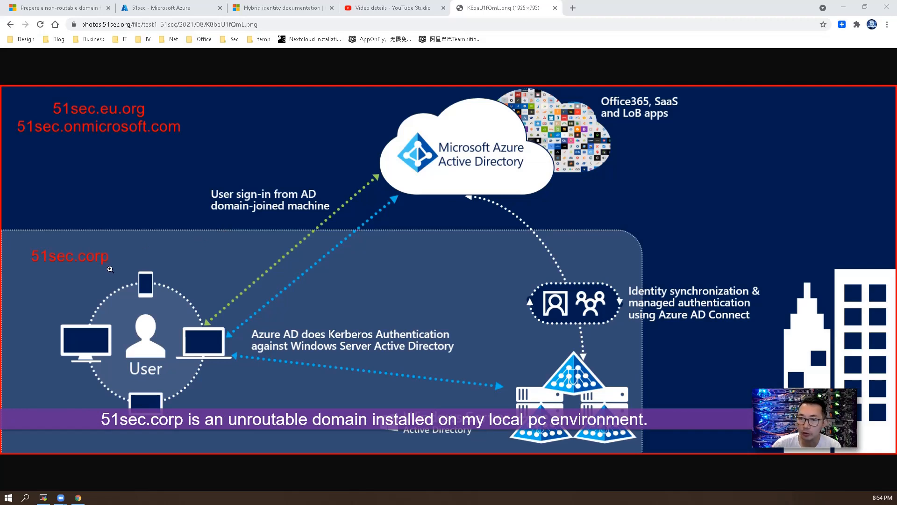
mouse_move(133, 306)
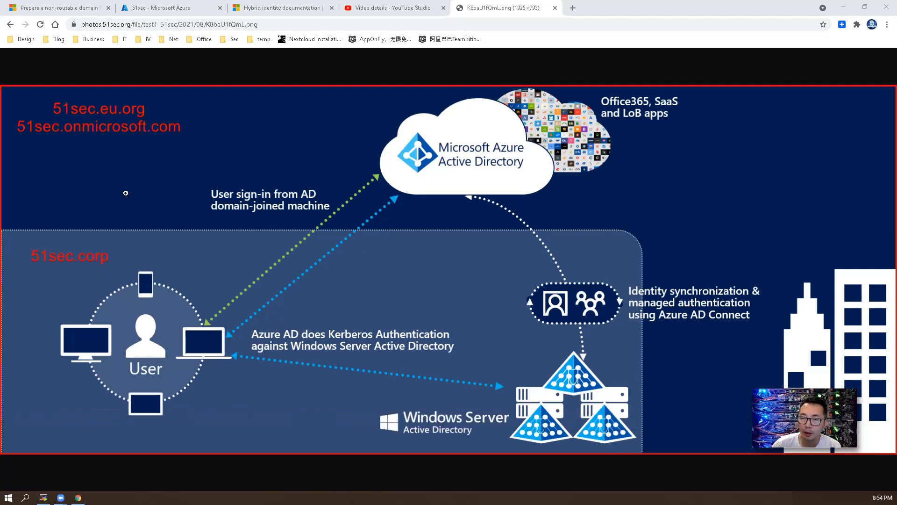
mouse_move(86, 126)
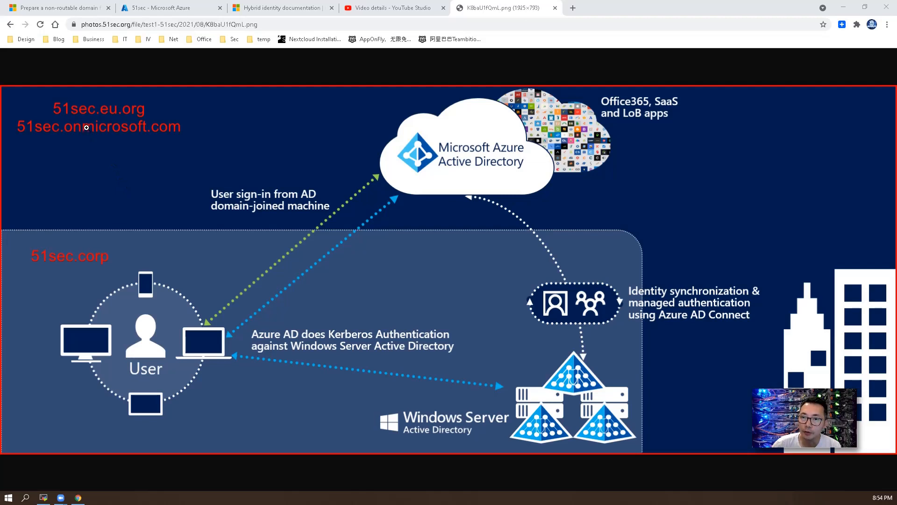
mouse_move(129, 117)
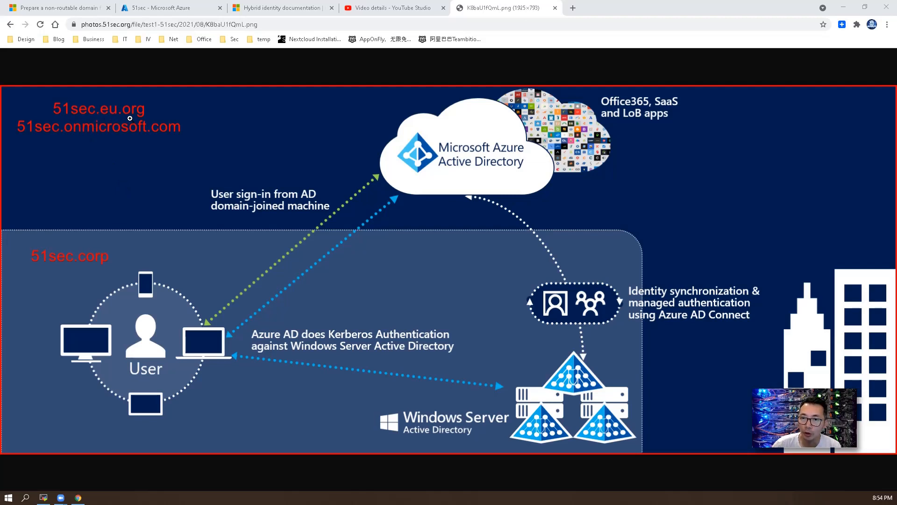
mouse_move(57, 138)
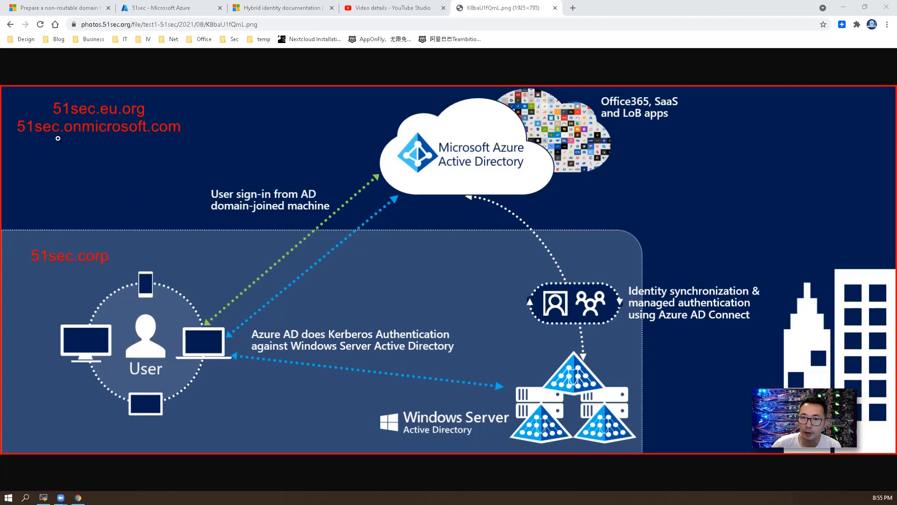
mouse_move(176, 140)
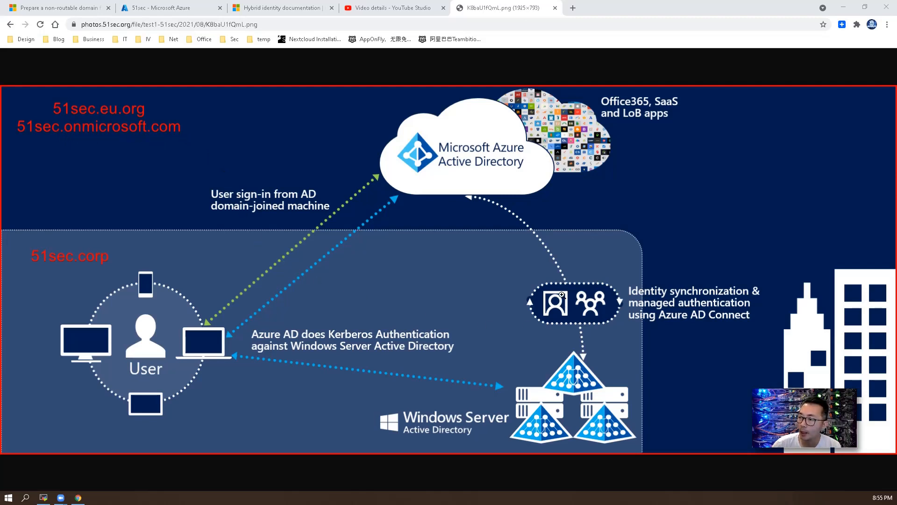
mouse_move(580, 434)
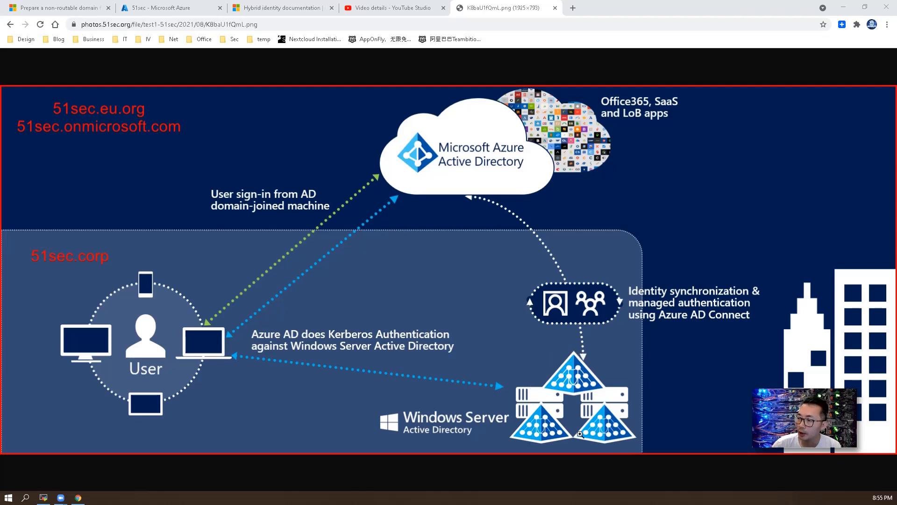
mouse_move(594, 428)
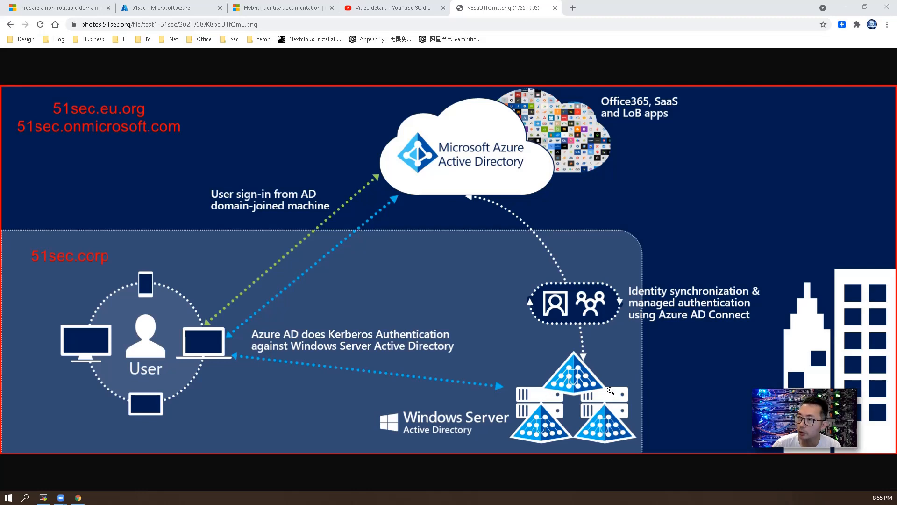
mouse_move(584, 332)
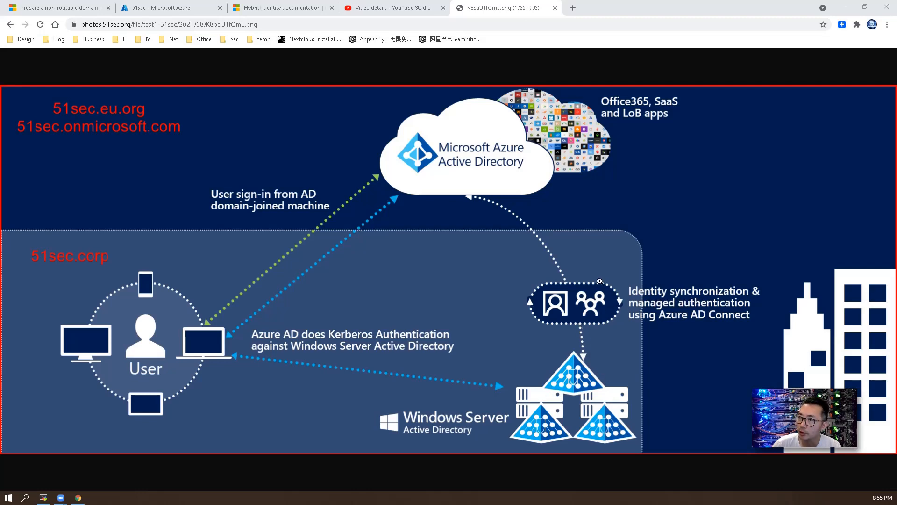
mouse_move(517, 165)
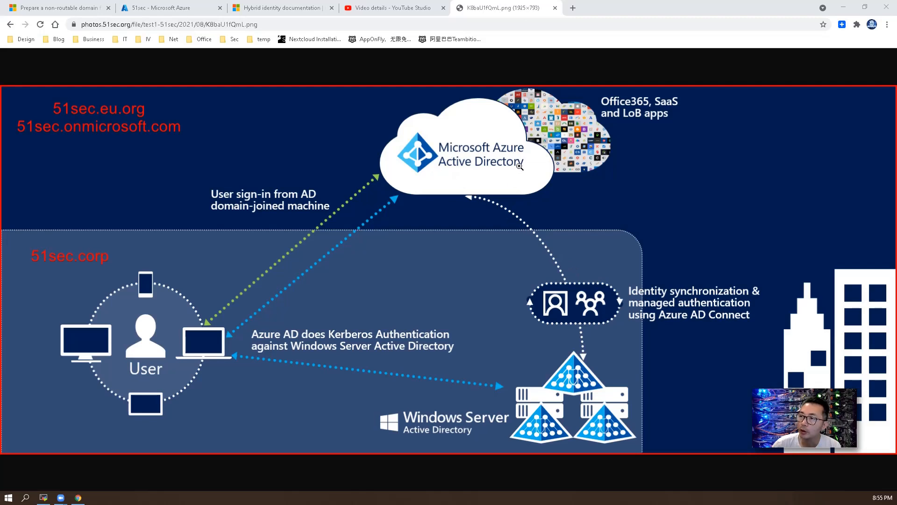
mouse_move(468, 168)
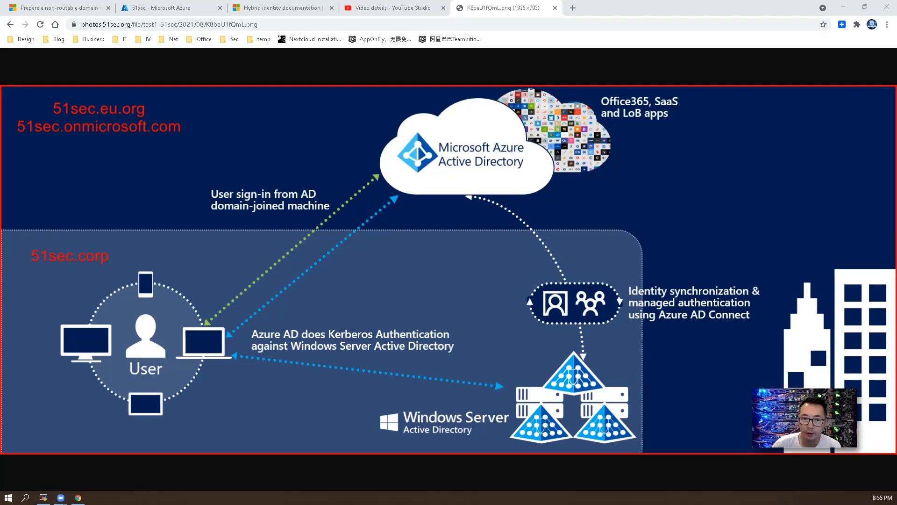
- Switch to the Hybrid identity docs and expand How-to guides, then Installation and upgrade
click(280, 7)
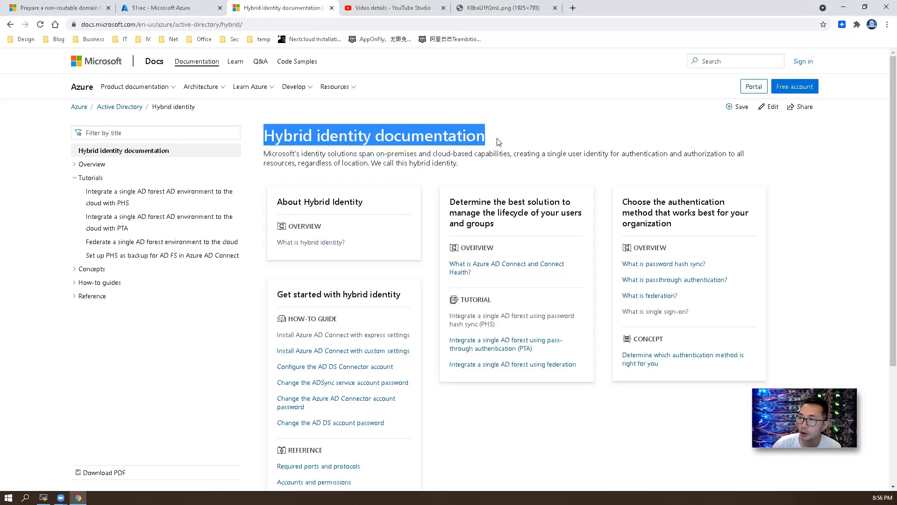
mouse_move(167, 222)
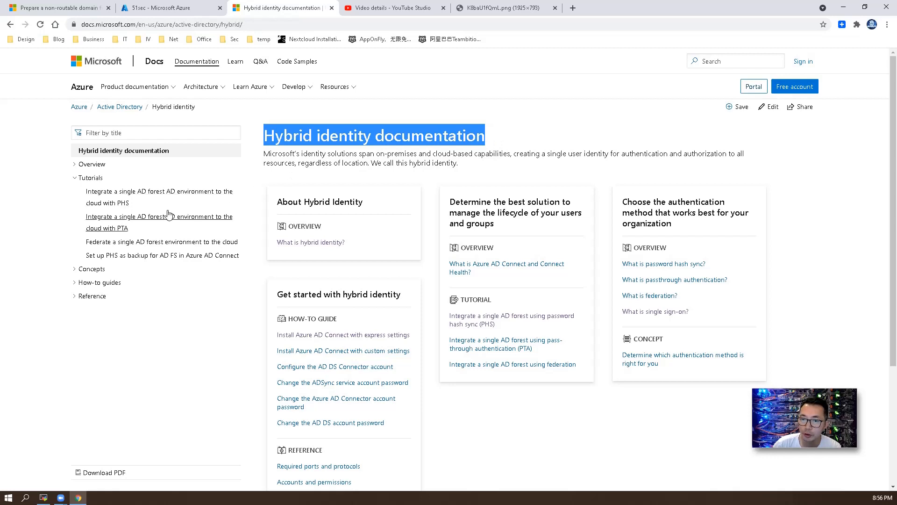
mouse_move(160, 197)
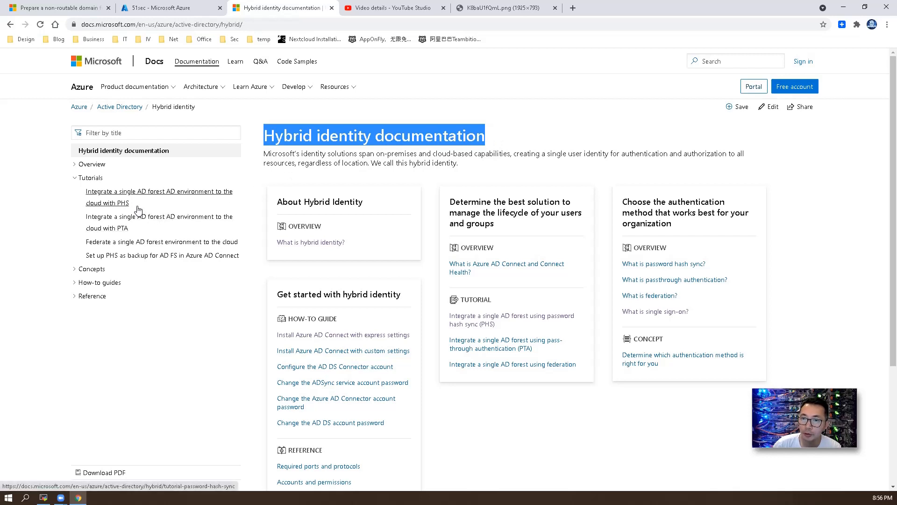
mouse_move(175, 203)
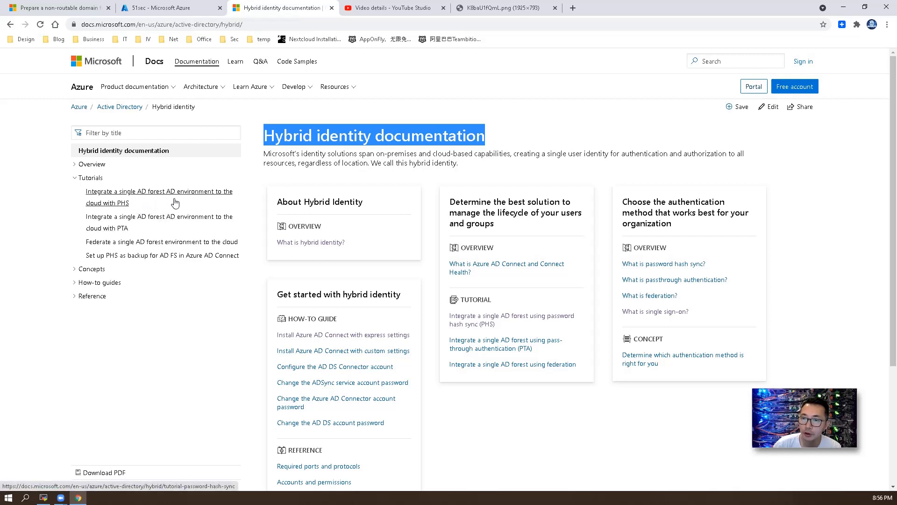
mouse_move(141, 207)
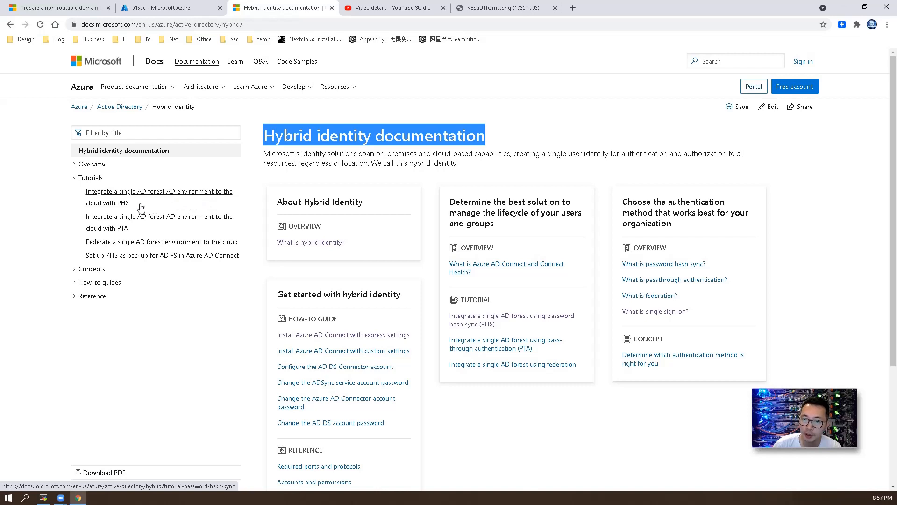
mouse_move(174, 289)
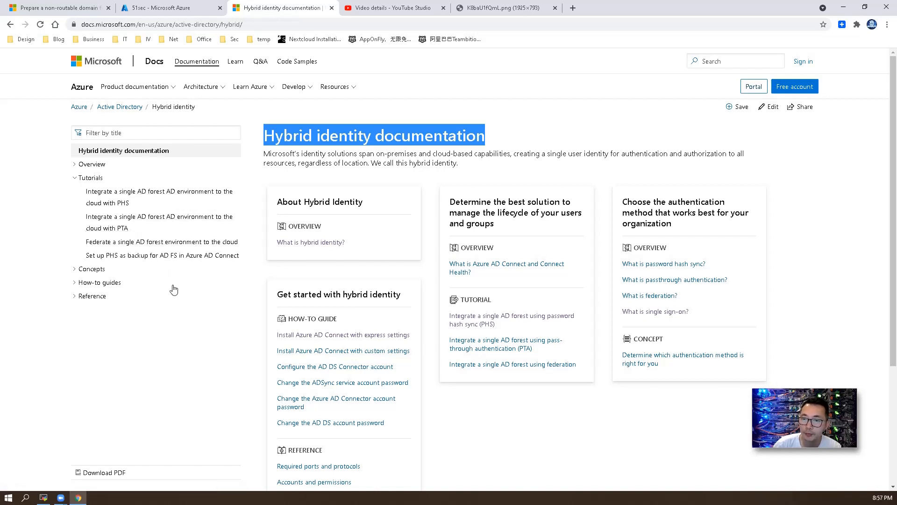
mouse_move(162, 256)
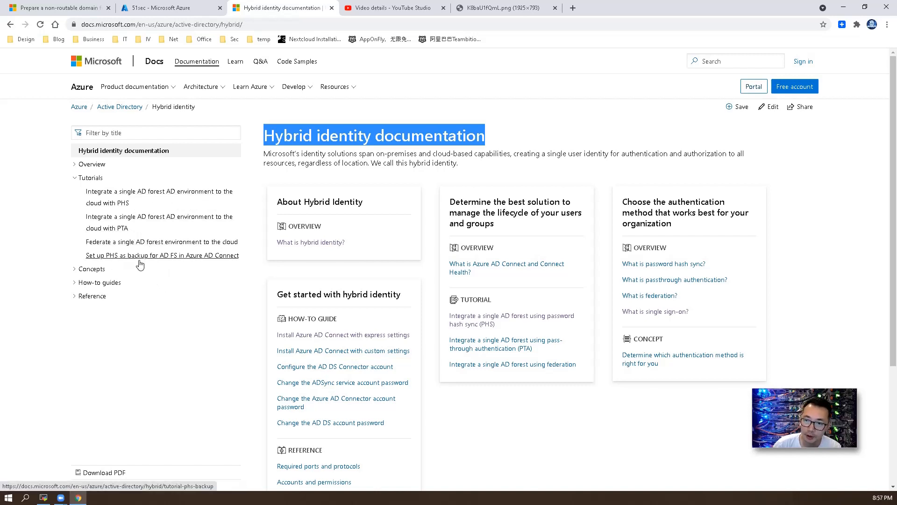
mouse_move(196, 265)
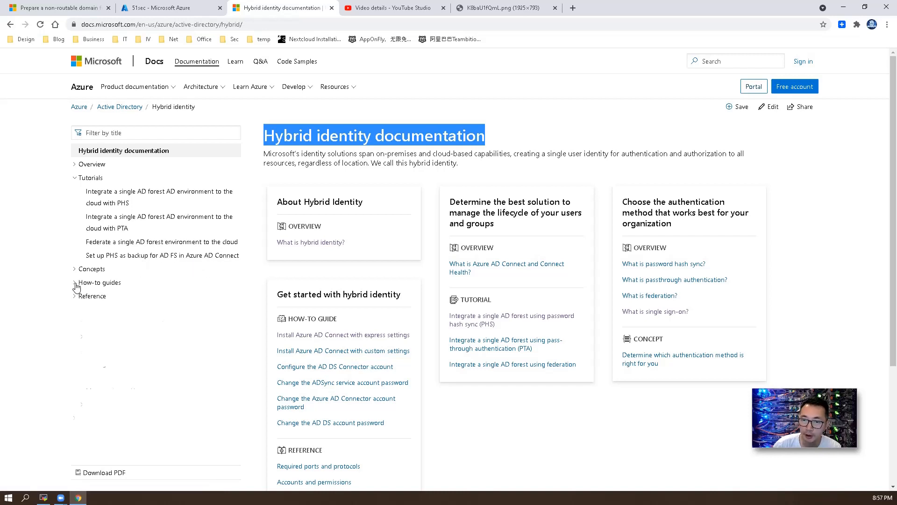
click(99, 282)
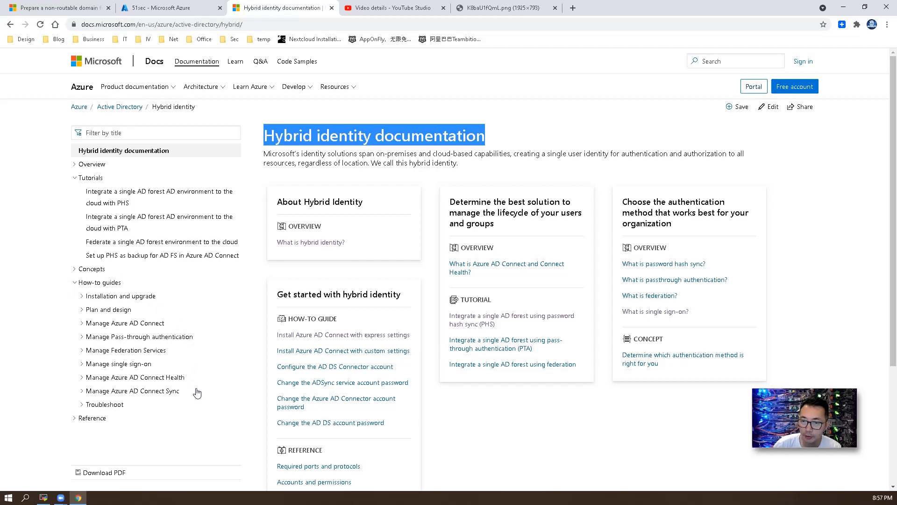
mouse_move(90, 306)
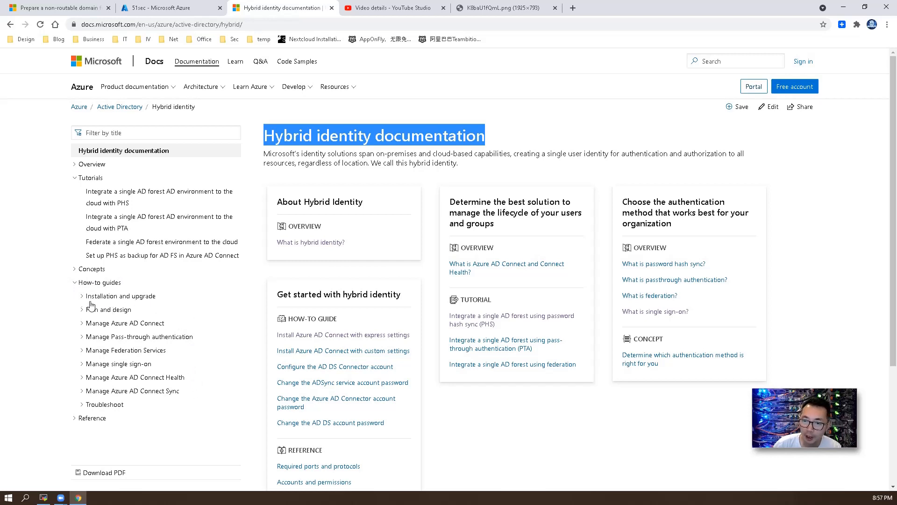
click(120, 296)
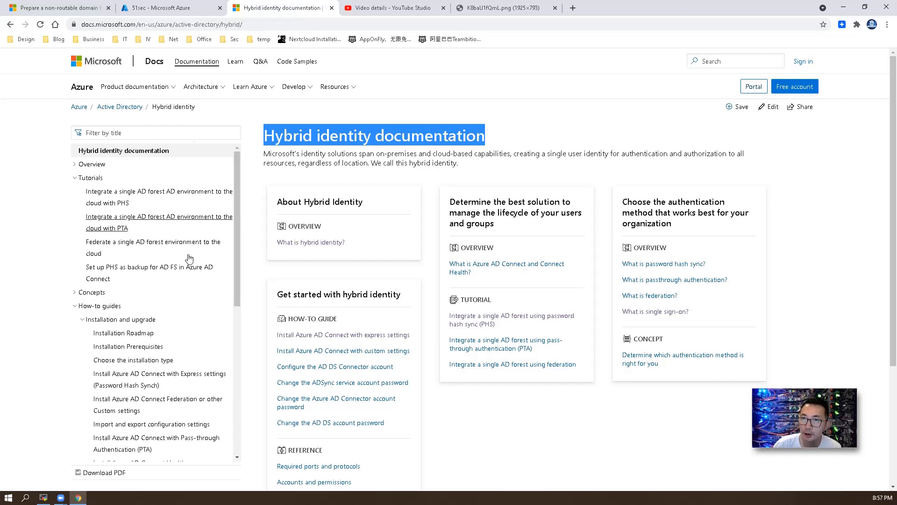
- Scroll the non-routable domain article to the Domains and Trusts UPN Suffixes steps
click(57, 8)
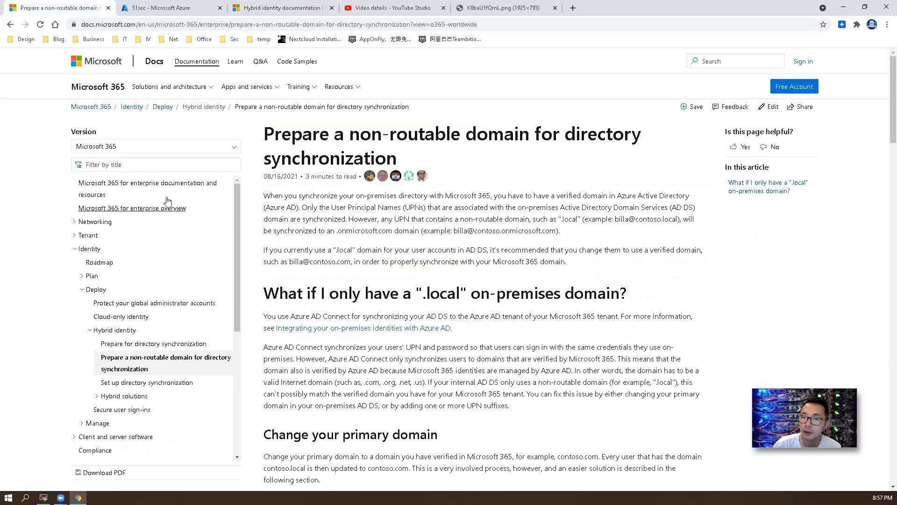
mouse_move(313, 265)
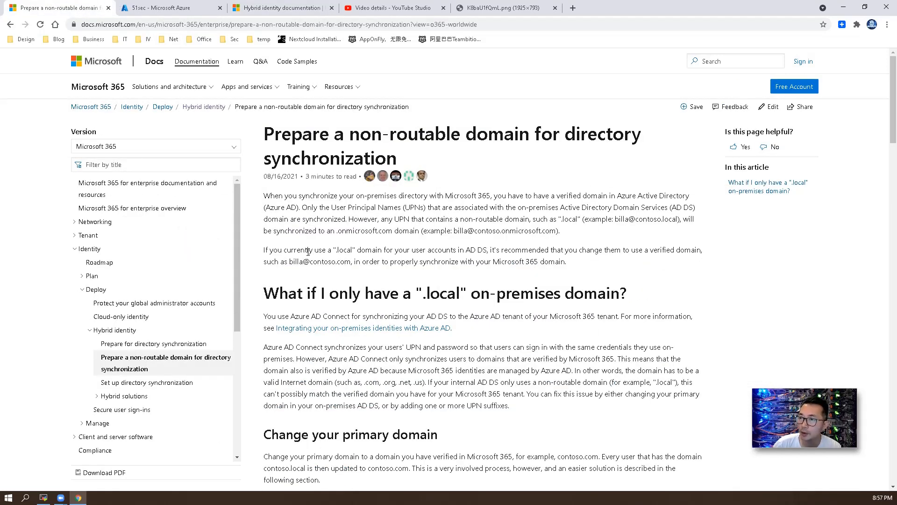
mouse_move(532, 274)
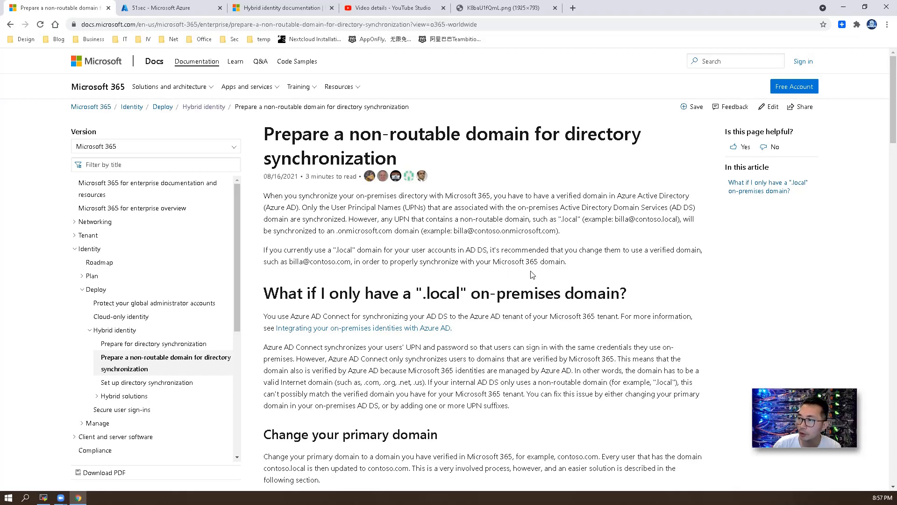
scroll(down, 3)
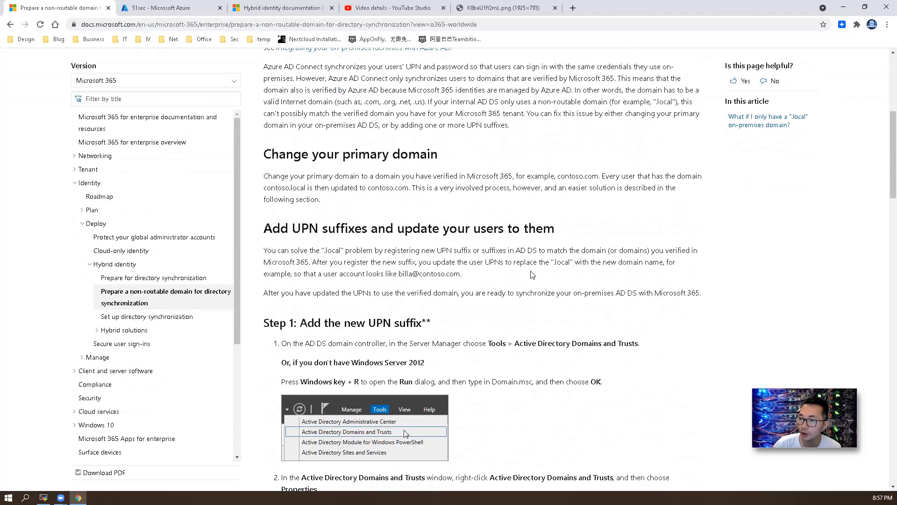
scroll(down, 3)
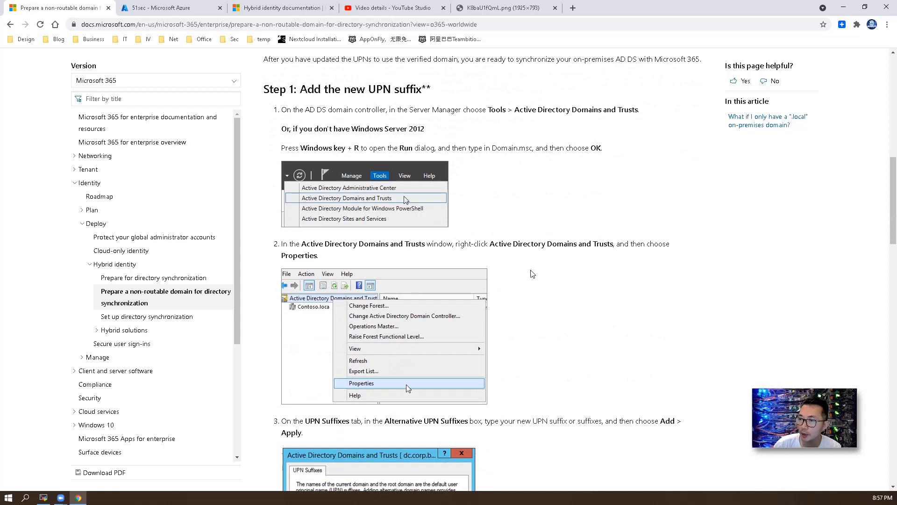
mouse_move(494, 226)
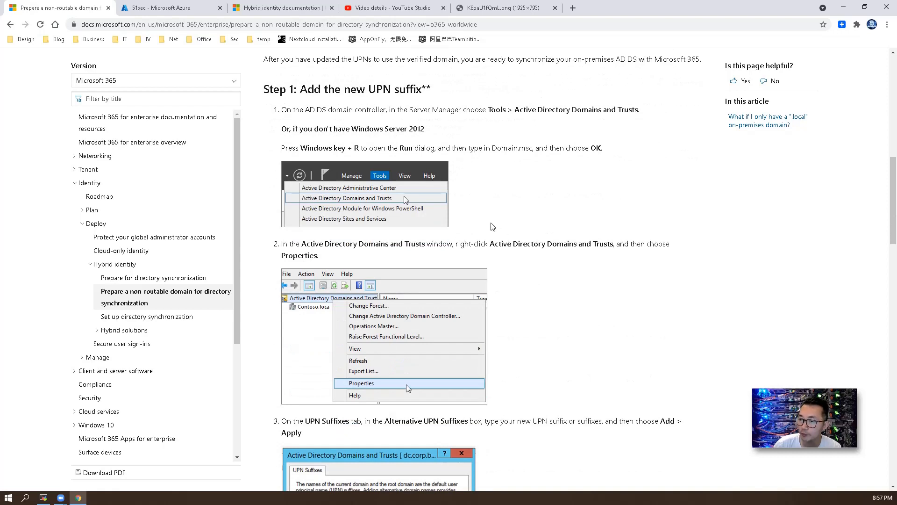
scroll(down, 3)
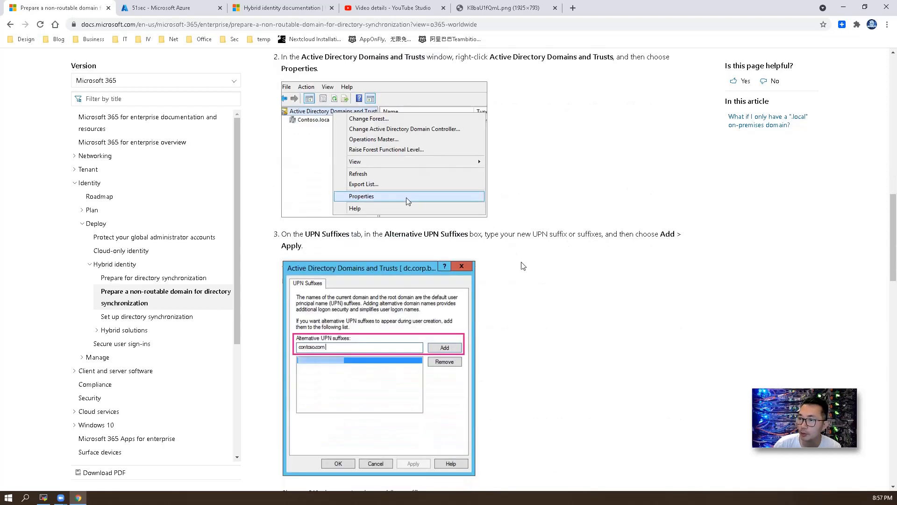
mouse_move(461, 245)
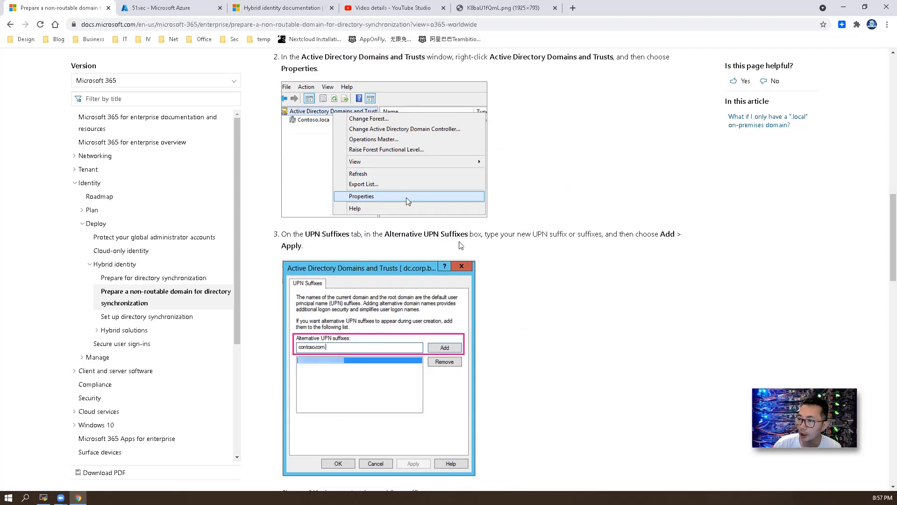
double_click(326, 233)
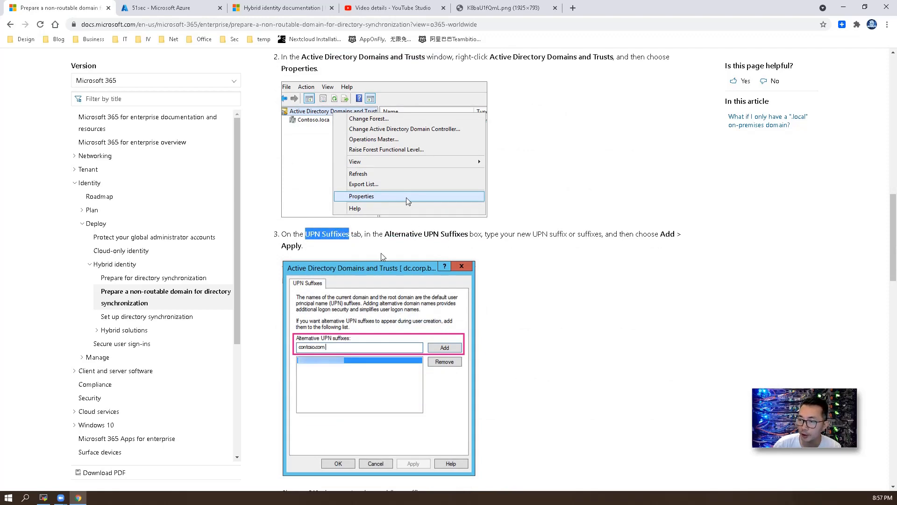
scroll(down, 3)
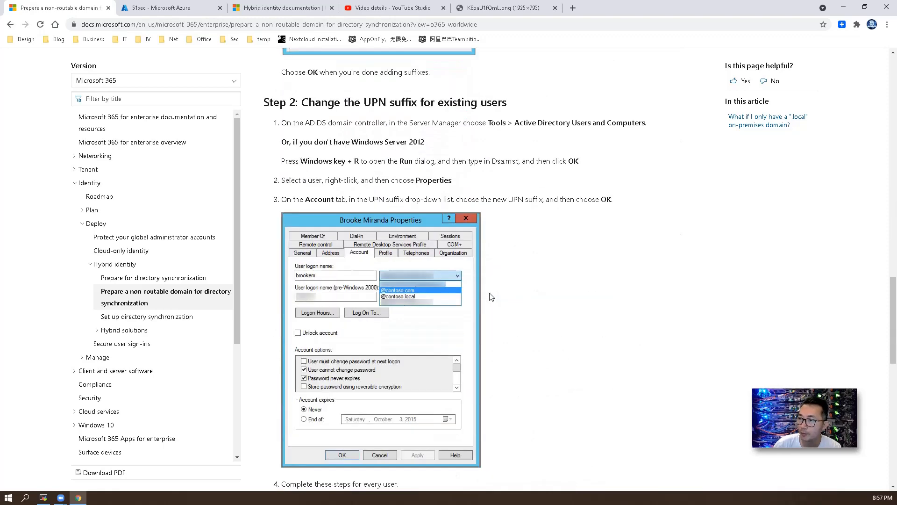
scroll(down, 3)
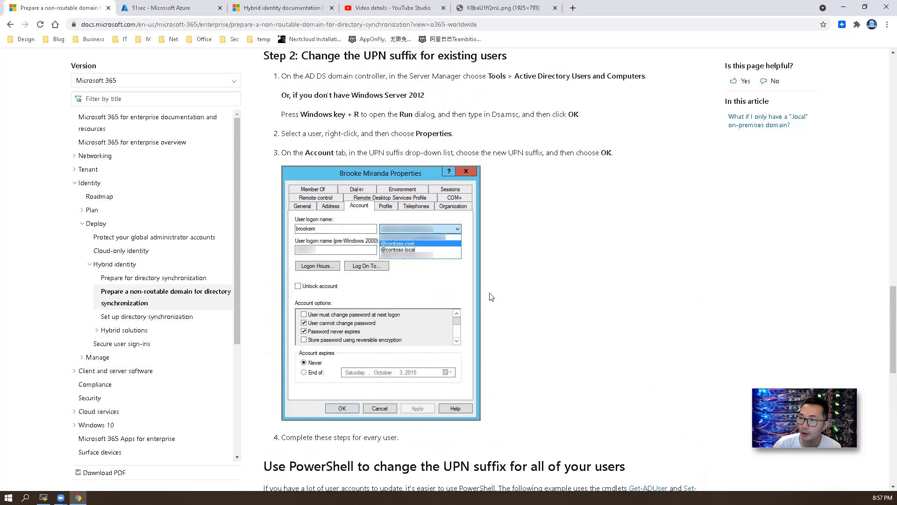
scroll(down, 3)
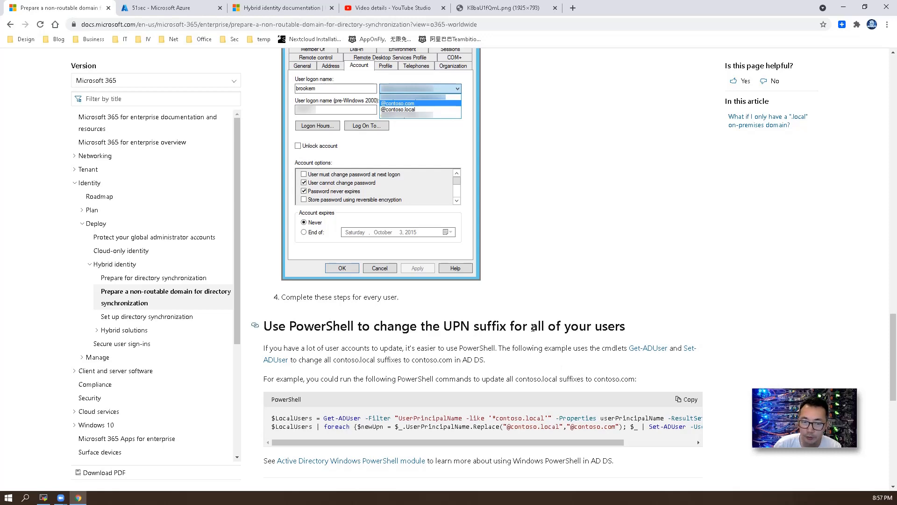
scroll(up, 3)
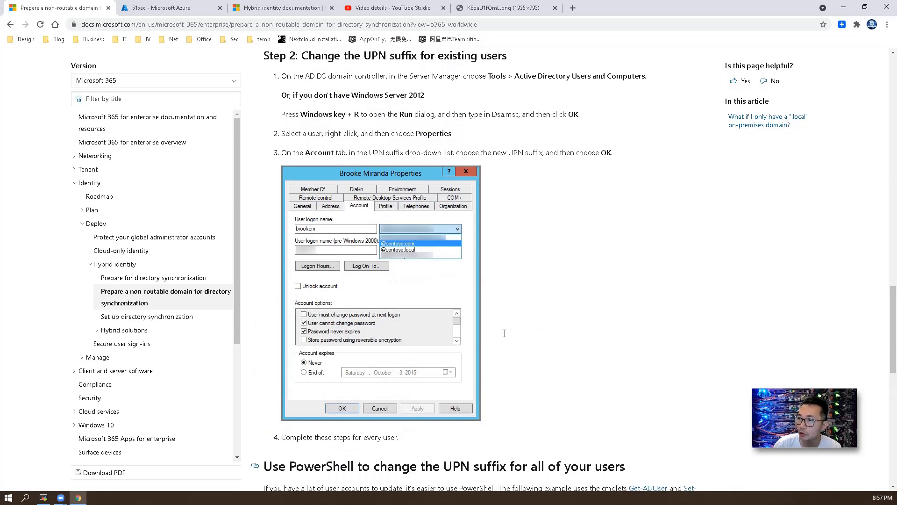
scroll(up, 3)
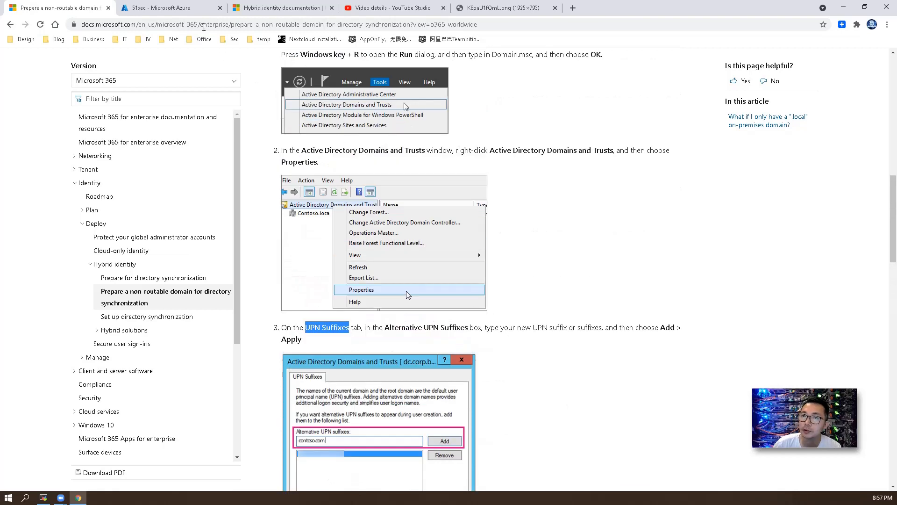
- Switch to the Azure portal tab showing the 51sec tenant overview and its details
click(168, 8)
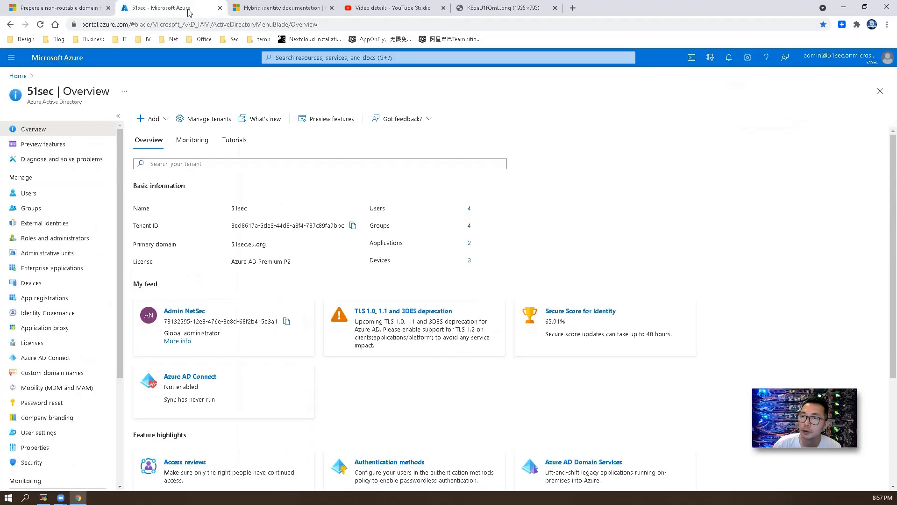
mouse_move(248, 274)
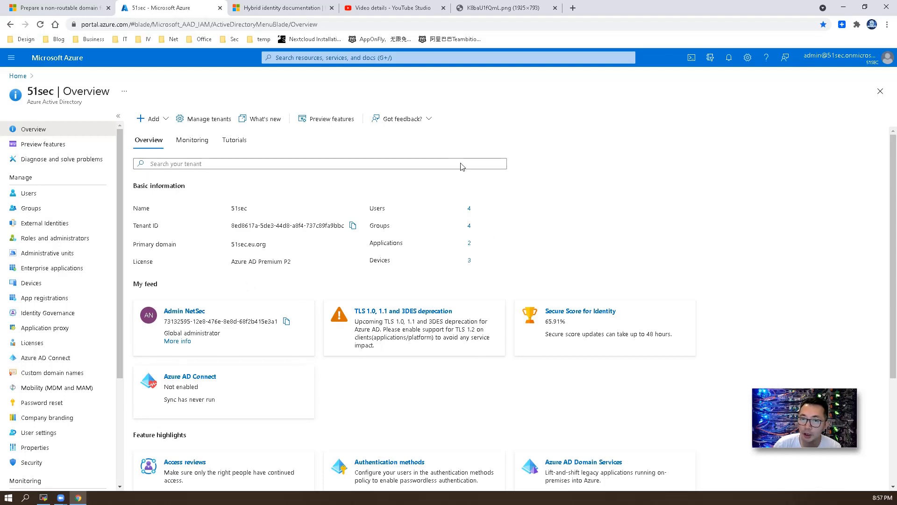
double_click(238, 207)
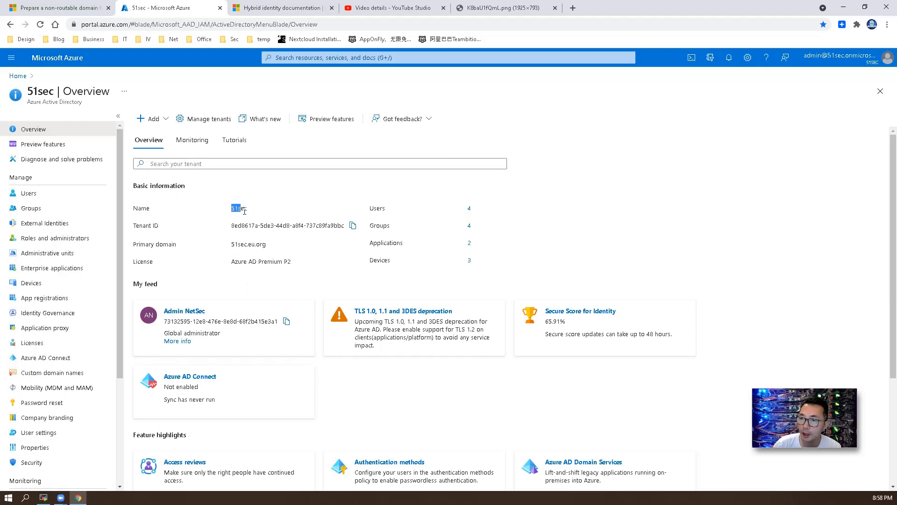
scroll(down, 3)
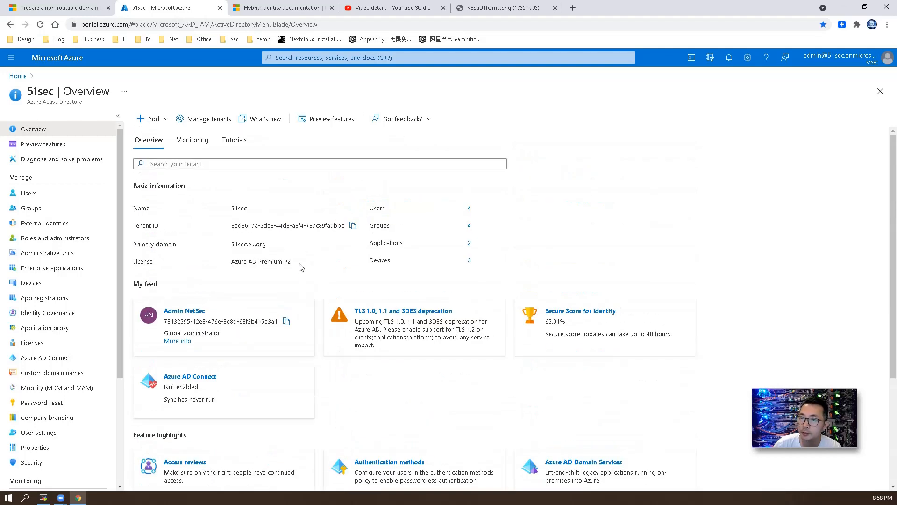
mouse_move(395, 228)
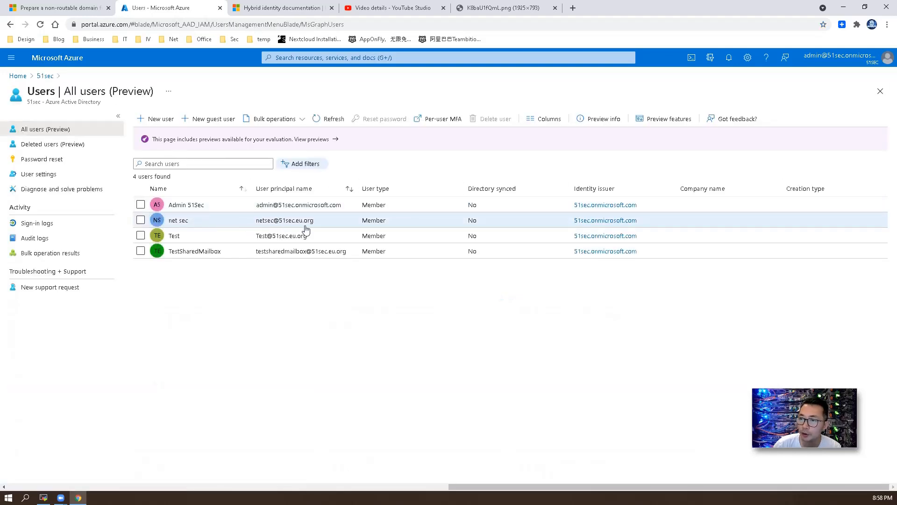
mouse_move(325, 226)
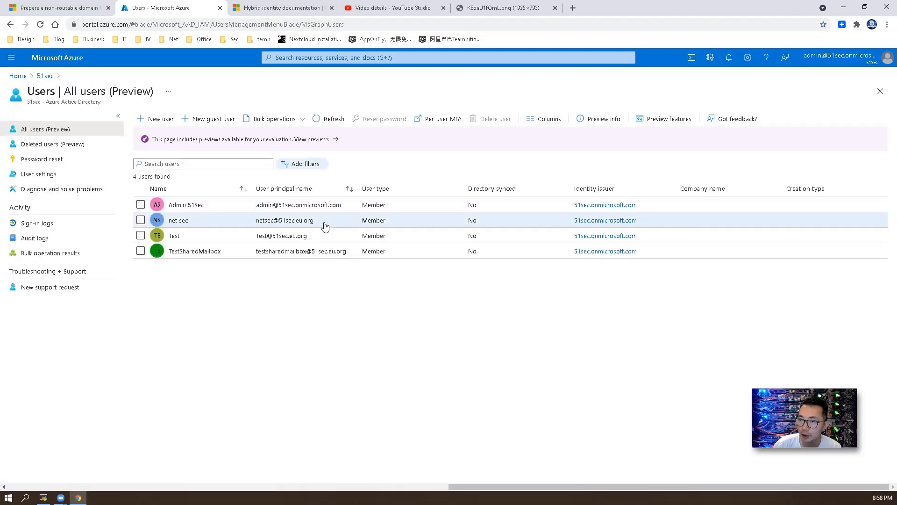
- Highlight the domain part of a user's sign-in name in All users
double_click(296, 220)
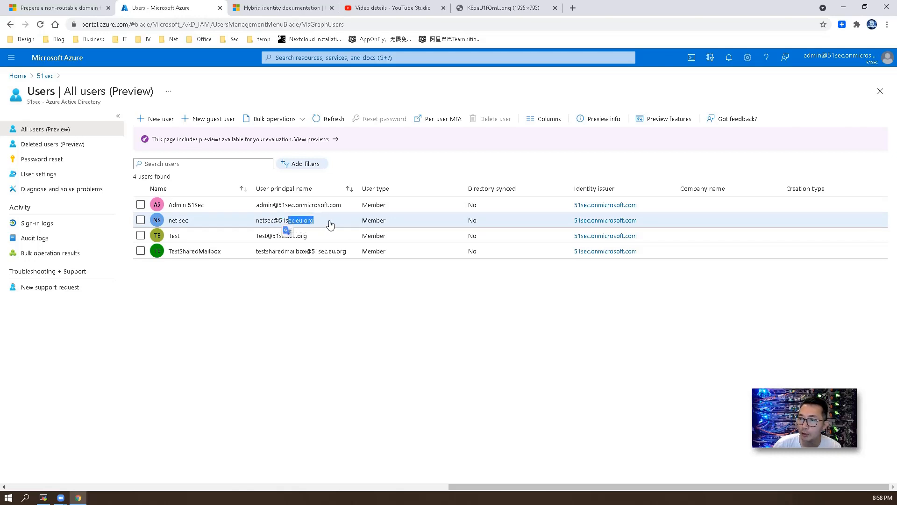
mouse_move(347, 204)
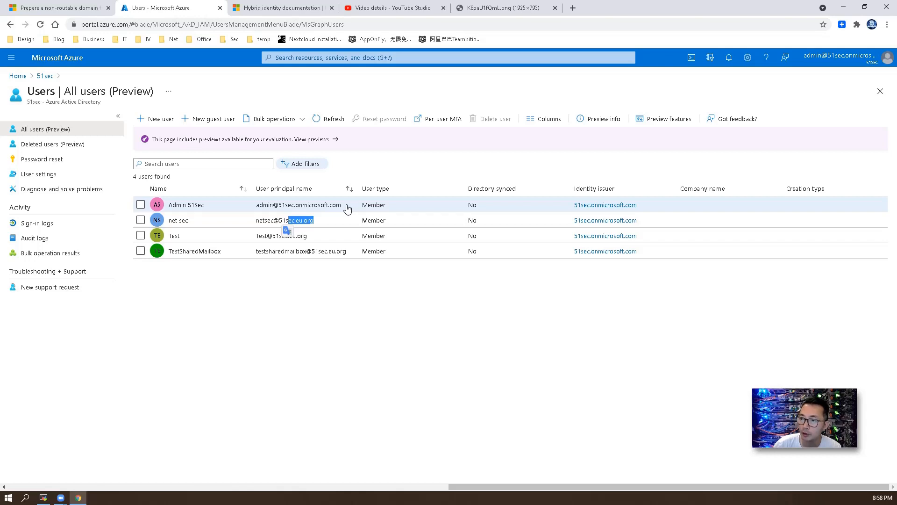
mouse_move(332, 118)
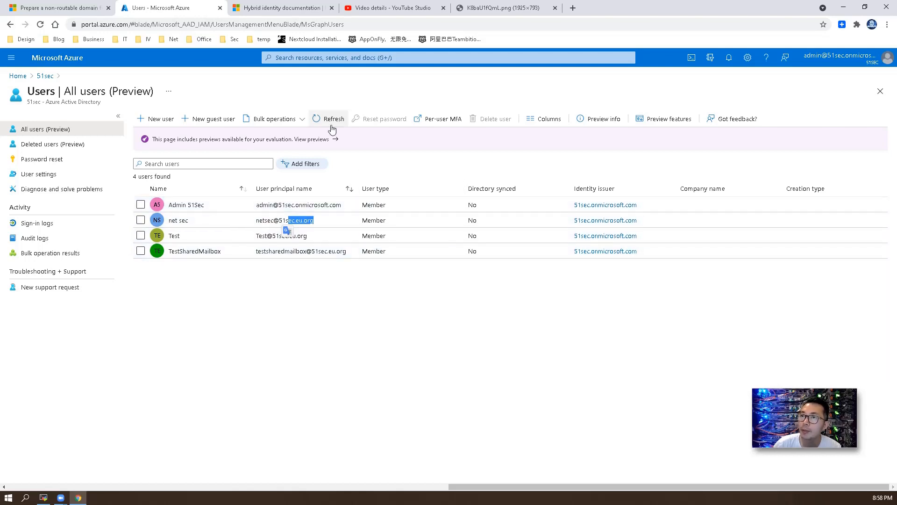
mouse_move(370, 11)
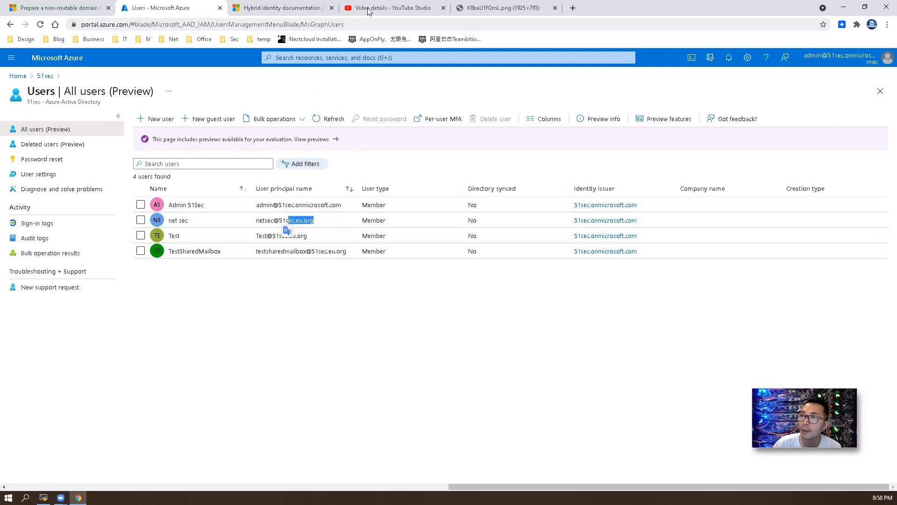
- Show the M365 E5 video's details, pointing out its title and related videos
click(393, 7)
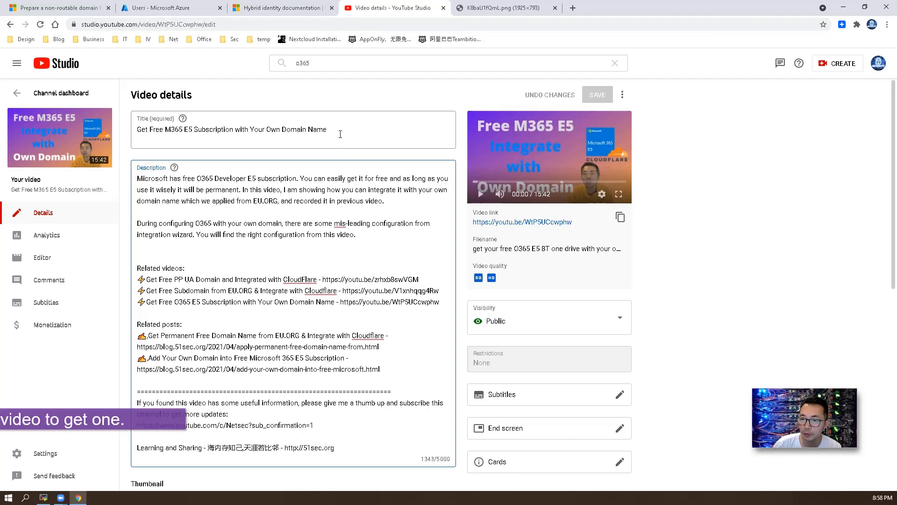
click(332, 130)
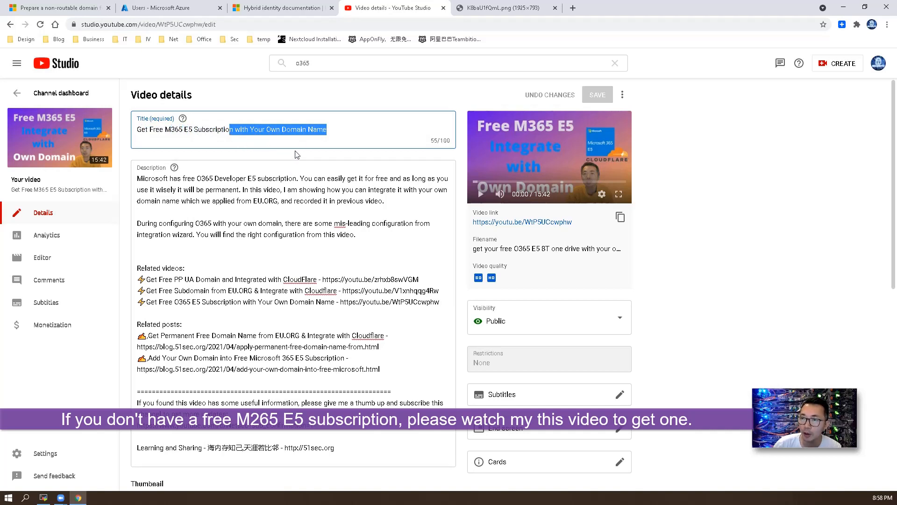
click(340, 129)
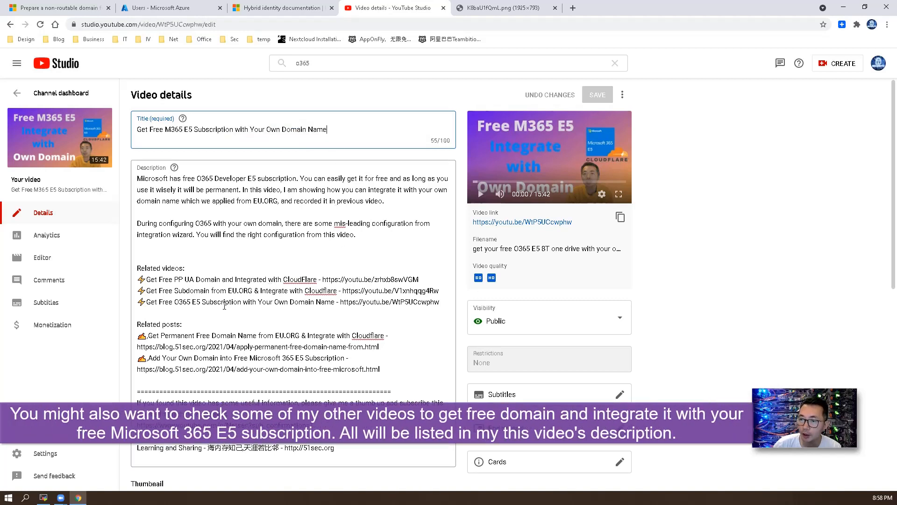
double_click(241, 290)
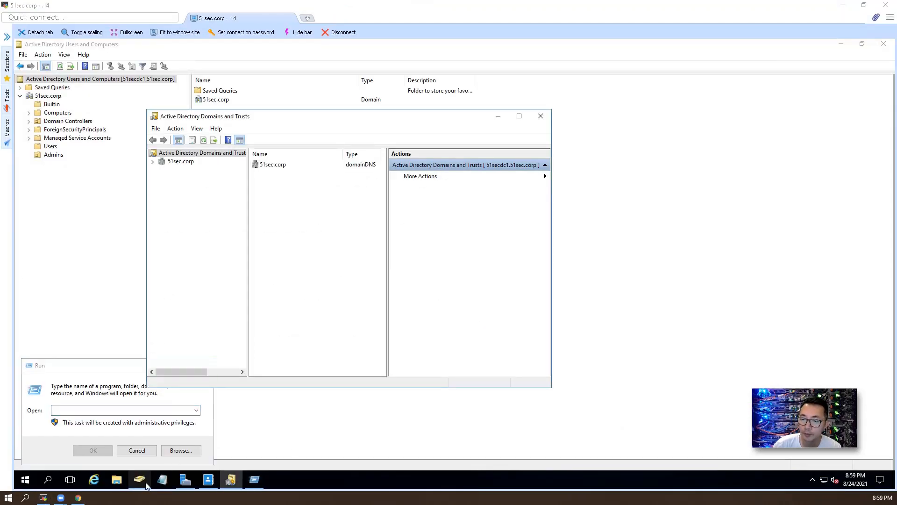
mouse_move(260, 278)
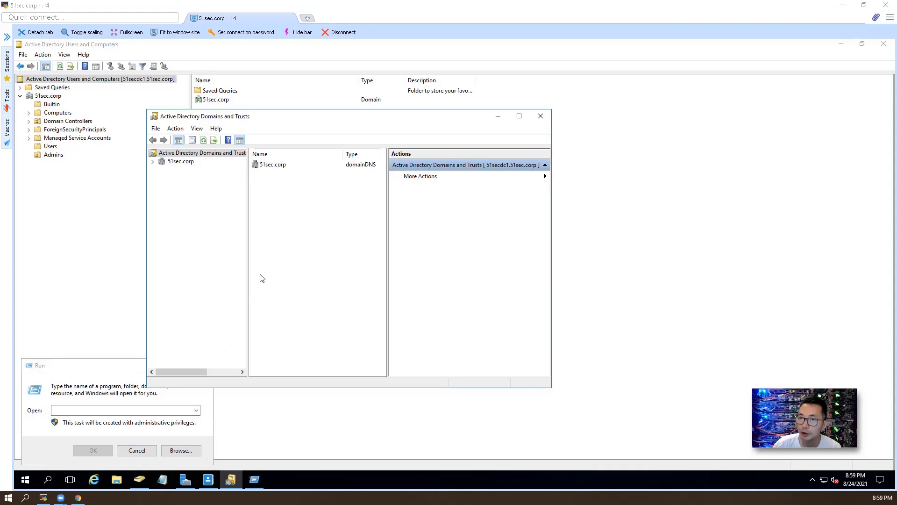
mouse_move(56, 99)
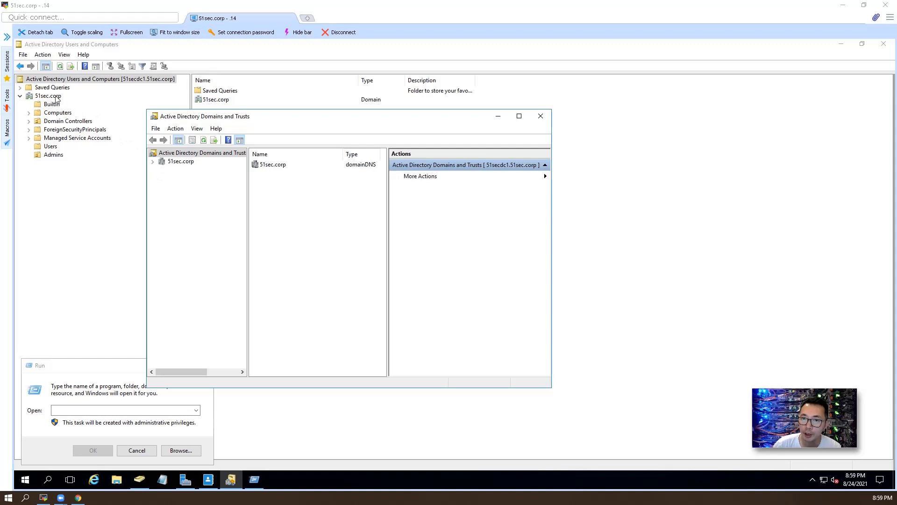
mouse_move(400, 224)
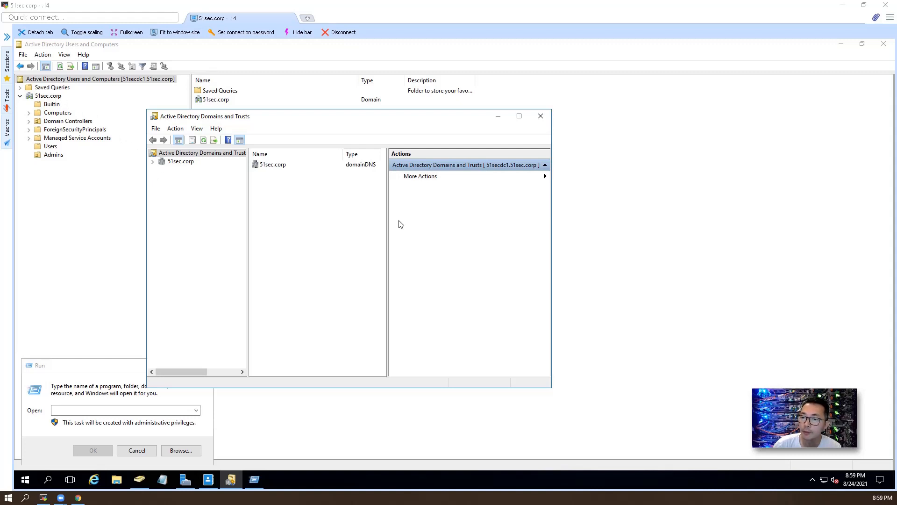
mouse_move(326, 241)
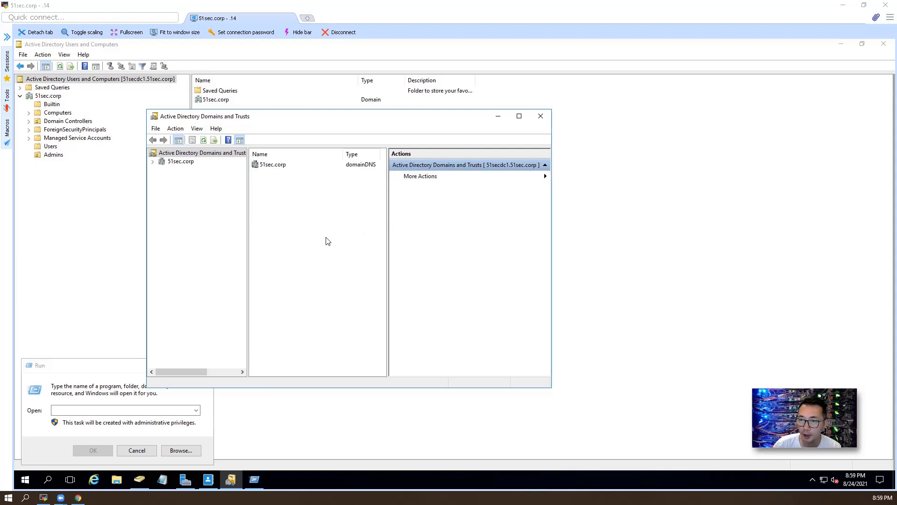
mouse_move(319, 240)
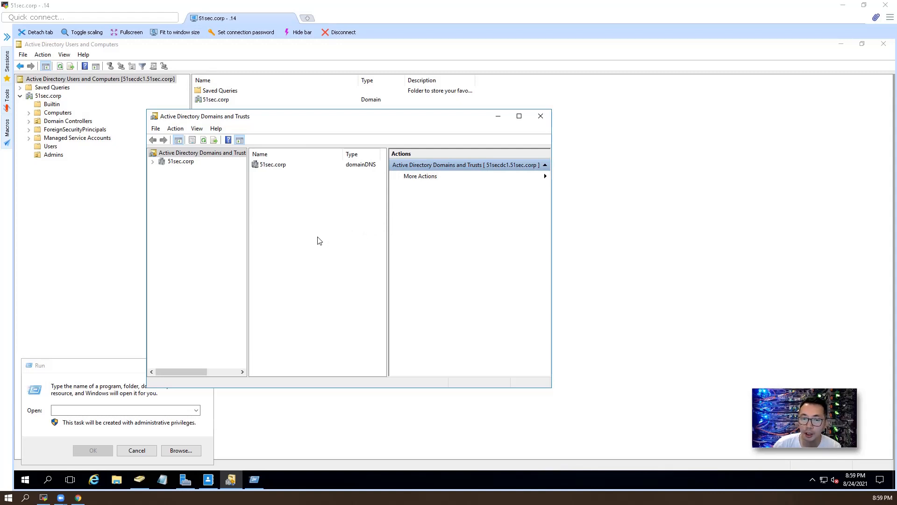
mouse_move(301, 248)
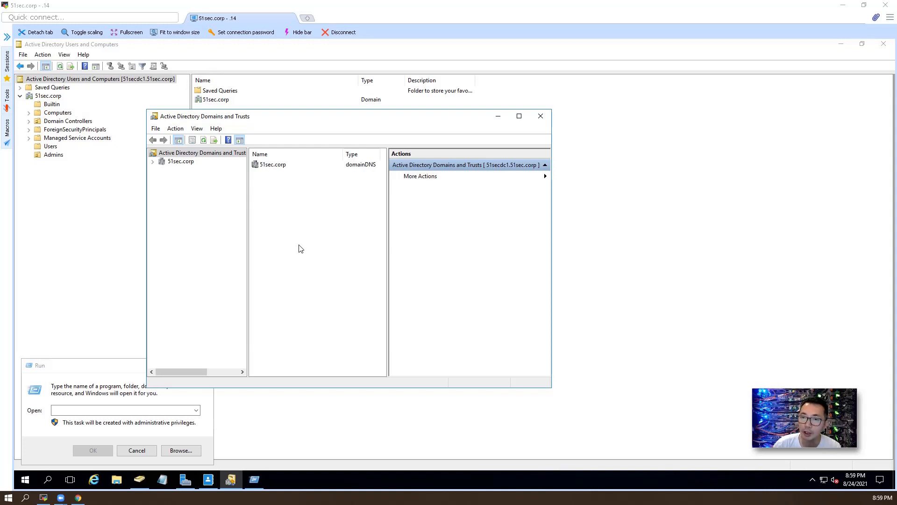
mouse_move(80, 123)
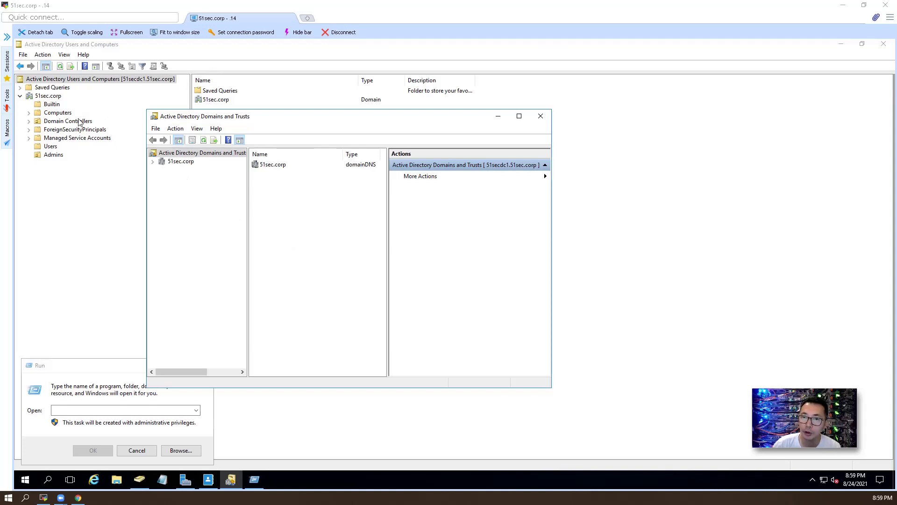
mouse_move(240, 262)
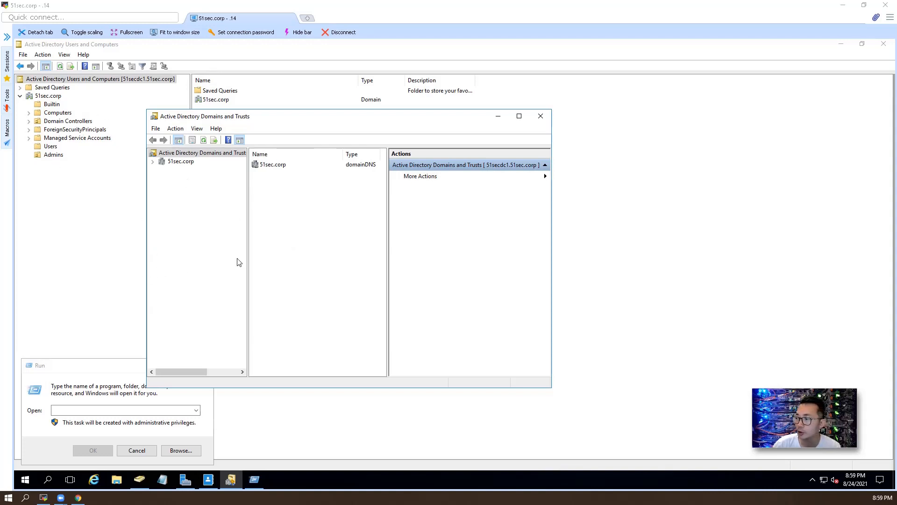
mouse_move(602, 175)
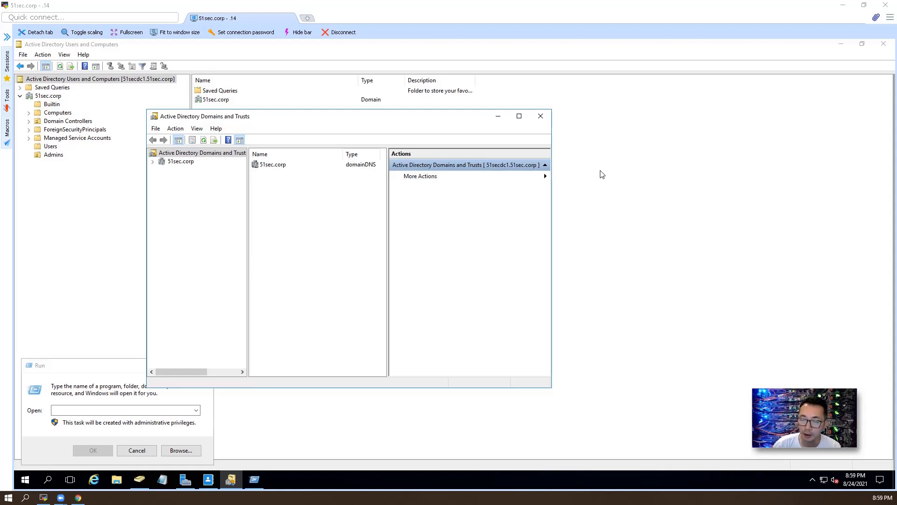
mouse_move(85, 497)
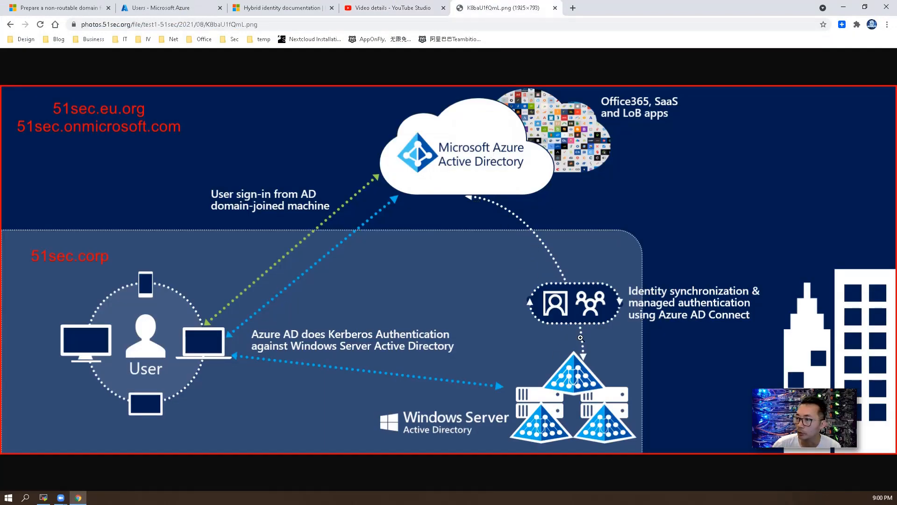
mouse_move(490, 204)
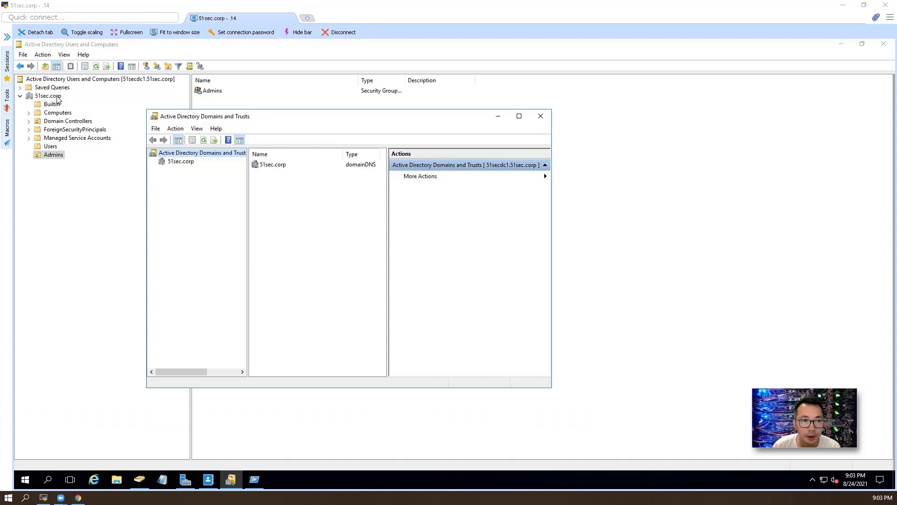
mouse_move(100, 176)
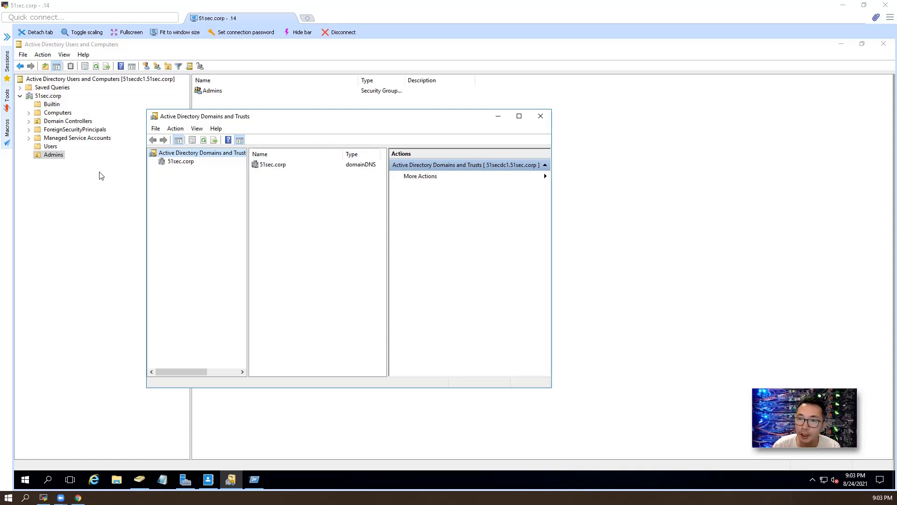
mouse_move(250, 229)
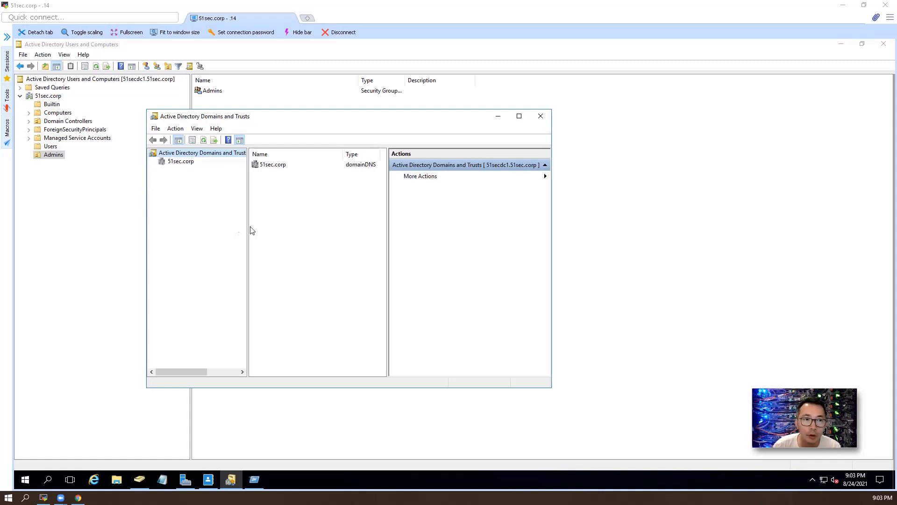
mouse_move(317, 241)
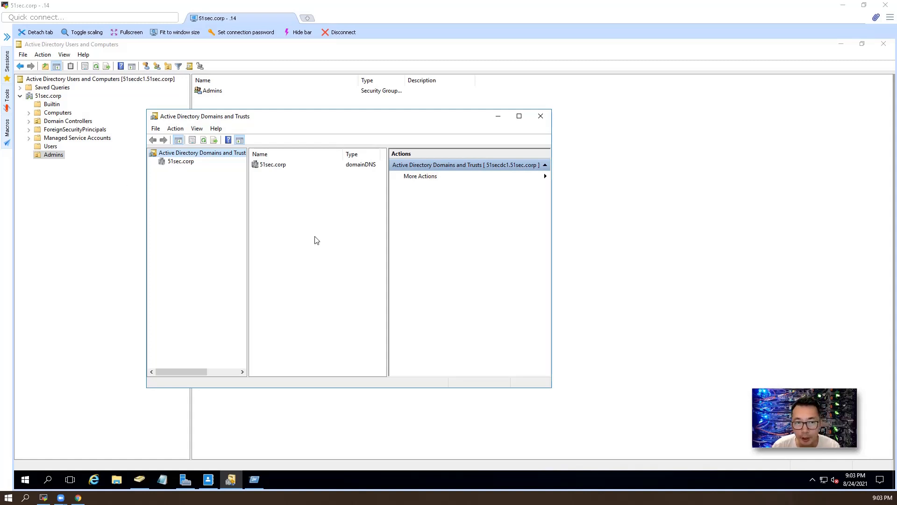
mouse_move(166, 123)
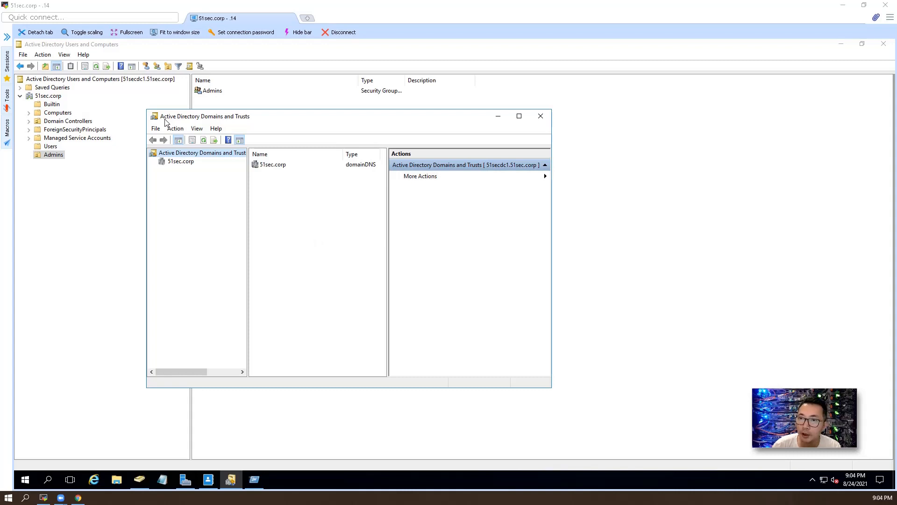
mouse_move(219, 123)
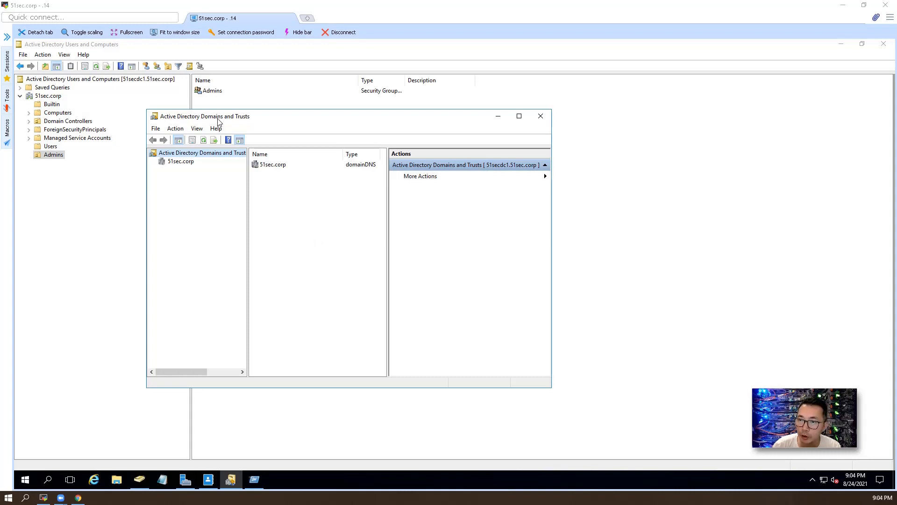
- Expand Windows Administrative Tools in the Start menu to list the Active Directory tools
click(8, 479)
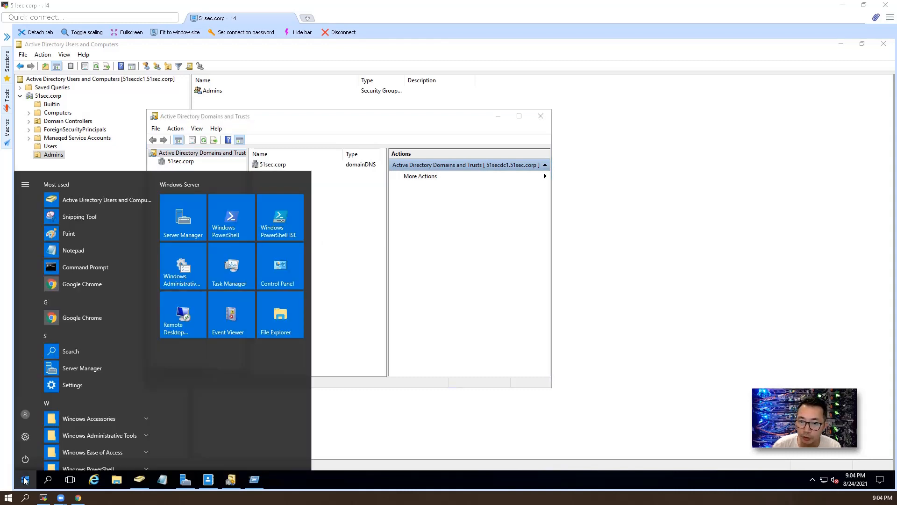
scroll(down, 3)
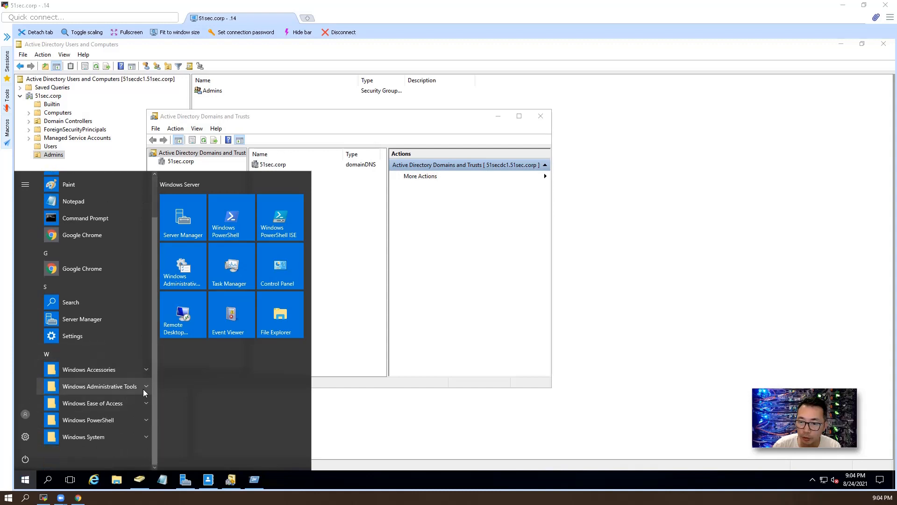
click(99, 385)
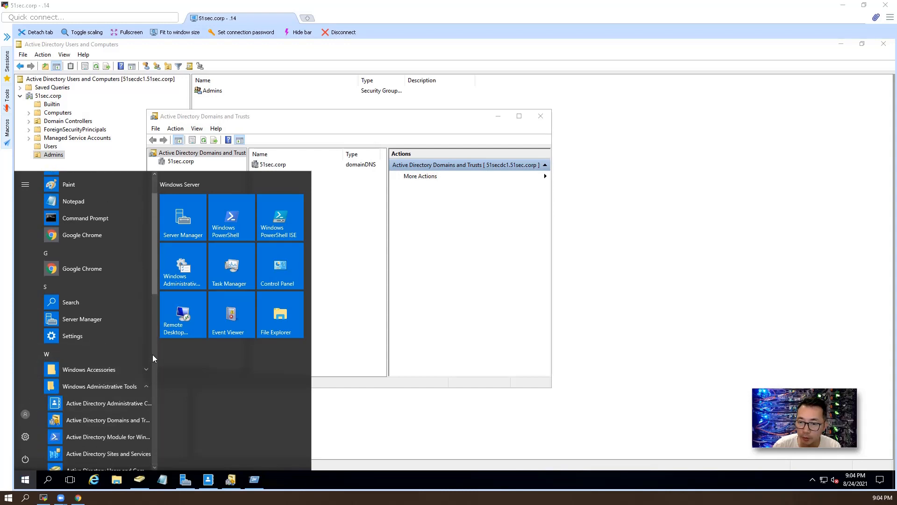
scroll(down, 3)
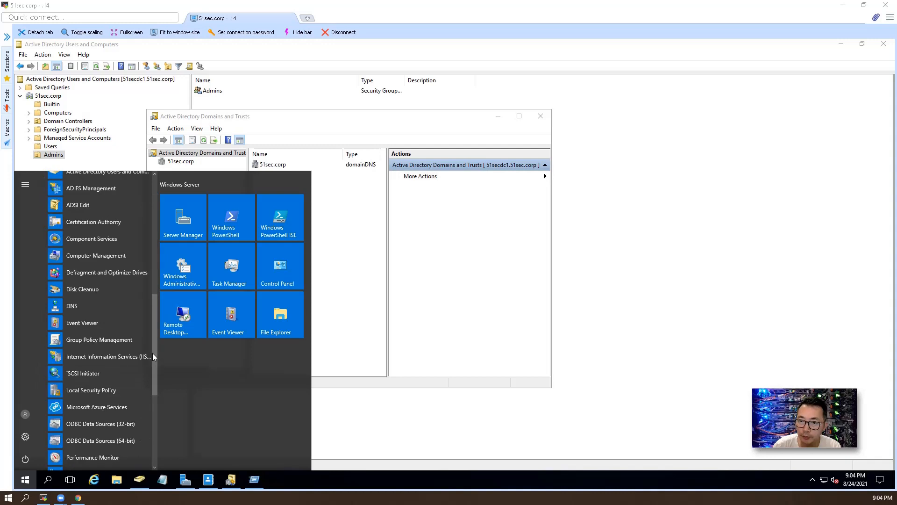
scroll(up, 3)
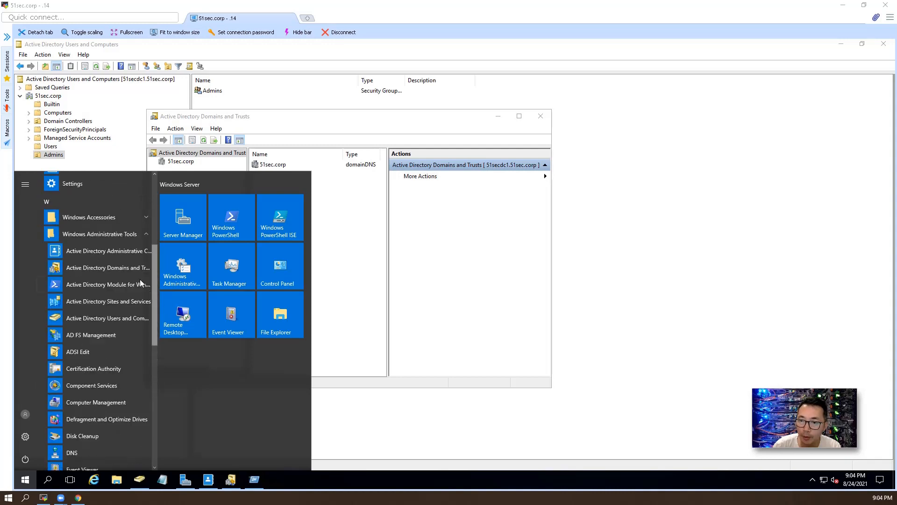
mouse_move(109, 267)
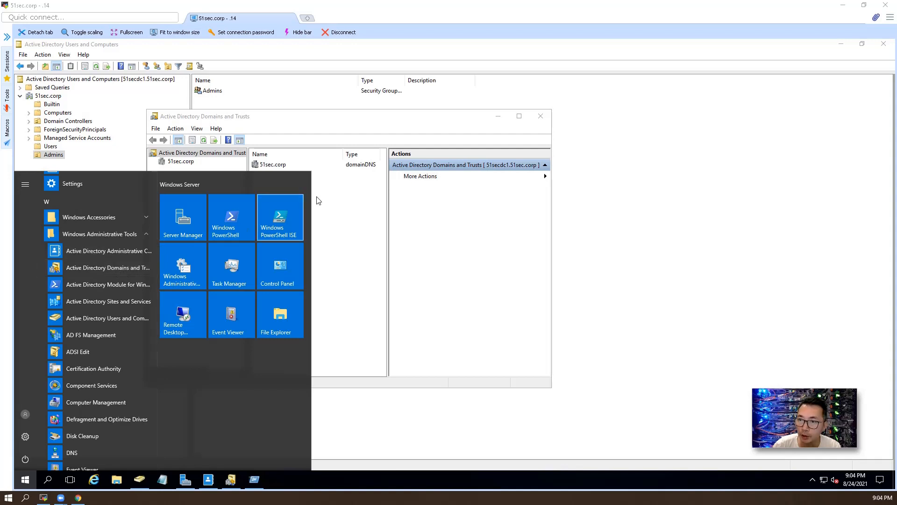
- Add 51sec.eu.org as an alternative UPN suffix in the forest Properties and save
right_click(189, 153)
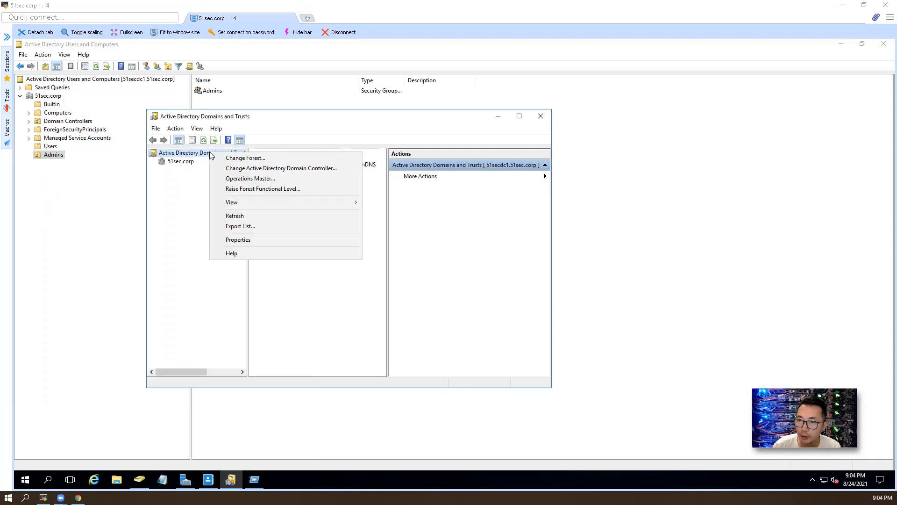
click(238, 239)
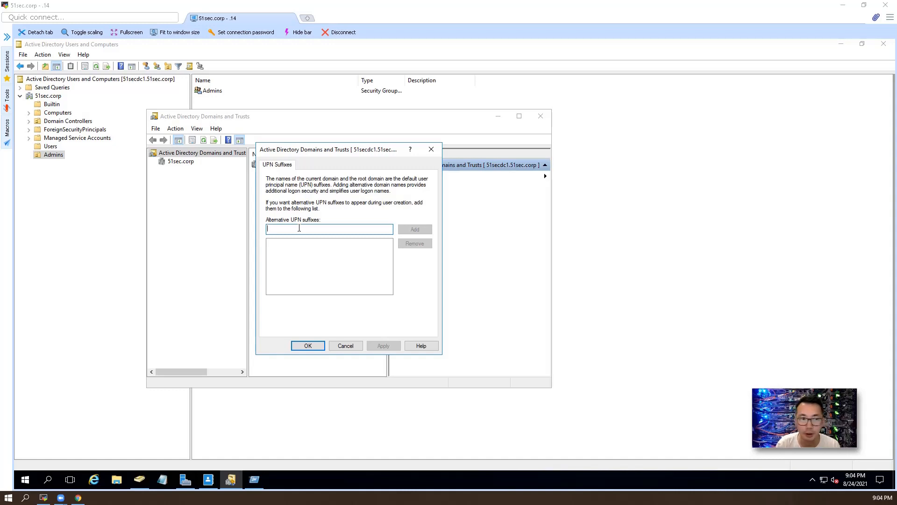
text(e)
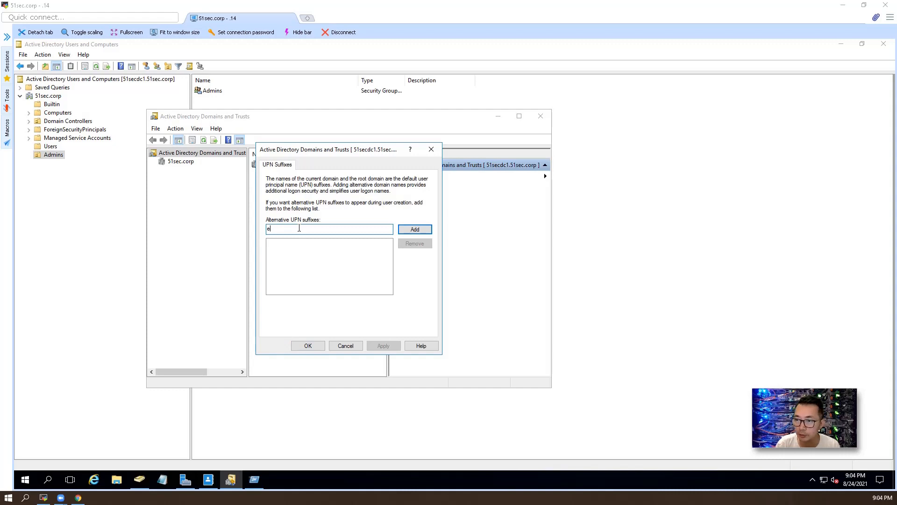
text(51sec.eu)
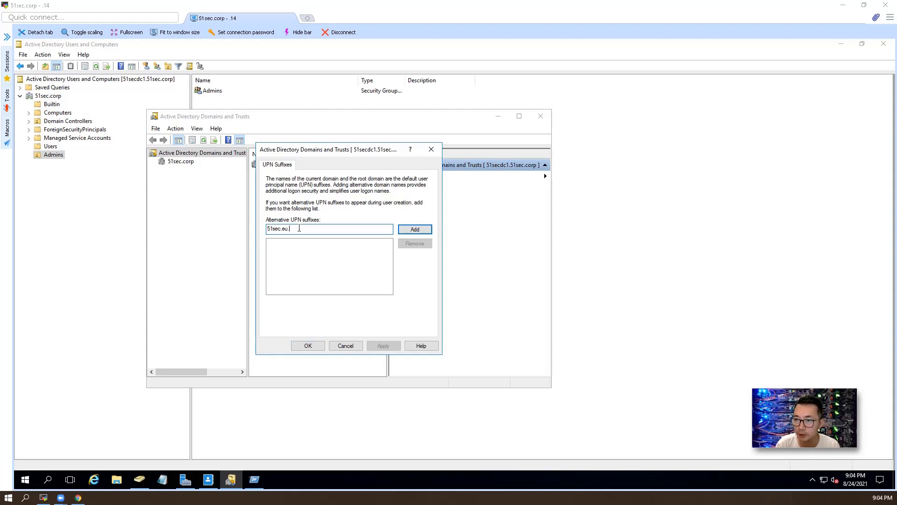
text(org)
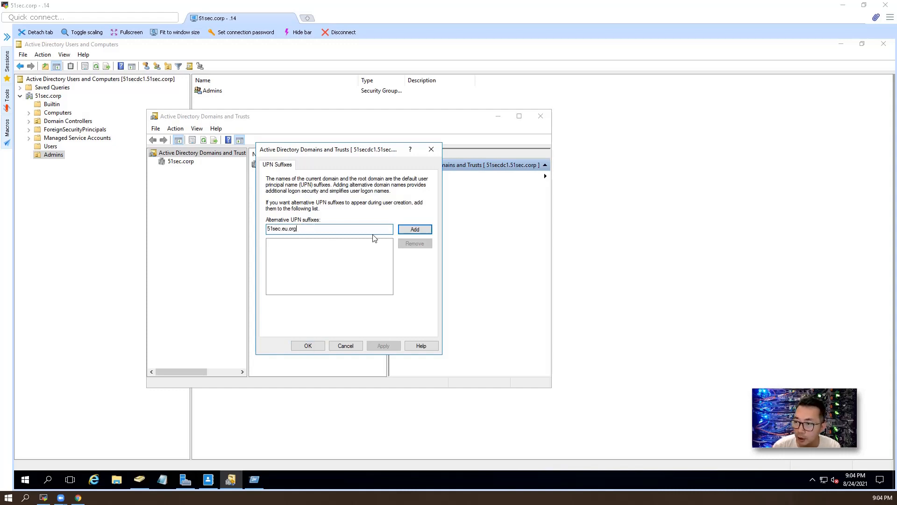
click(308, 344)
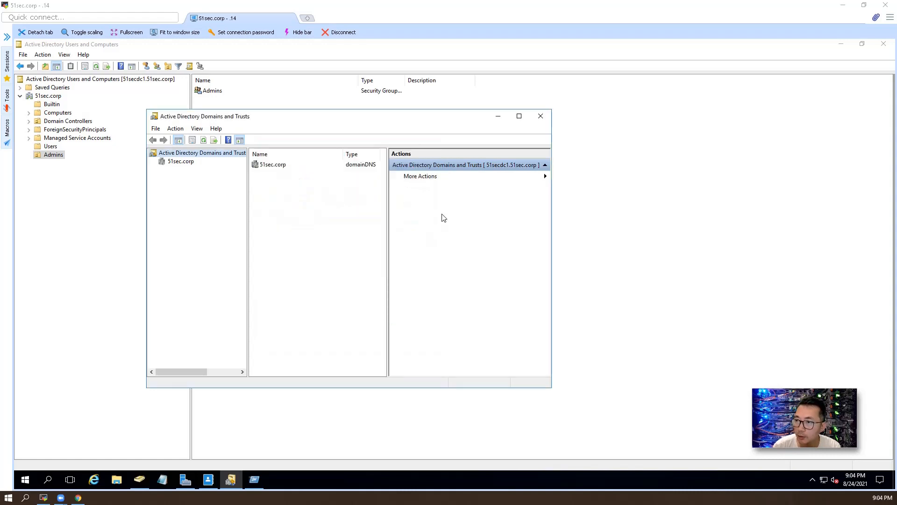
- Reopen the forest Properties to confirm 51sec.eu.org is listed
right_click(202, 153)
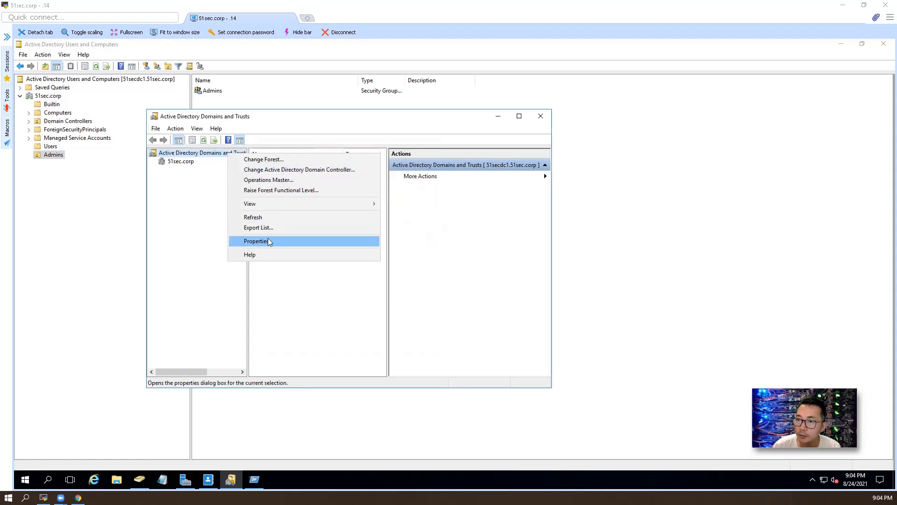
click(257, 240)
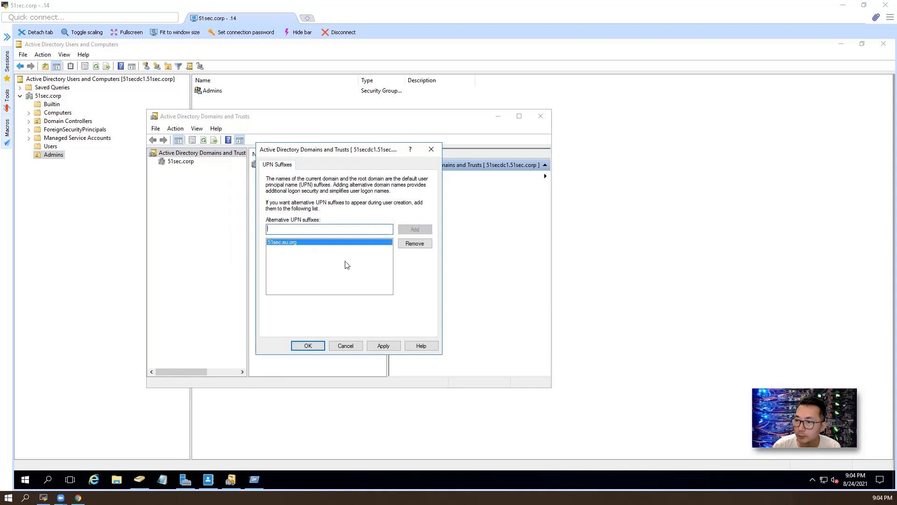
click(308, 344)
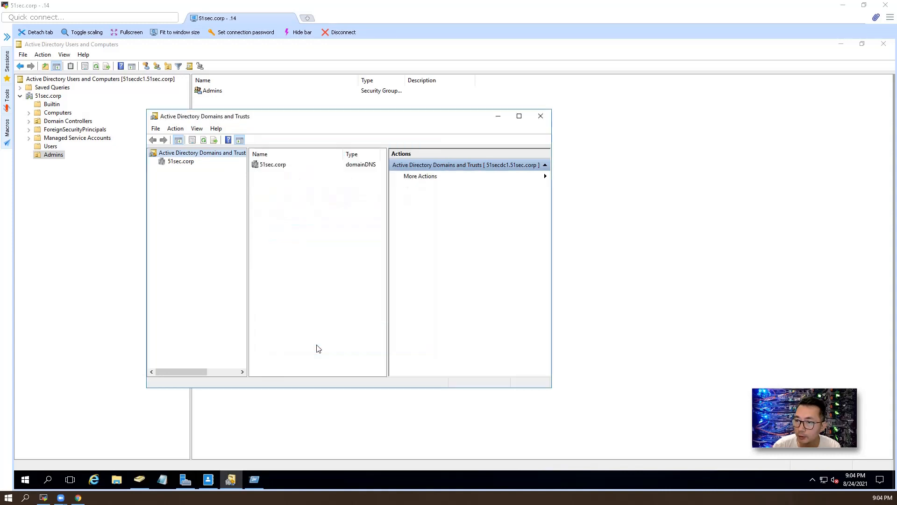
mouse_move(241, 192)
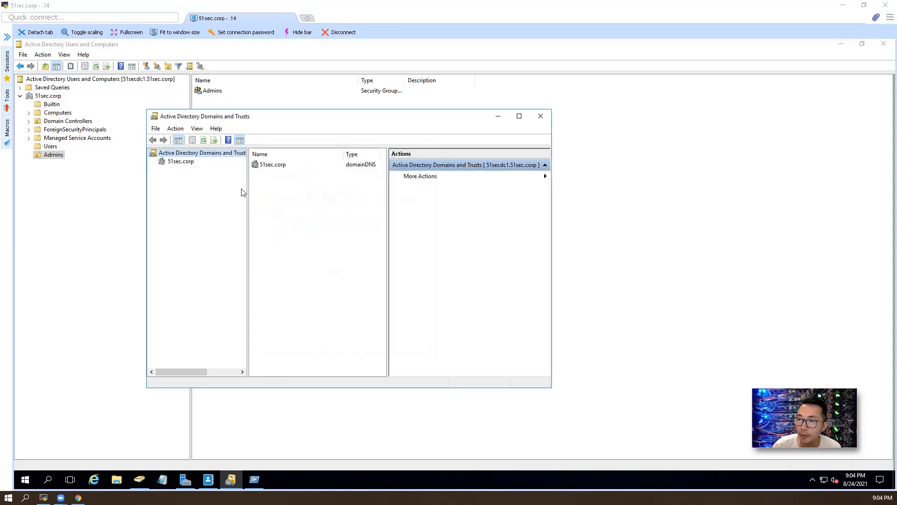
mouse_move(172, 197)
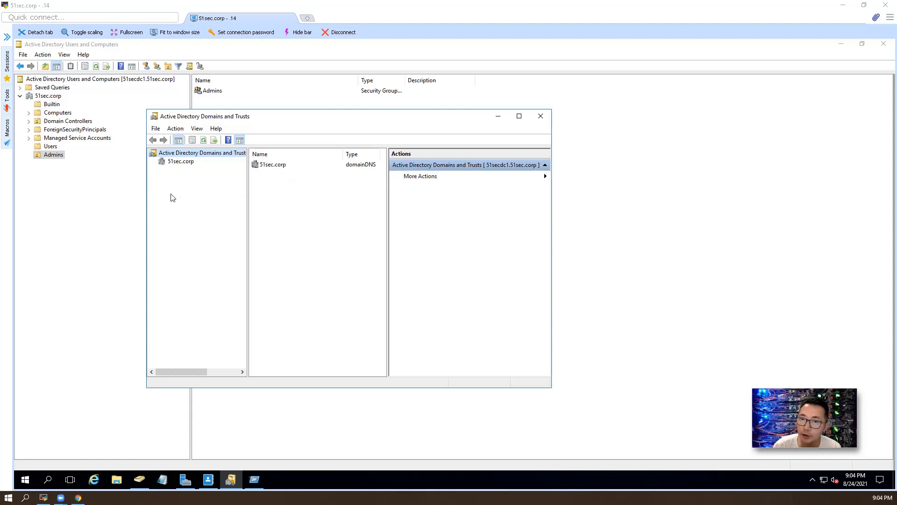
mouse_move(72, 171)
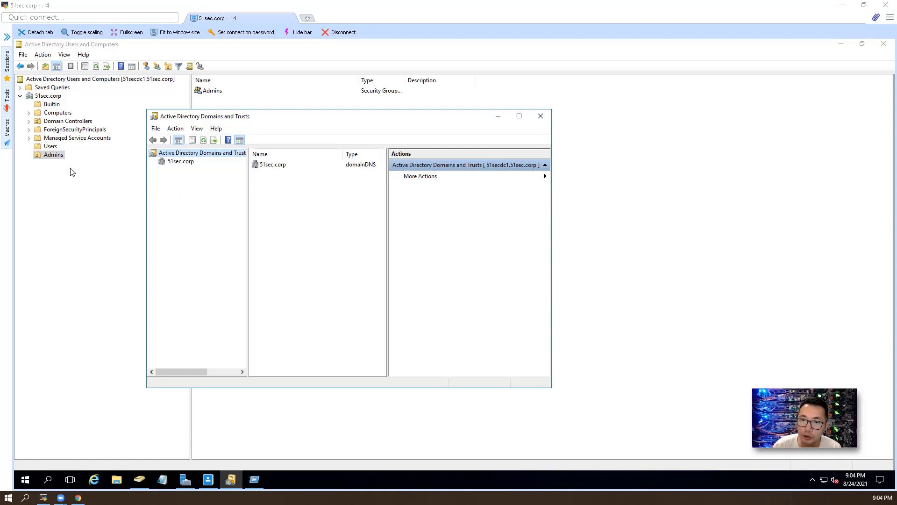
mouse_move(60, 163)
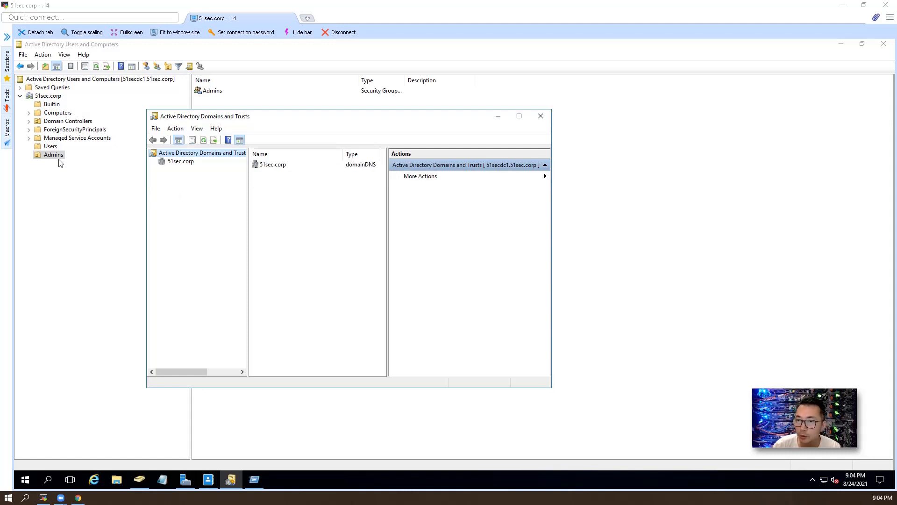
click(540, 115)
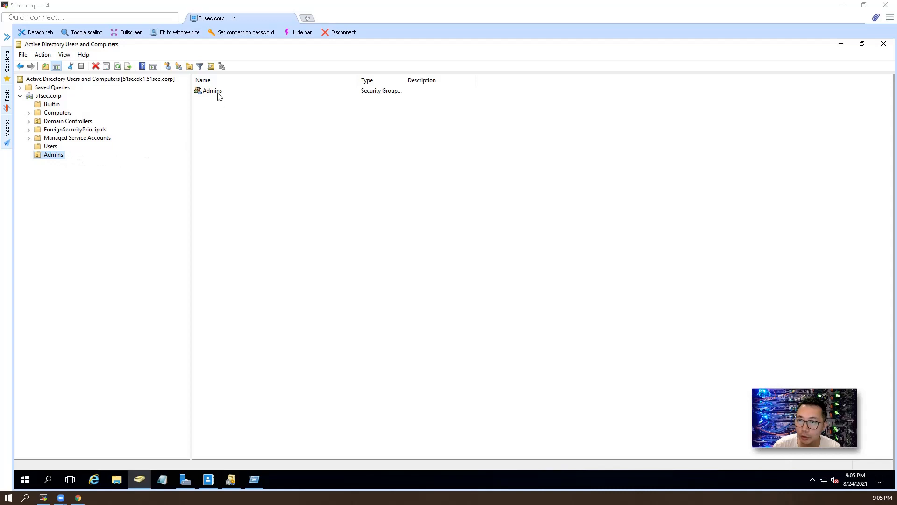
click(213, 90)
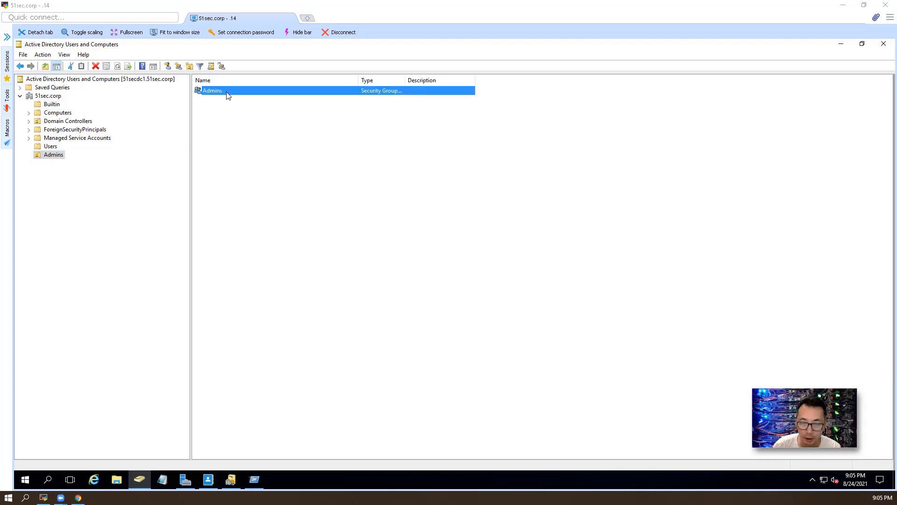
right_click(229, 95)
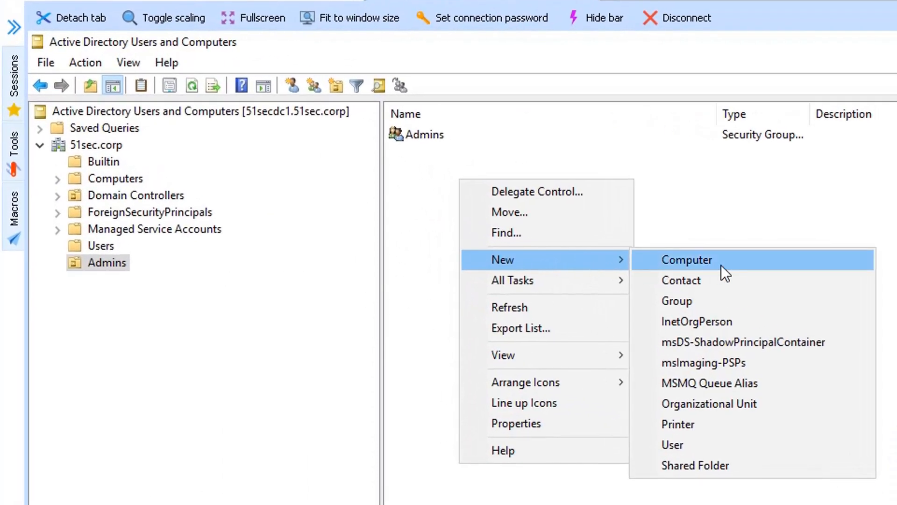
click(673, 445)
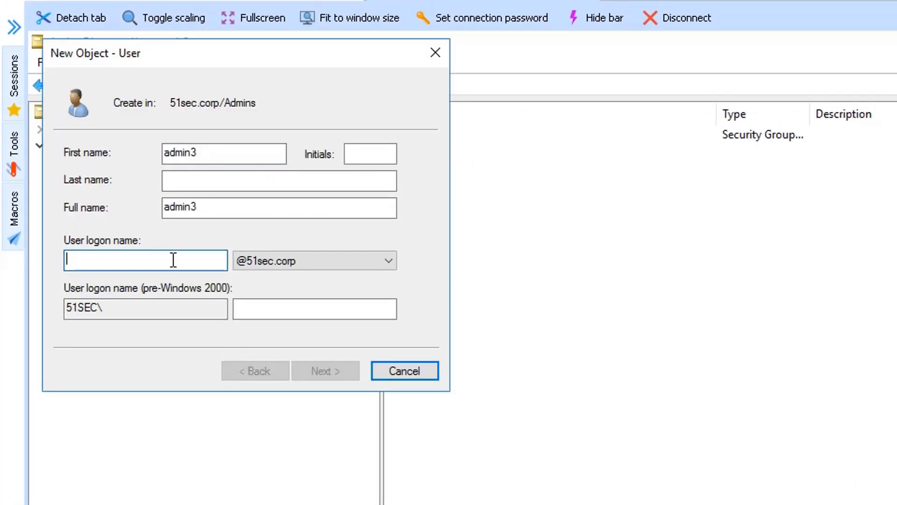
click(387, 260)
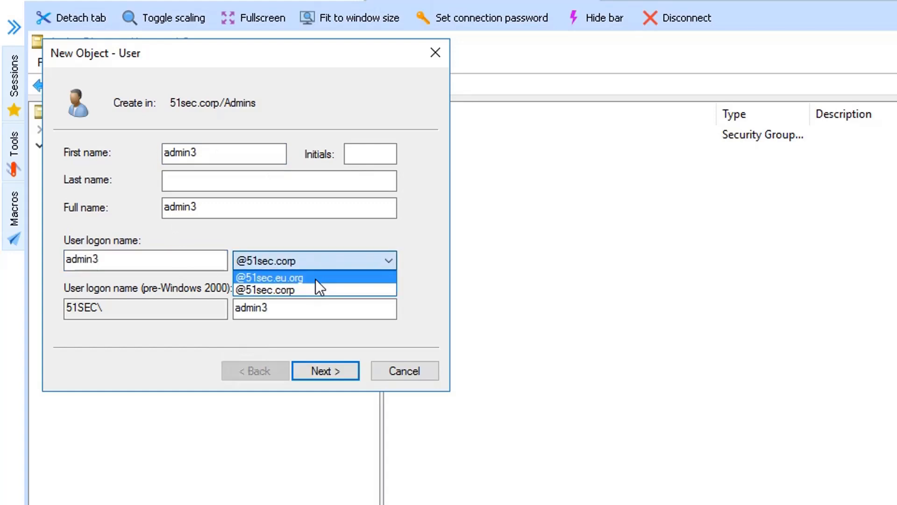
click(269, 277)
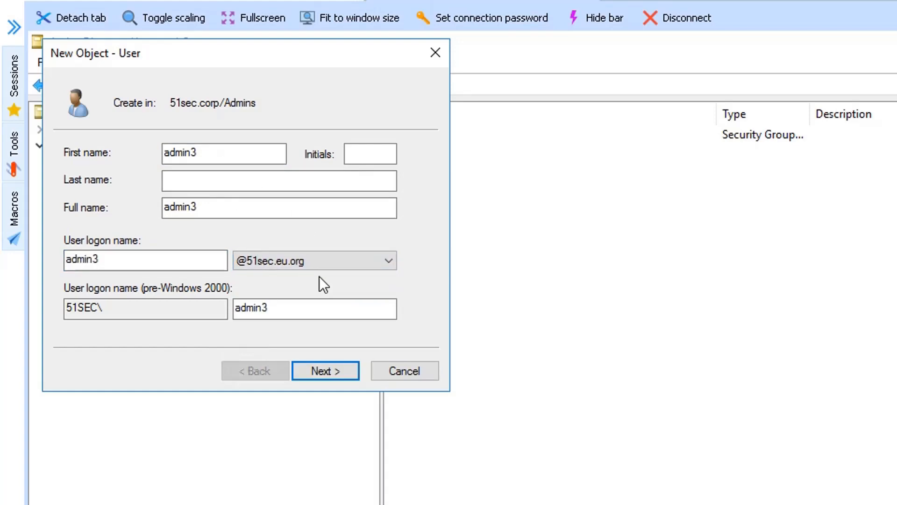
click(324, 370)
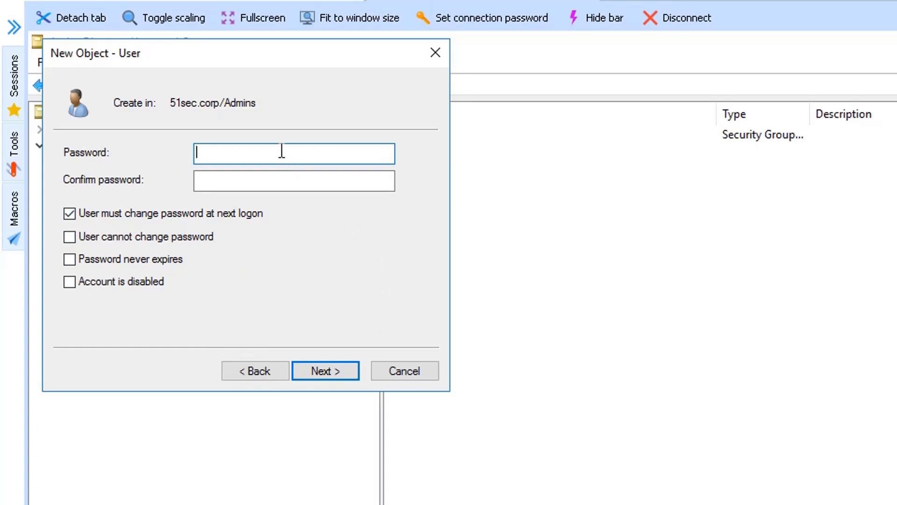
text(password)
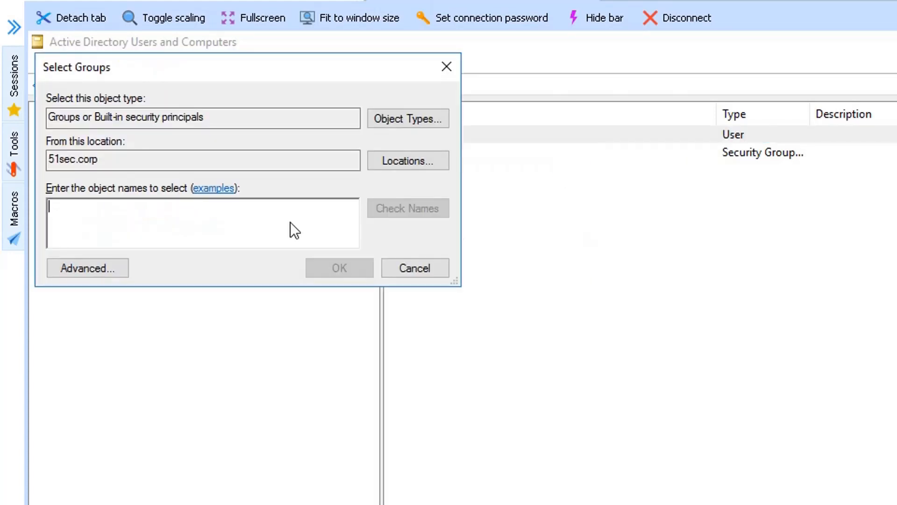
- Add the new user to the Administrators group
click(87, 268)
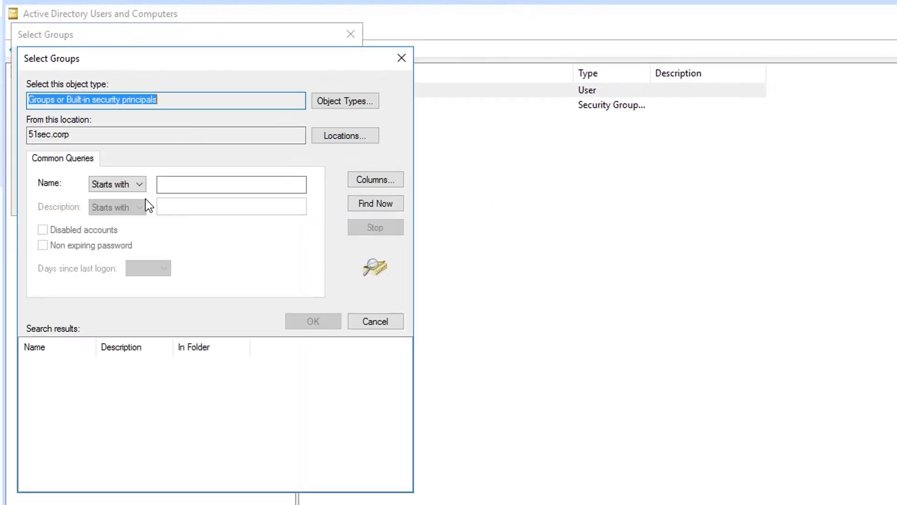
text(adm)
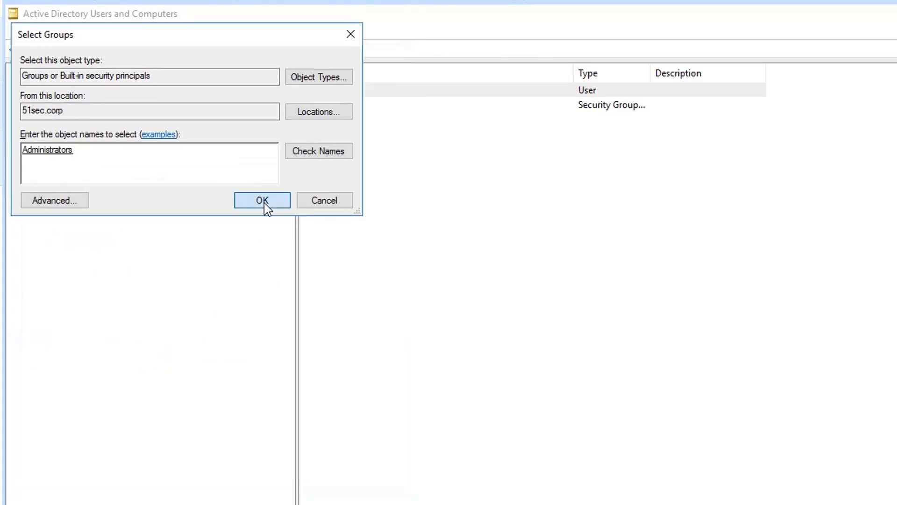
click(262, 200)
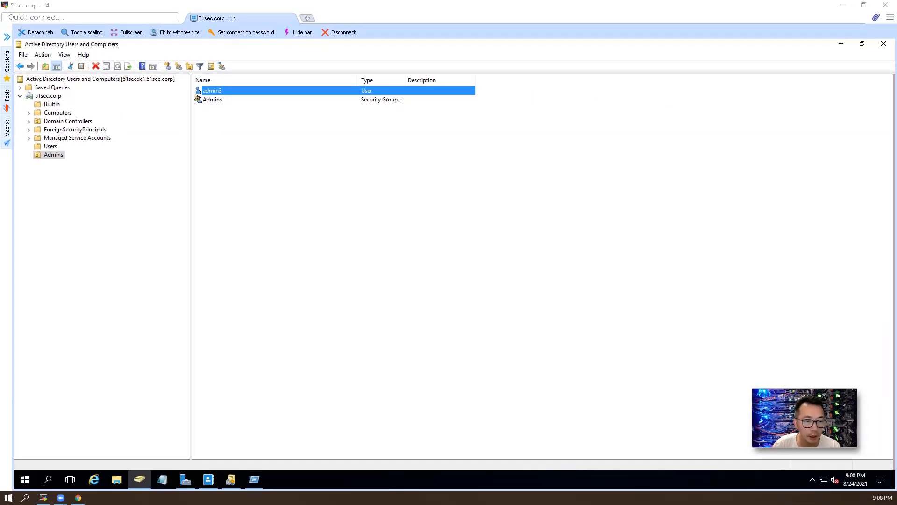
mouse_move(286, 182)
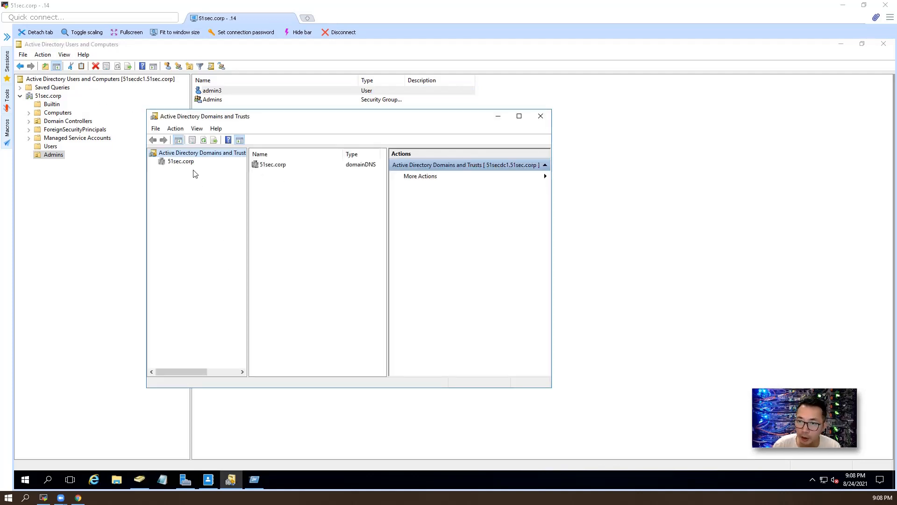
mouse_move(238, 222)
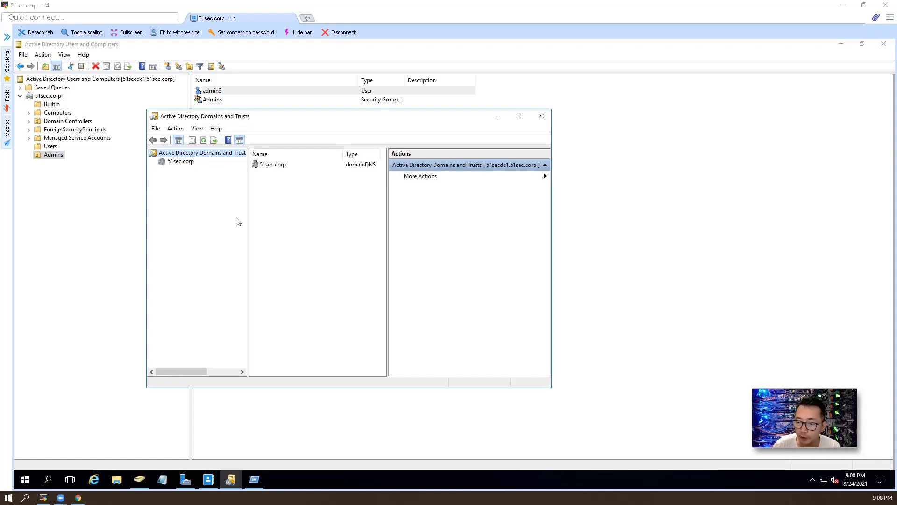
mouse_move(220, 242)
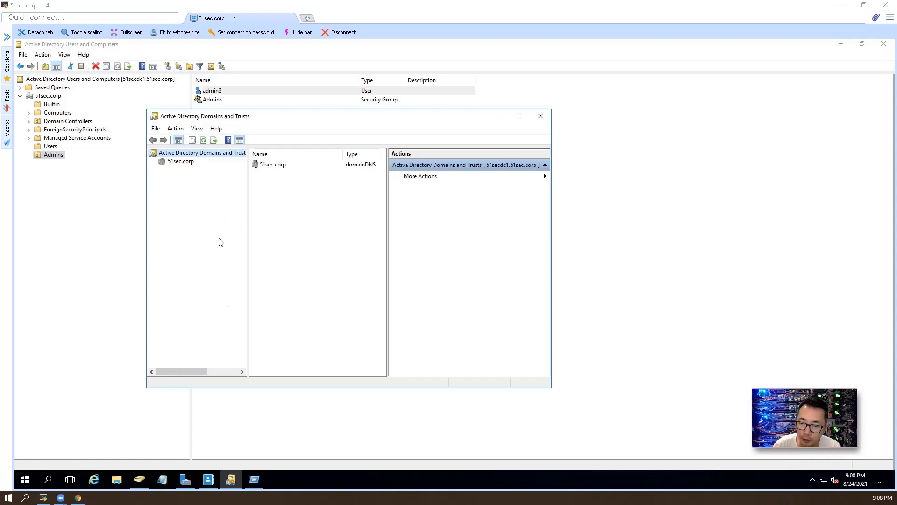
mouse_move(403, 226)
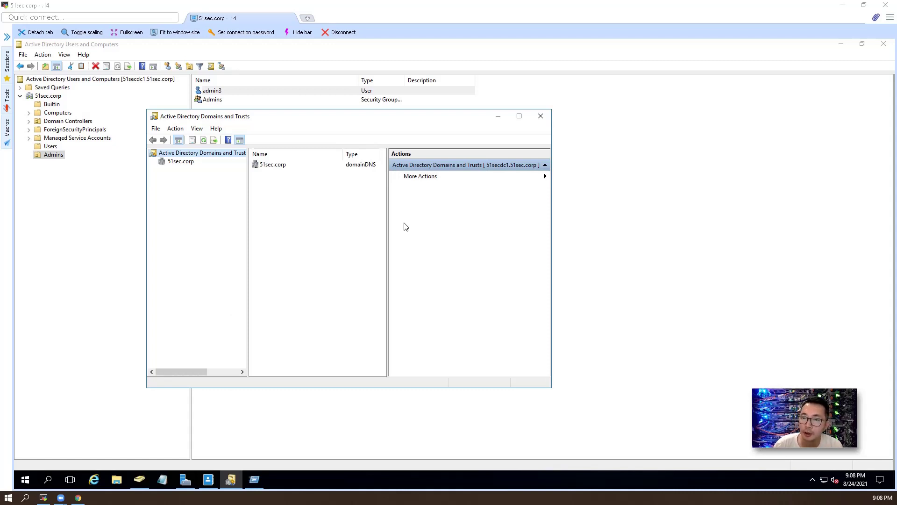
mouse_move(358, 225)
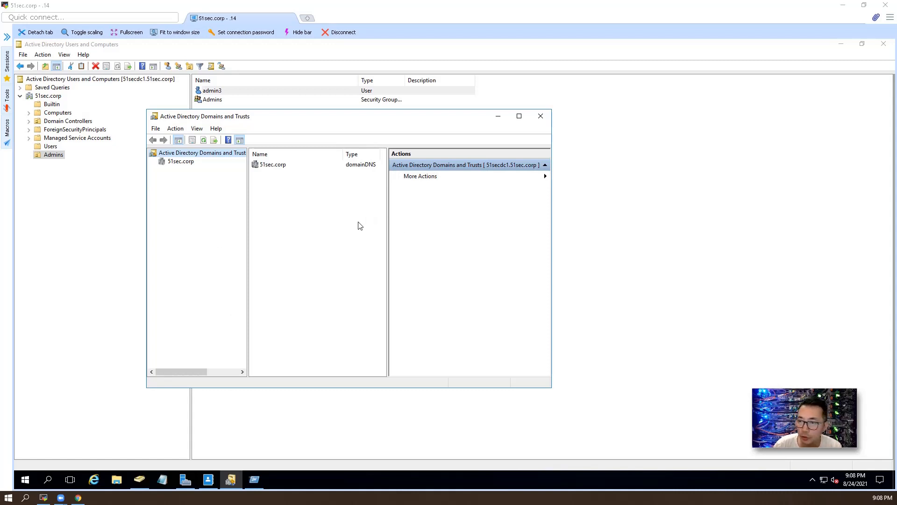
mouse_move(303, 351)
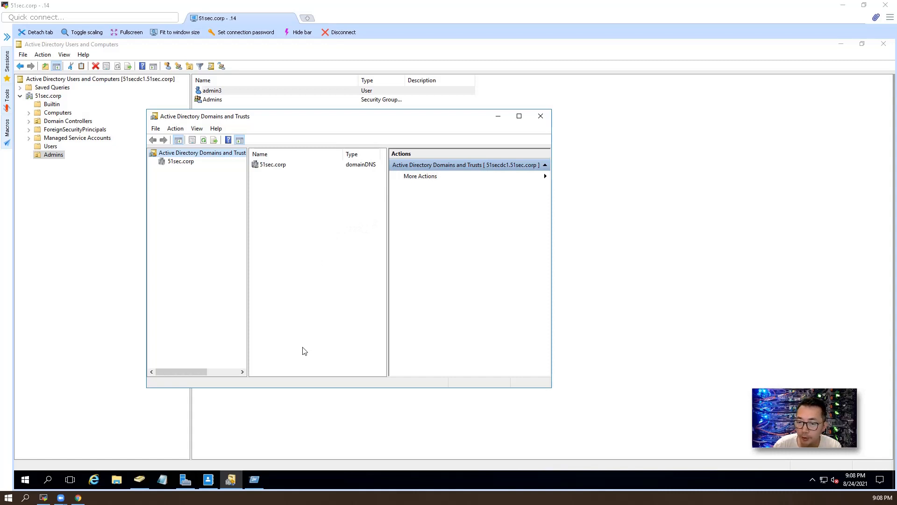
mouse_move(281, 378)
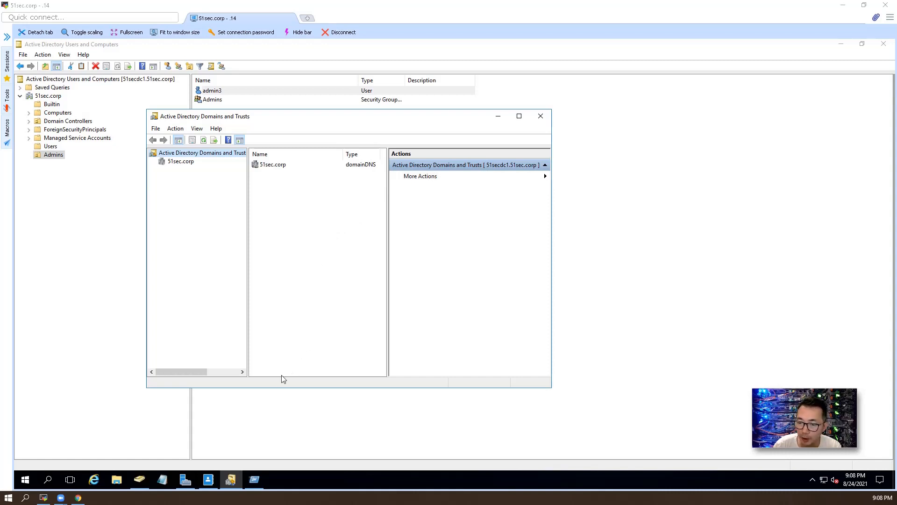
mouse_move(222, 445)
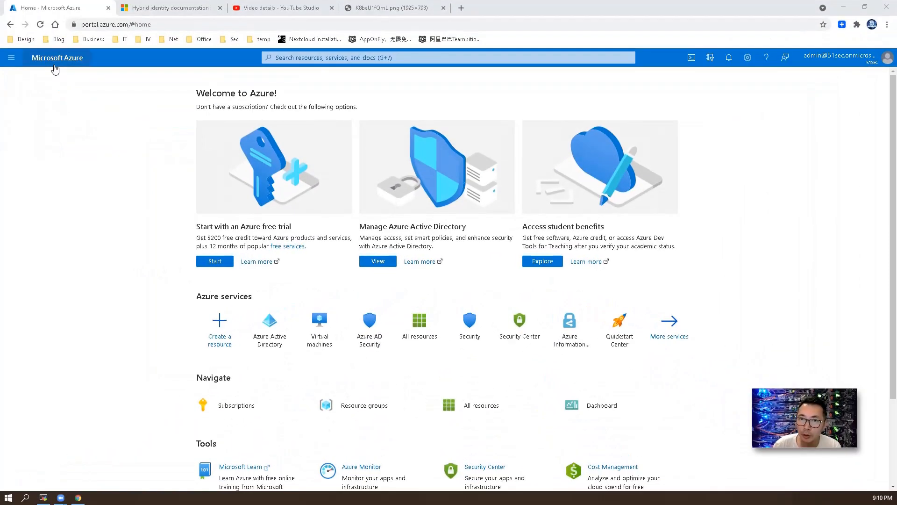
mouse_move(74, 60)
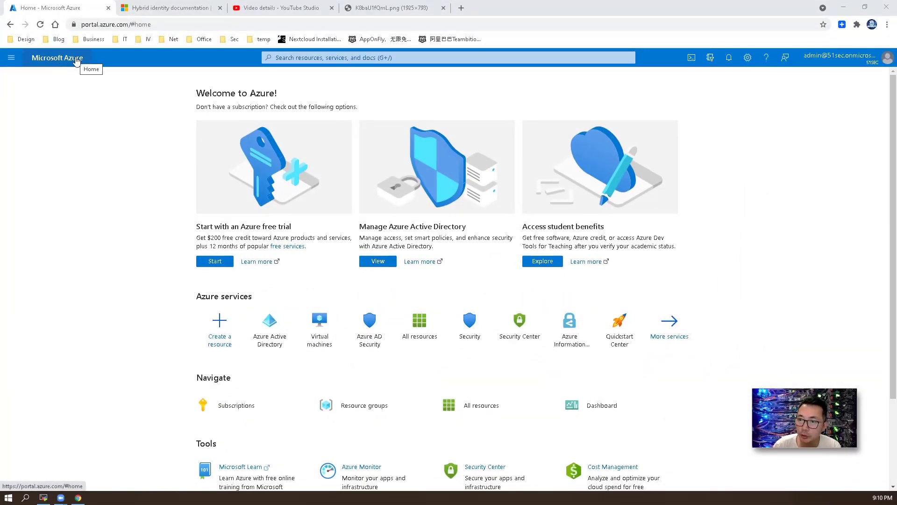
mouse_move(269, 329)
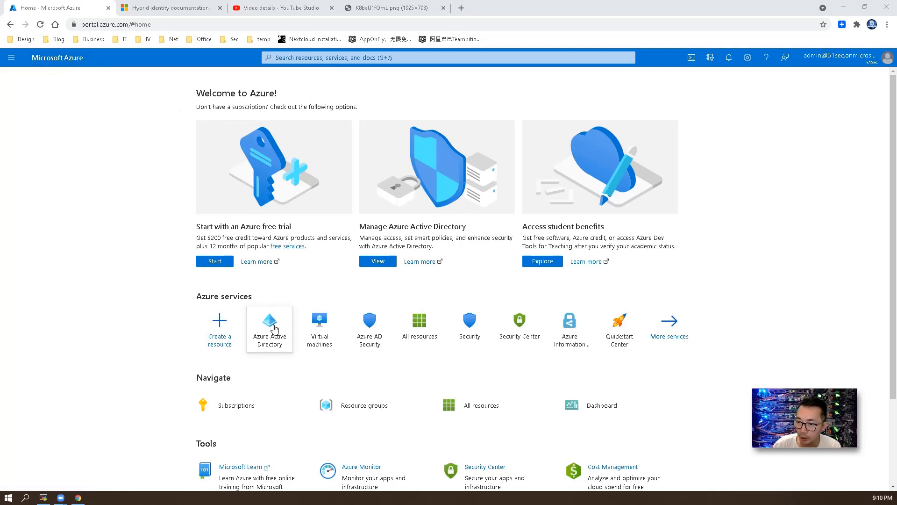
- Open the Azure AD Connect page under Azure Active Directory and scroll to Connect sync
click(269, 329)
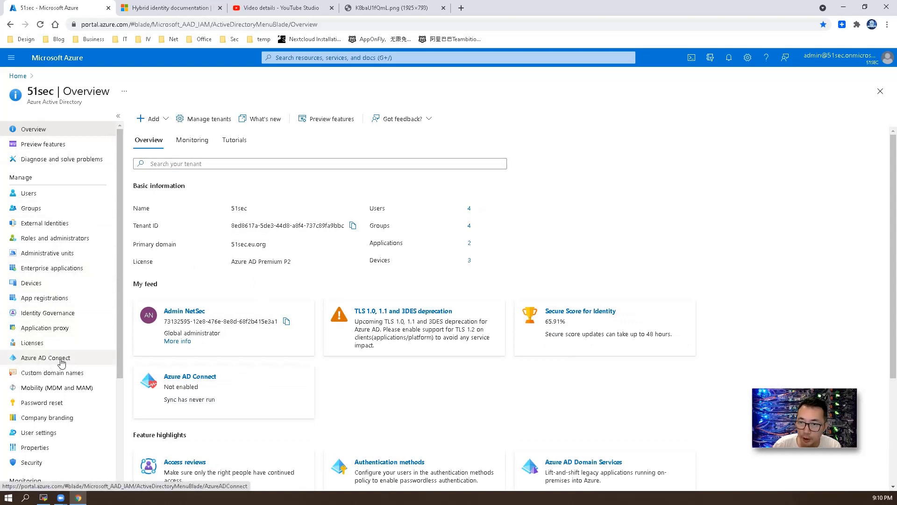
click(45, 357)
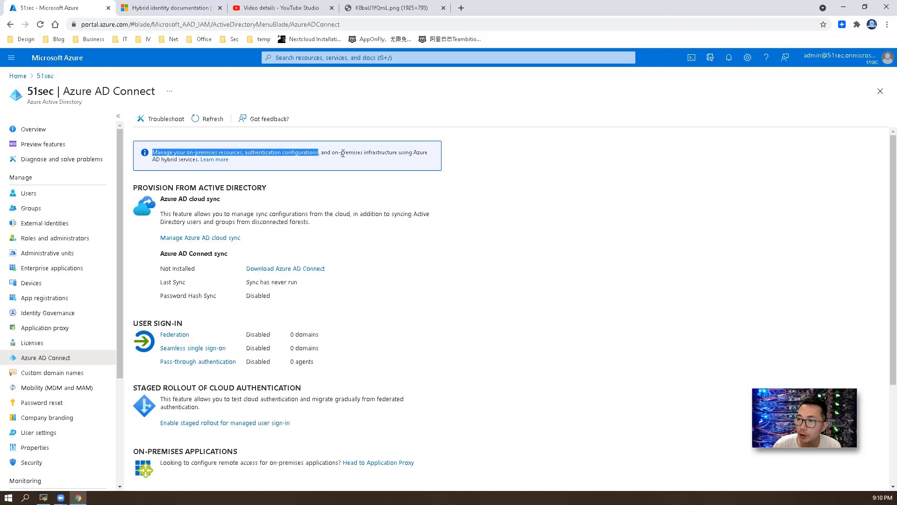
mouse_move(403, 166)
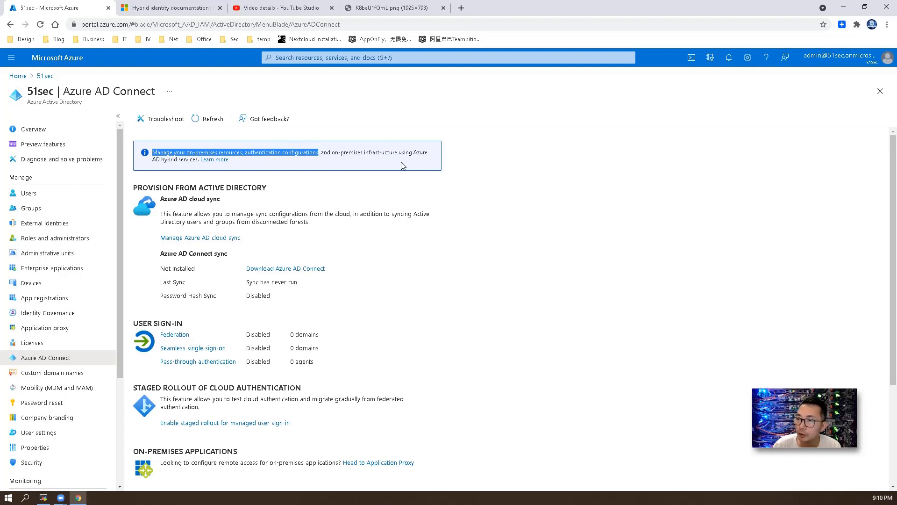
mouse_move(183, 167)
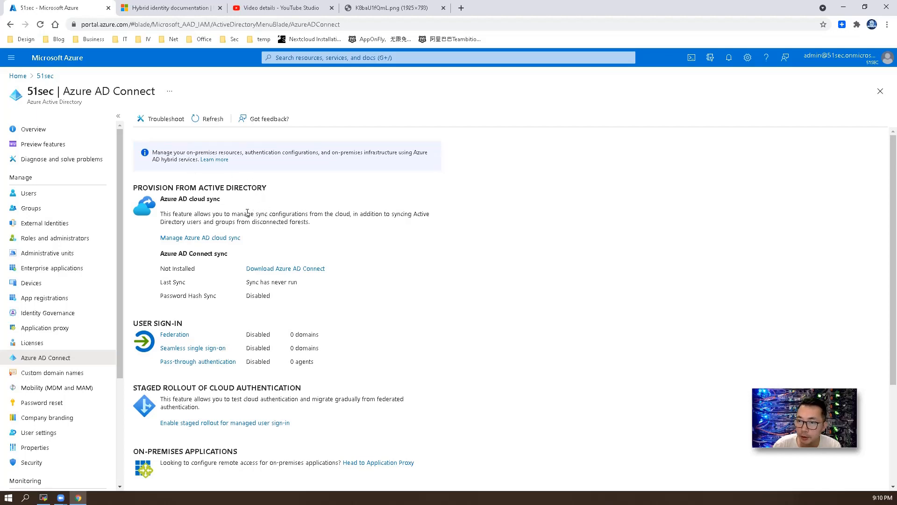
scroll(down, 3)
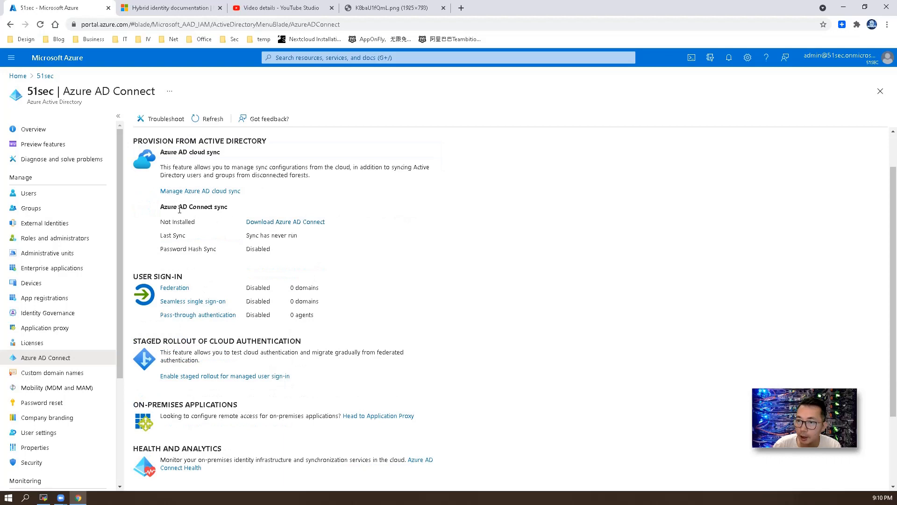
mouse_move(182, 223)
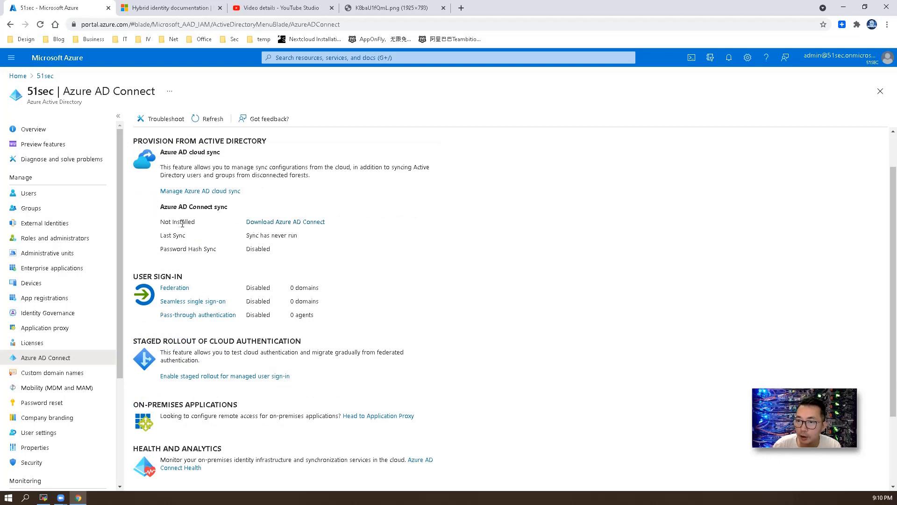
mouse_move(292, 237)
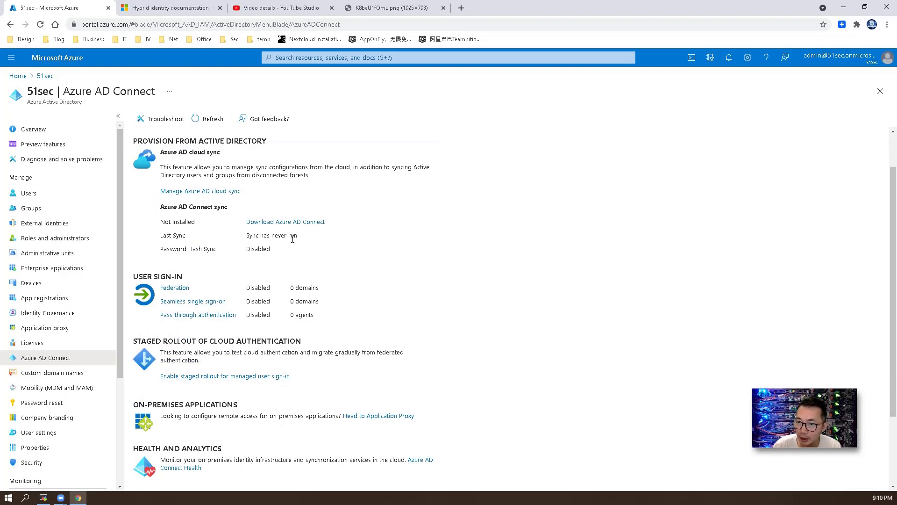
mouse_move(186, 257)
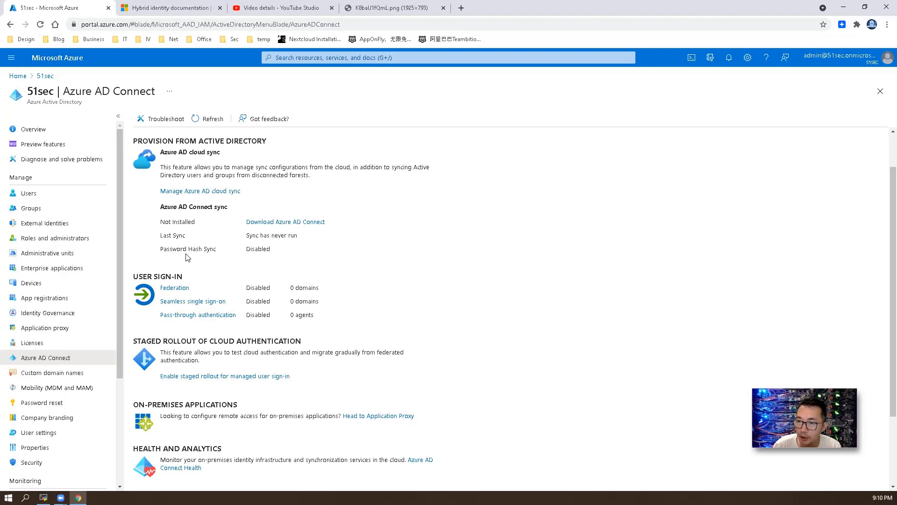
mouse_move(285, 222)
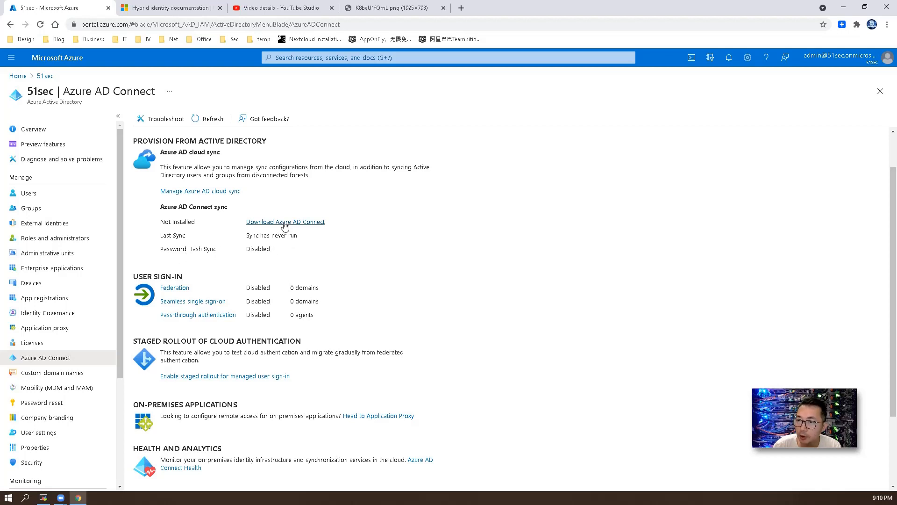
- Go to the Azure AD Connect download page and download AzureADConnect.msi
click(285, 222)
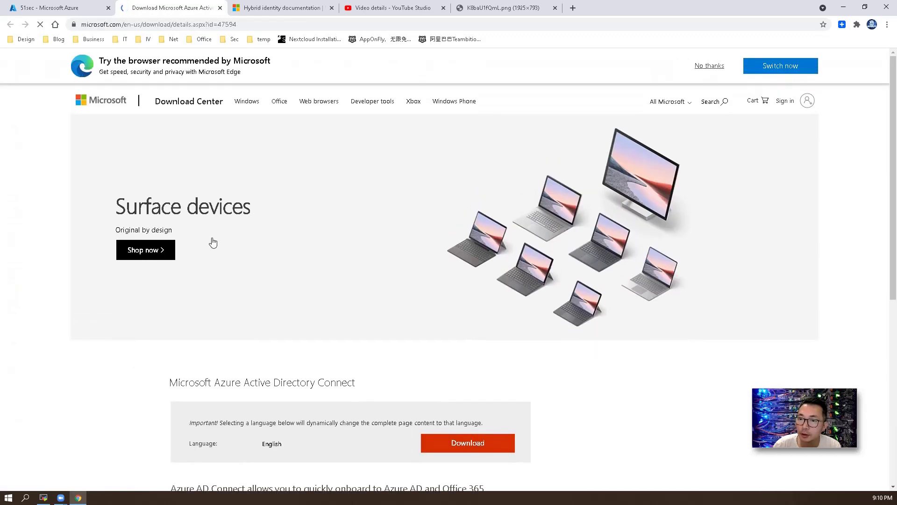
scroll(down, 3)
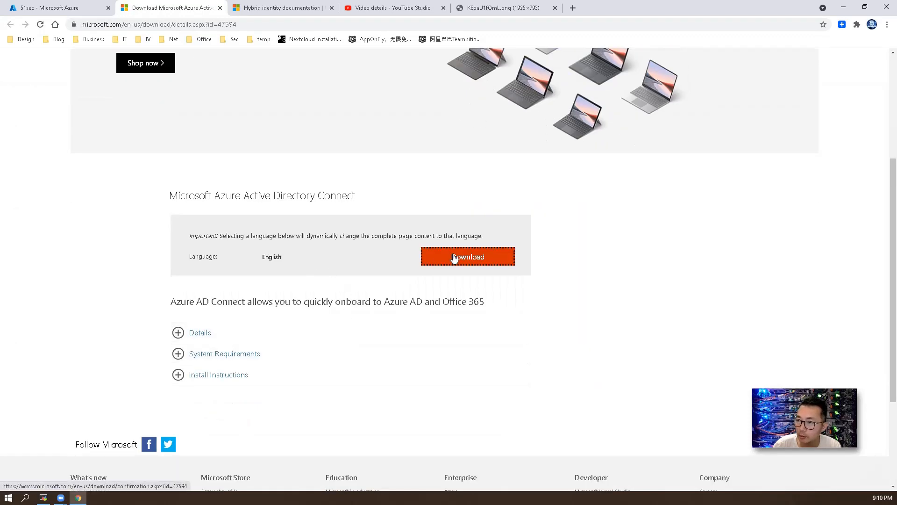
click(467, 256)
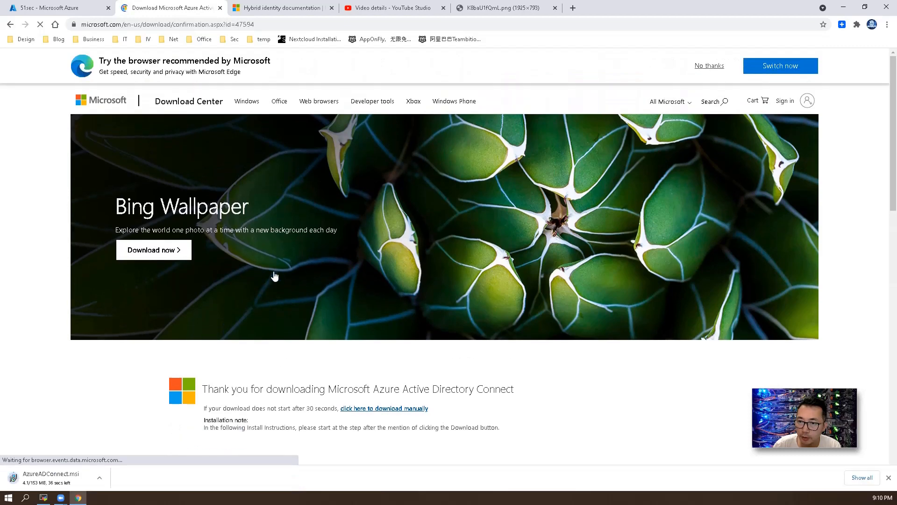
scroll(down, 3)
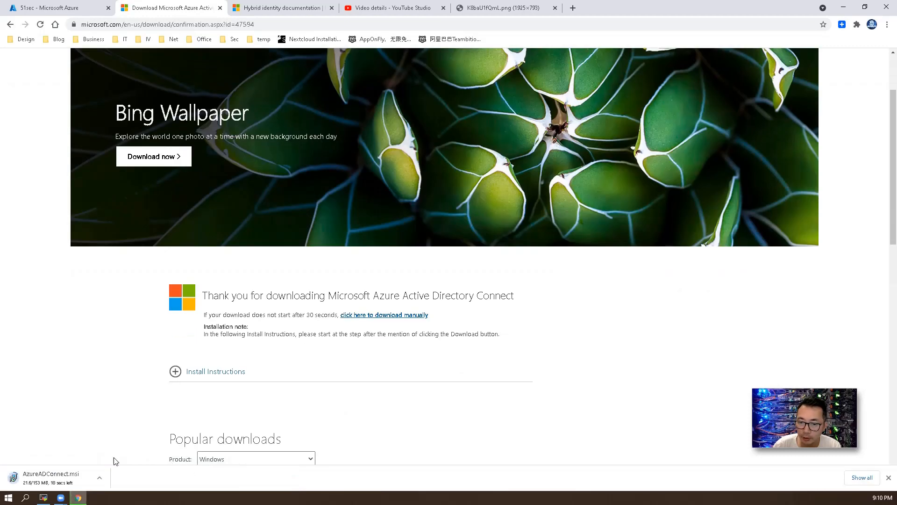
mouse_move(94, 435)
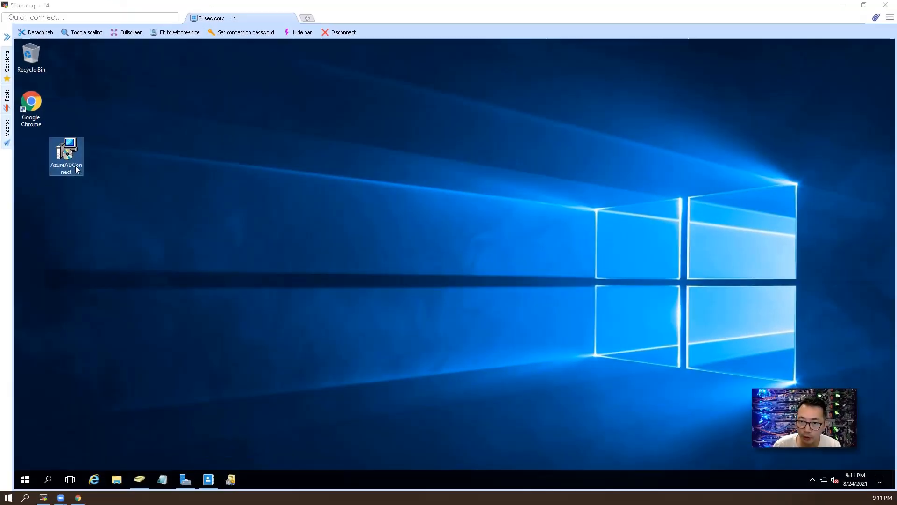
- Run AzureADConnect.msi and let setup finish, reaching the TLS 1.2 error page
double_click(66, 155)
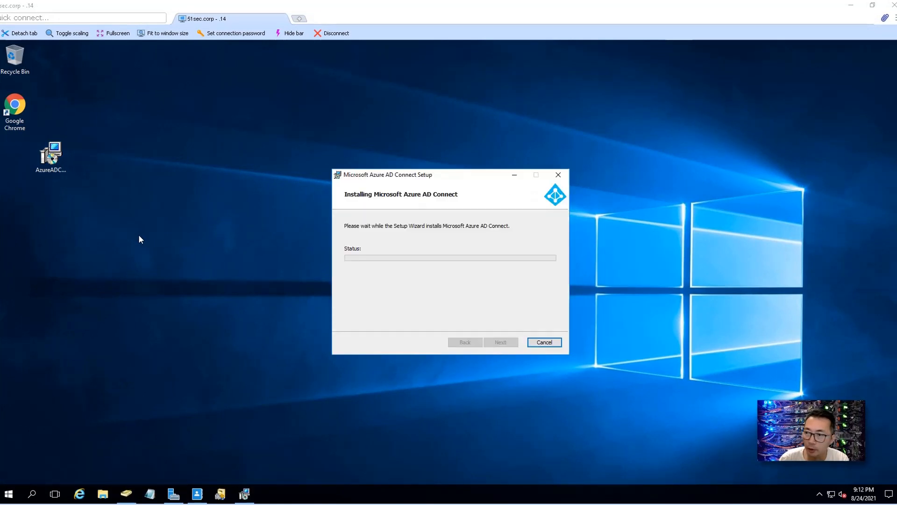
right_click(8, 494)
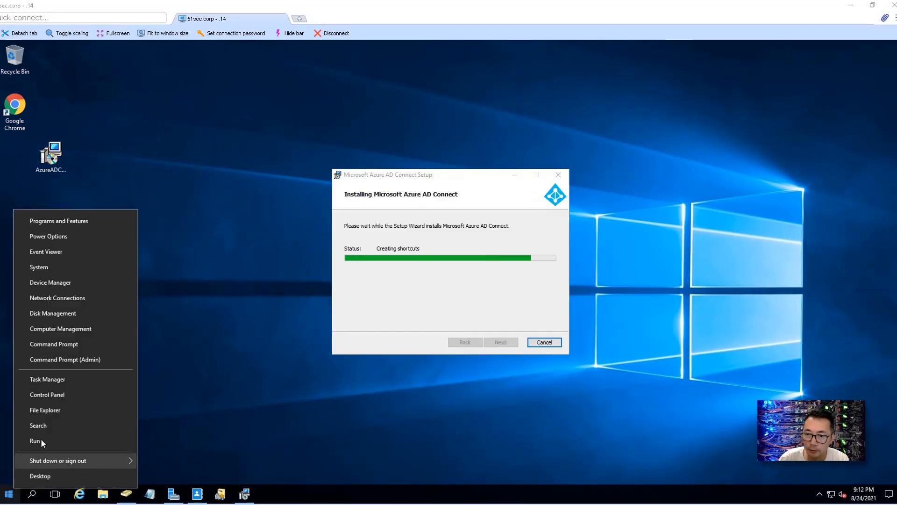
click(8, 493)
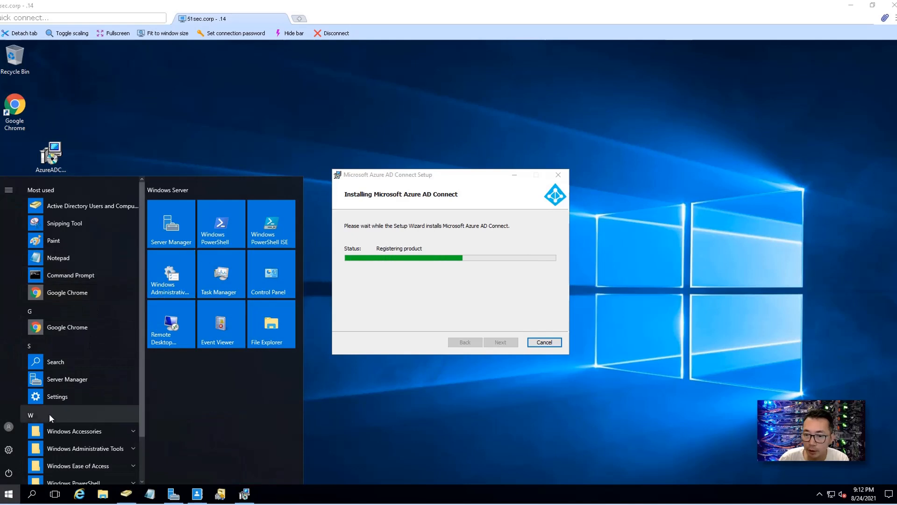
click(8, 426)
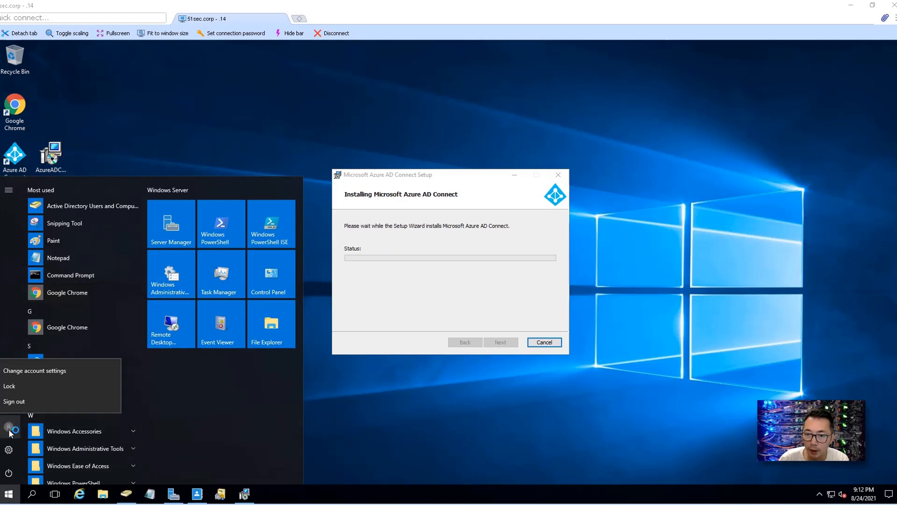
click(9, 449)
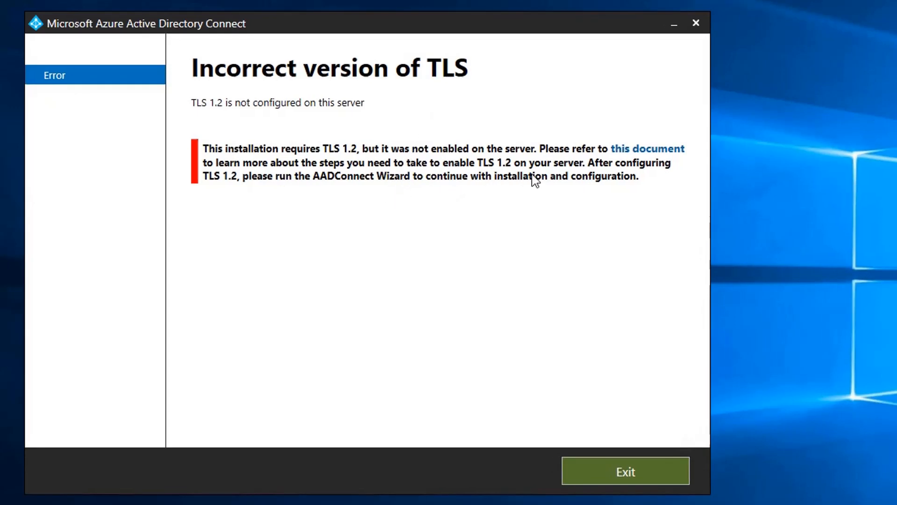
mouse_move(608, 166)
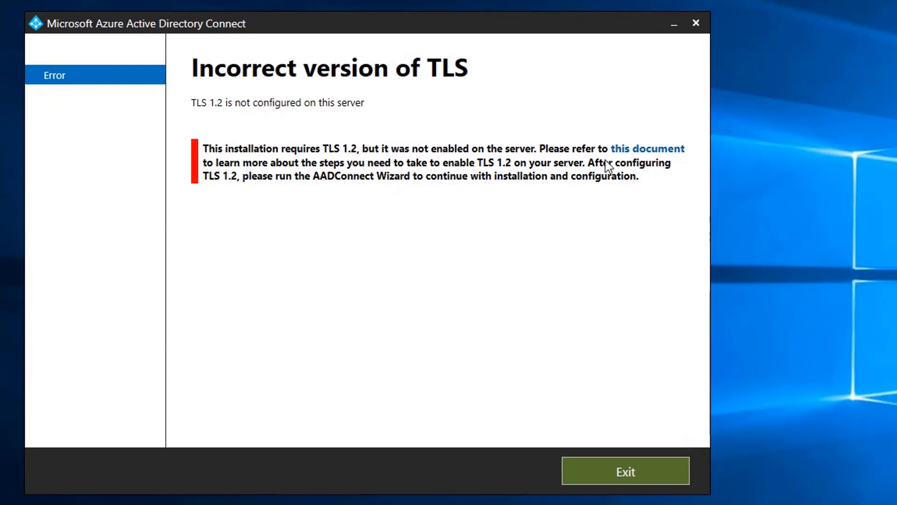
mouse_move(530, 178)
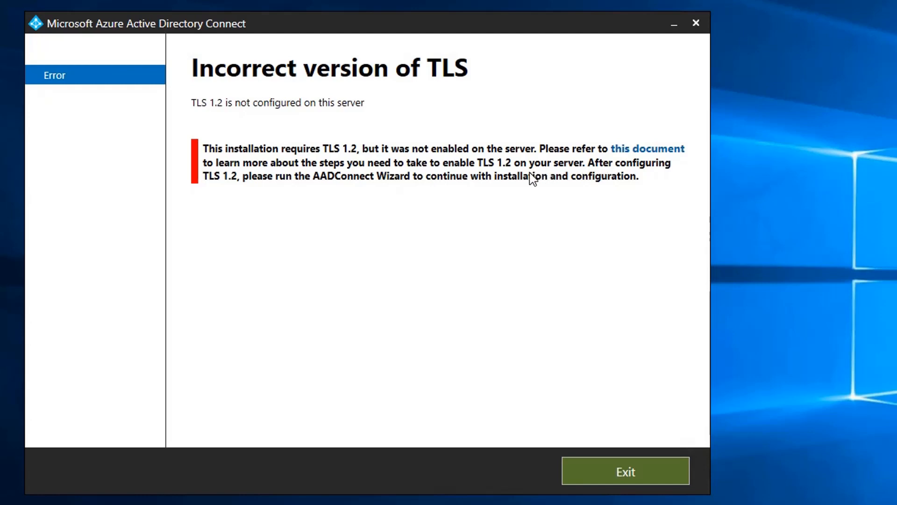
mouse_move(507, 209)
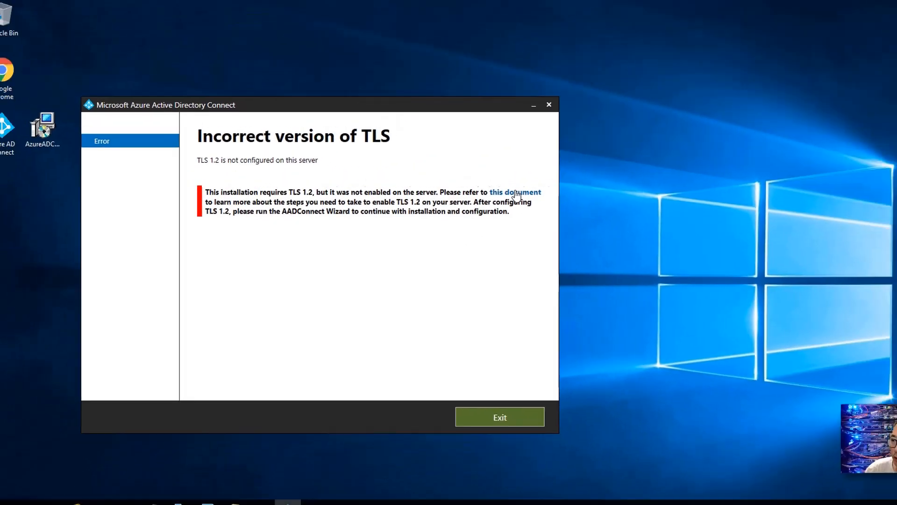
- Open the TLS 1.2 enforcement article and scroll to its PowerShell enable script
click(514, 192)
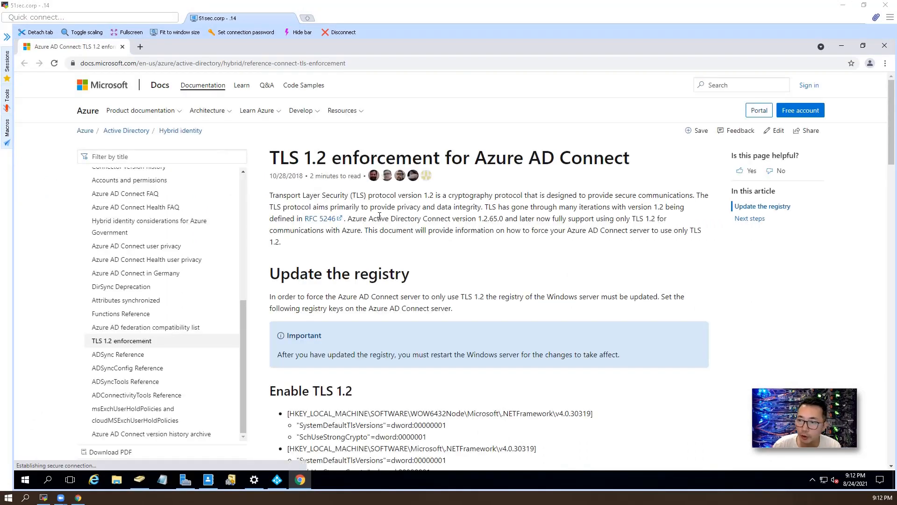
scroll(down, 3)
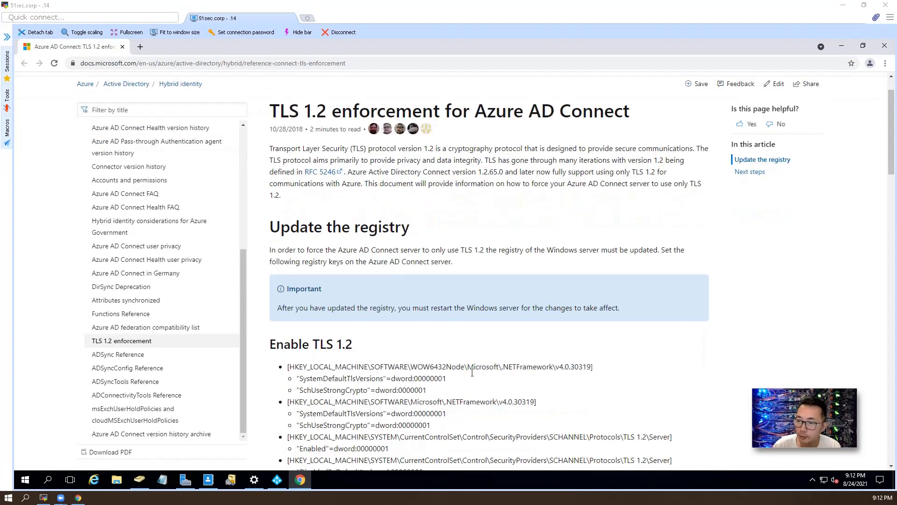
scroll(down, 3)
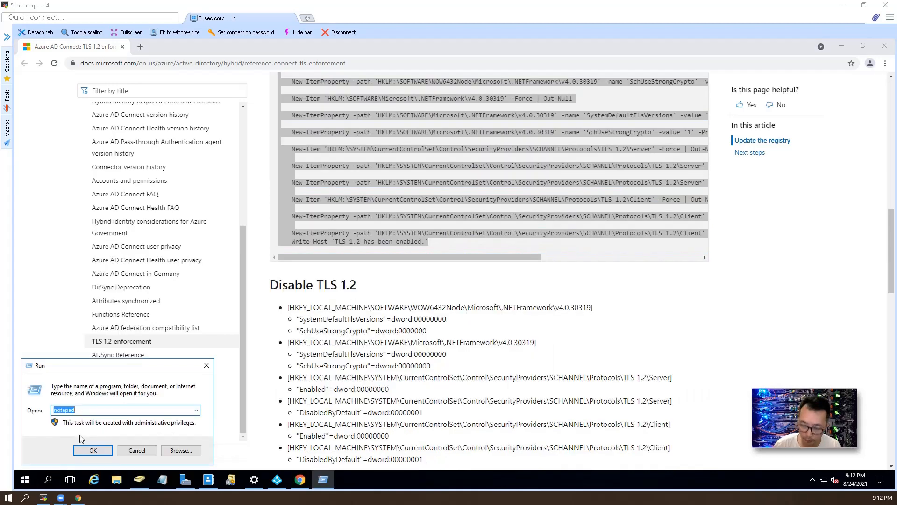
- Run the copied TLS 1.2 registry script in an administrator PowerShell session
click(92, 451)
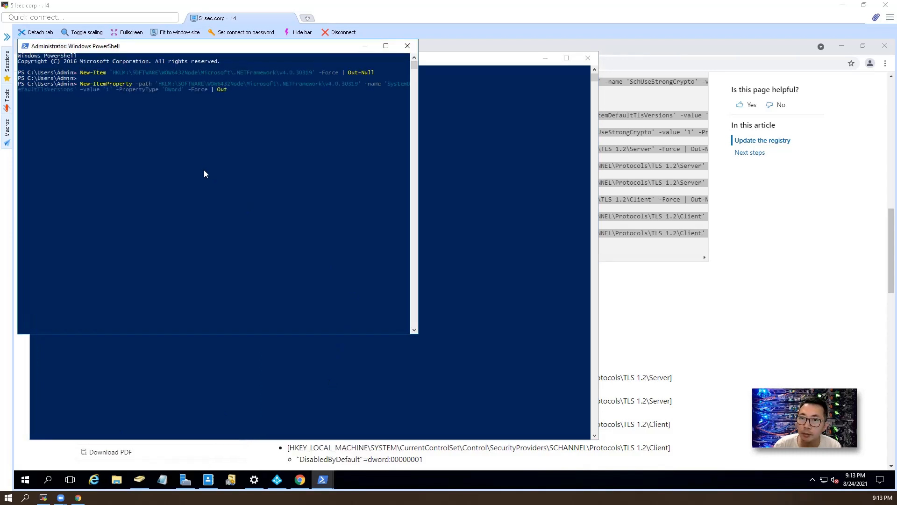
key(Return)
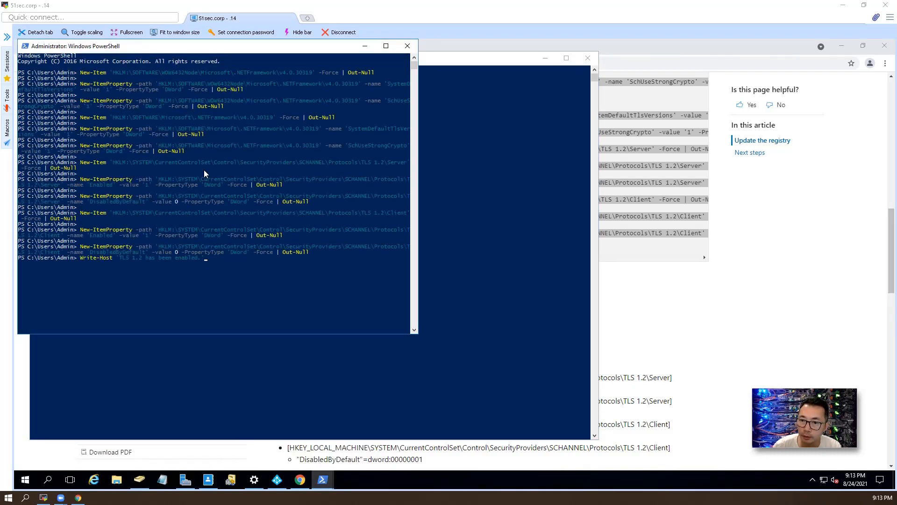
key(Return)
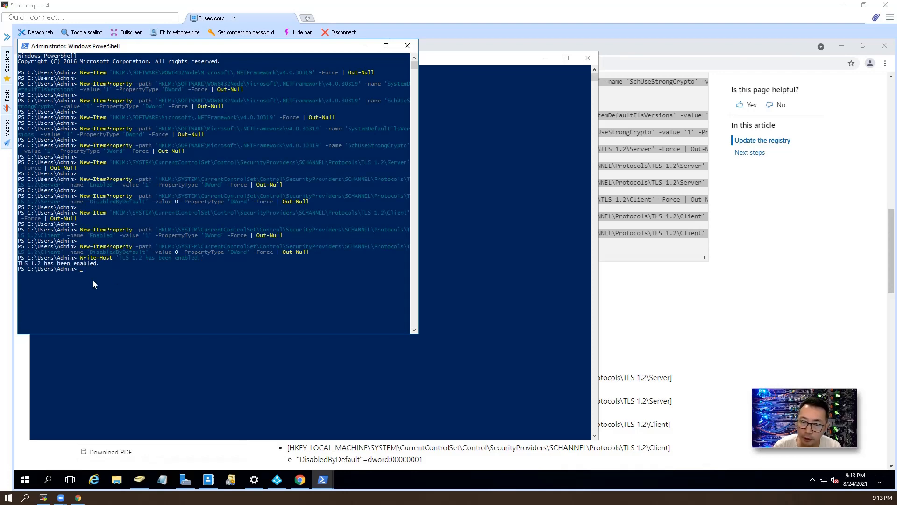
mouse_move(365, 45)
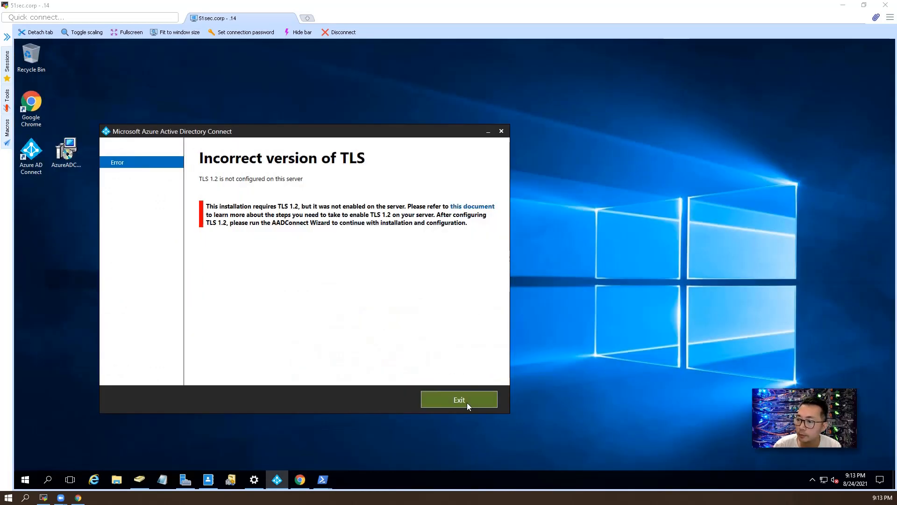
- Exit the TLS error, repair the Azure AD Connect installation, and relaunch the wizard
click(459, 400)
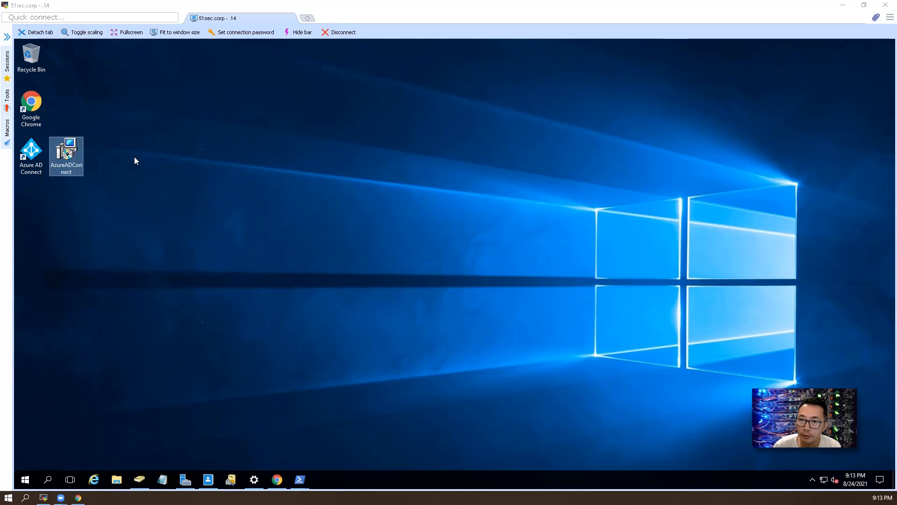
double_click(65, 155)
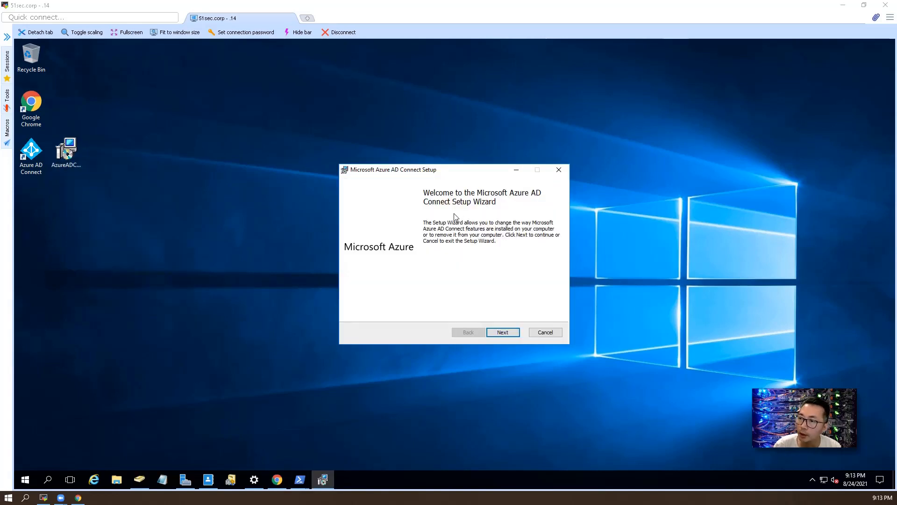
click(502, 332)
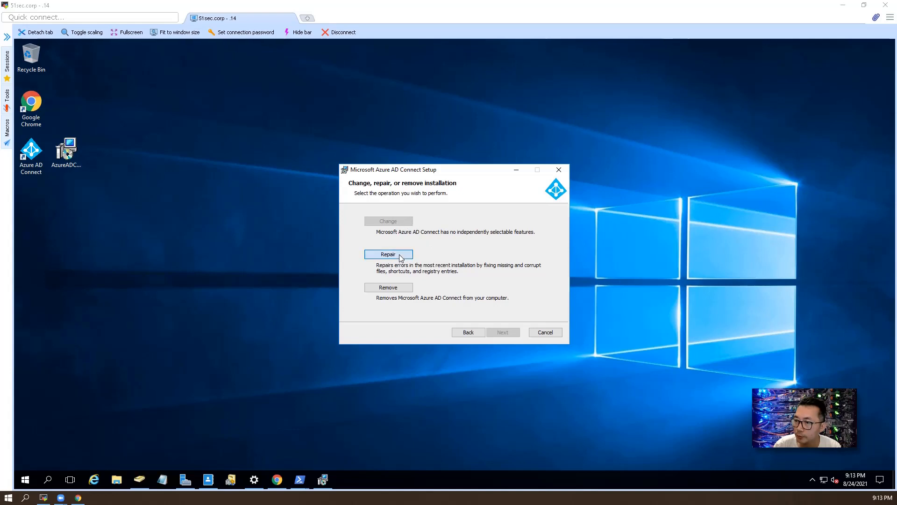
click(387, 254)
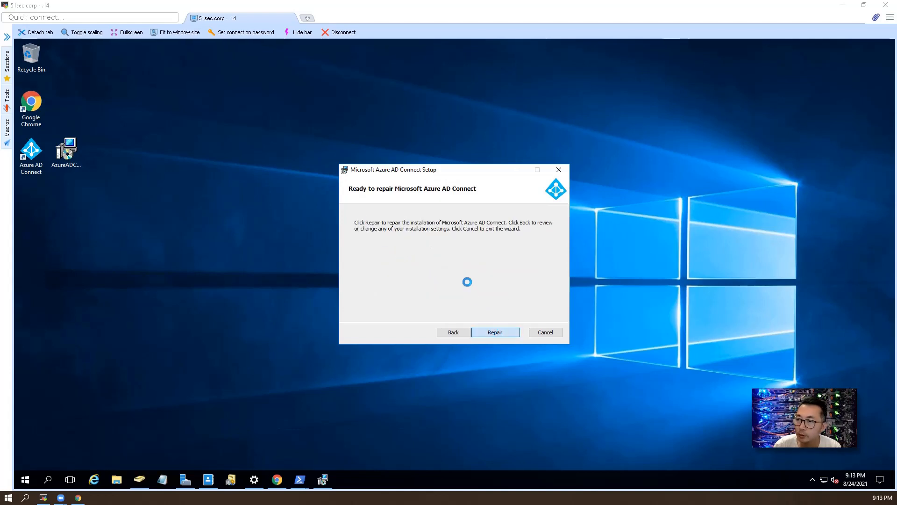
click(494, 332)
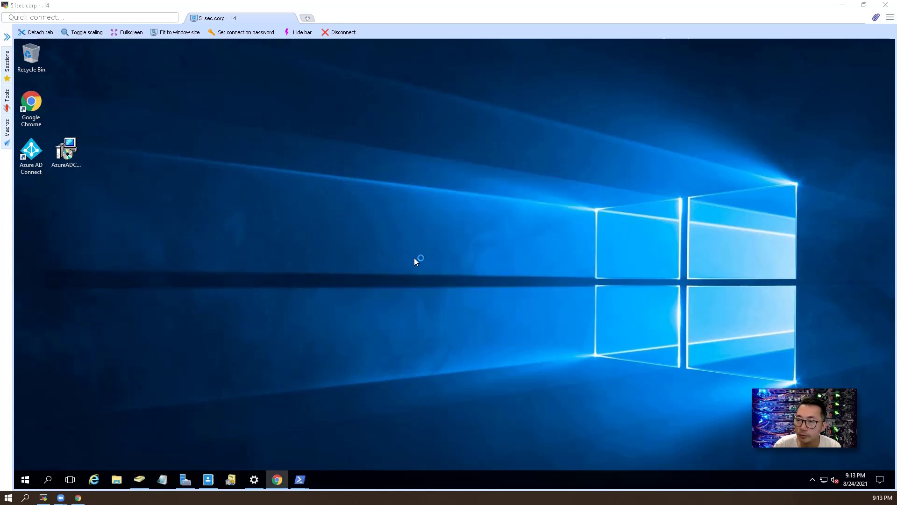
double_click(31, 151)
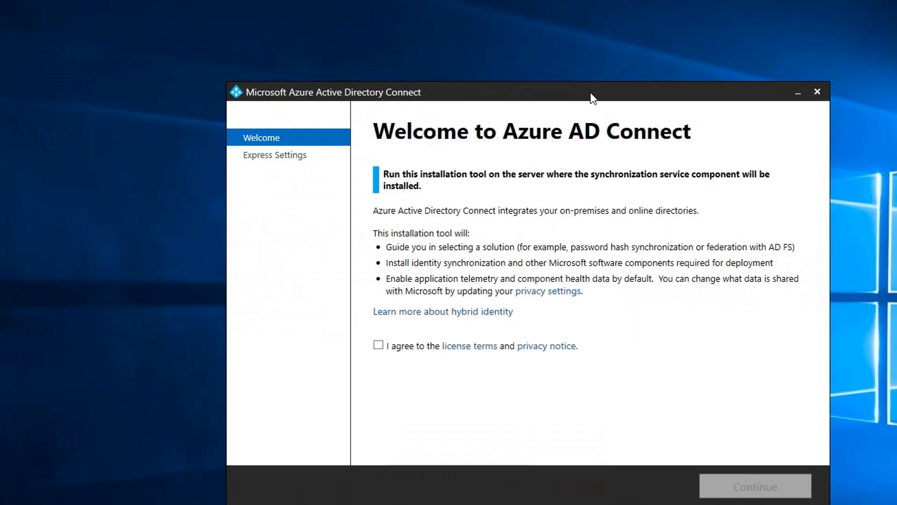
- Agree to the license terms and privacy notice, then continue to Express Settings
click(377, 344)
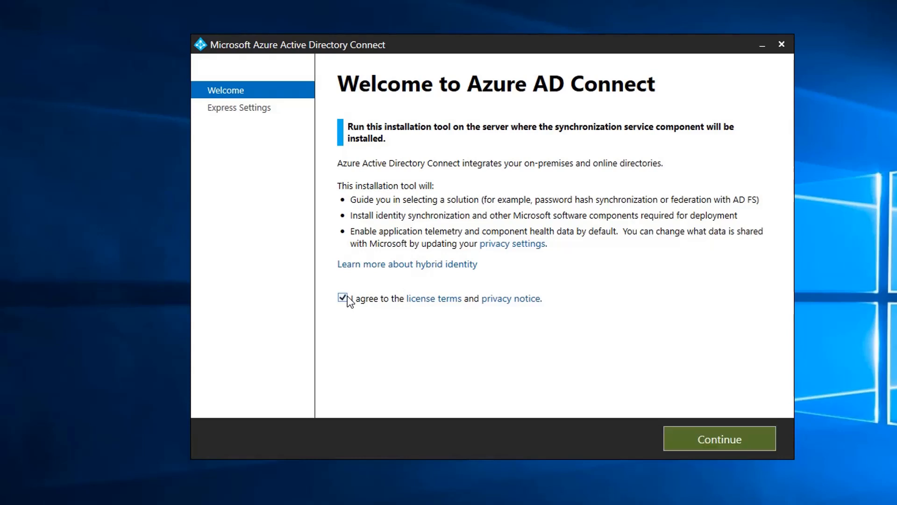
mouse_move(542, 349)
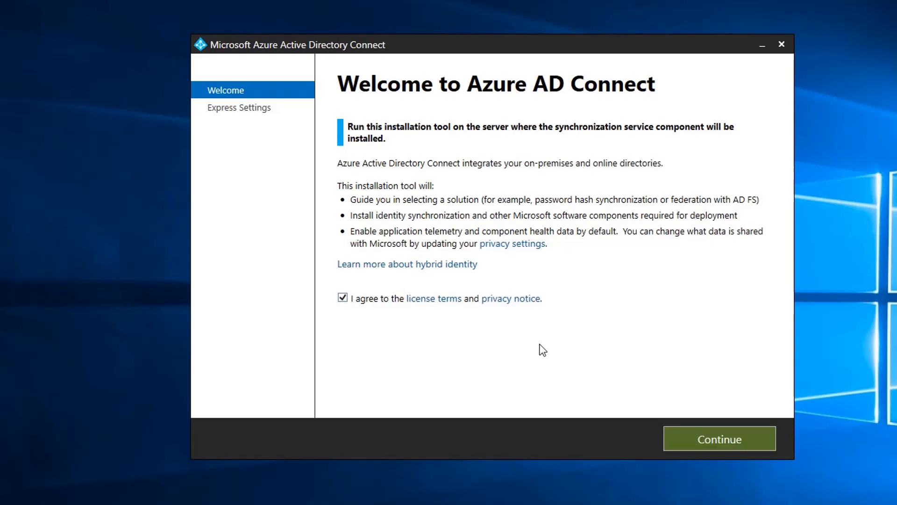
click(718, 439)
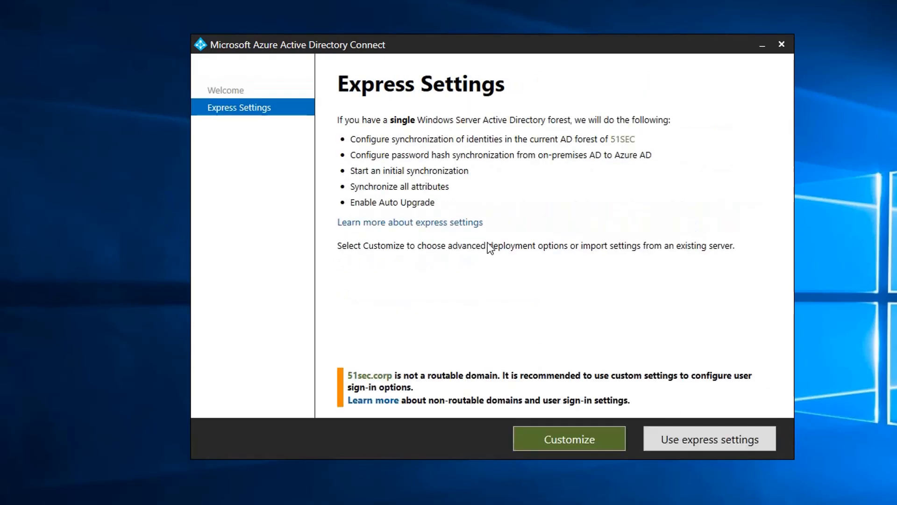
mouse_move(406, 385)
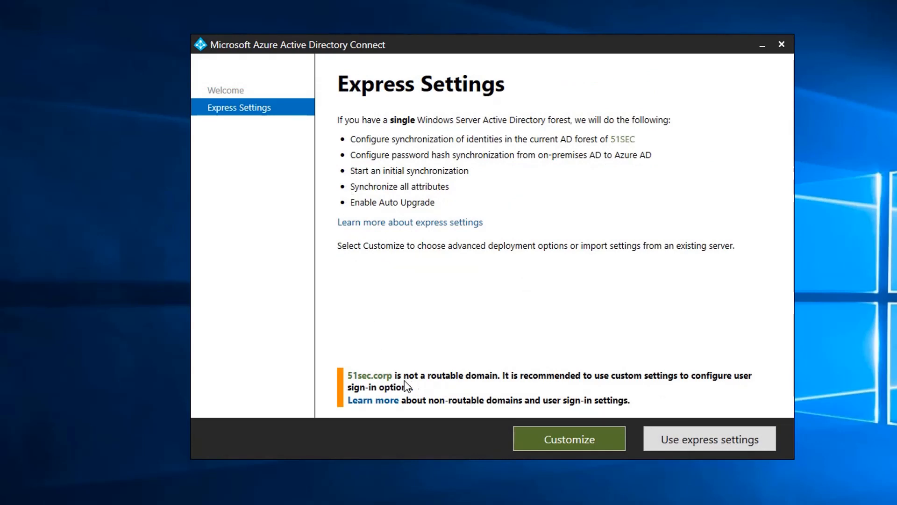
mouse_move(403, 384)
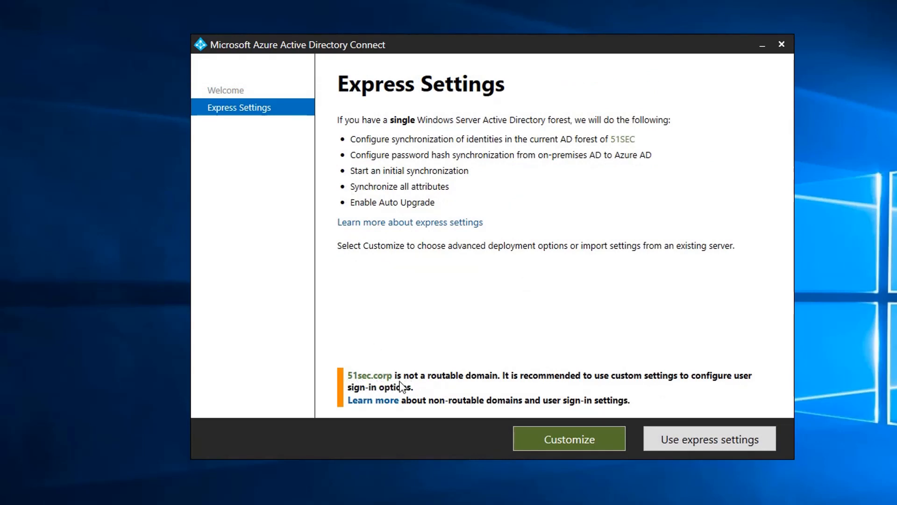
mouse_move(523, 389)
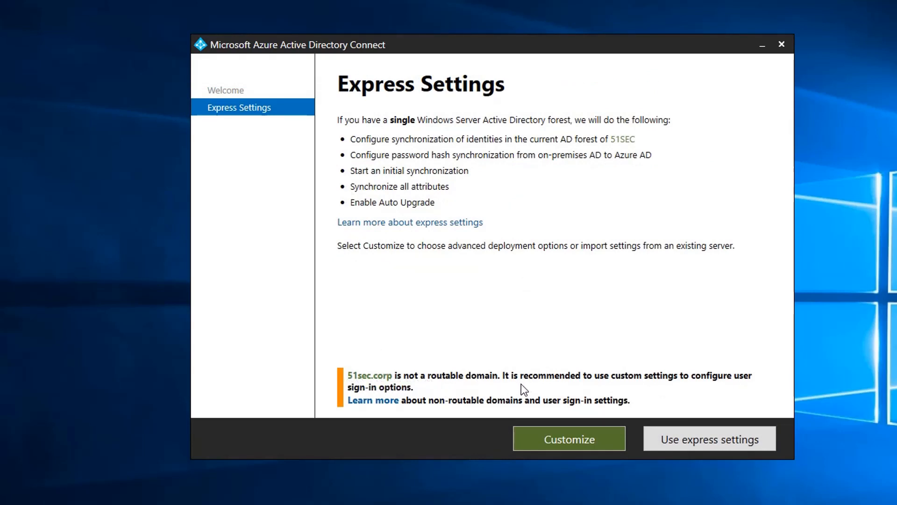
mouse_move(662, 386)
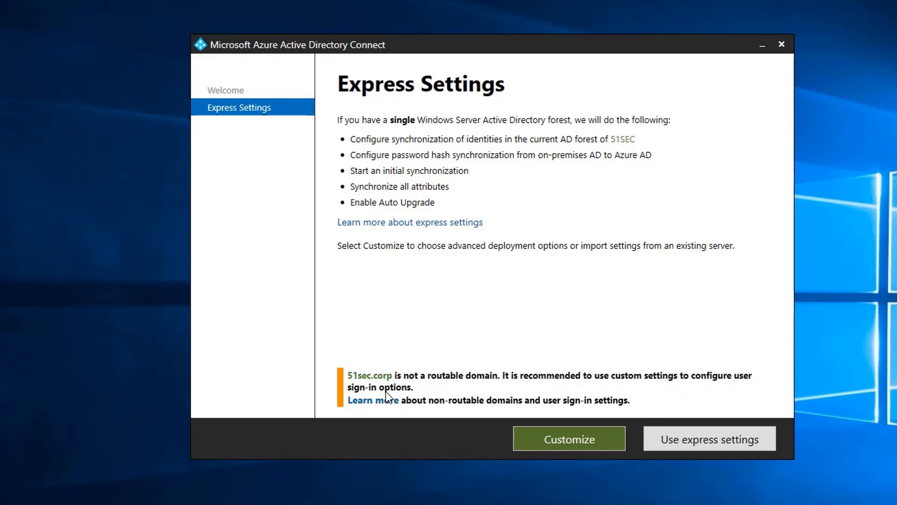
mouse_move(685, 436)
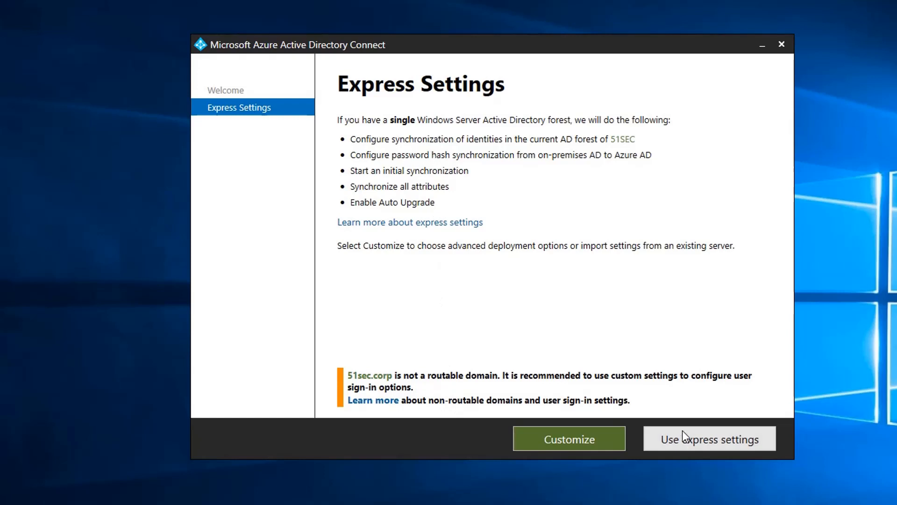
mouse_move(748, 449)
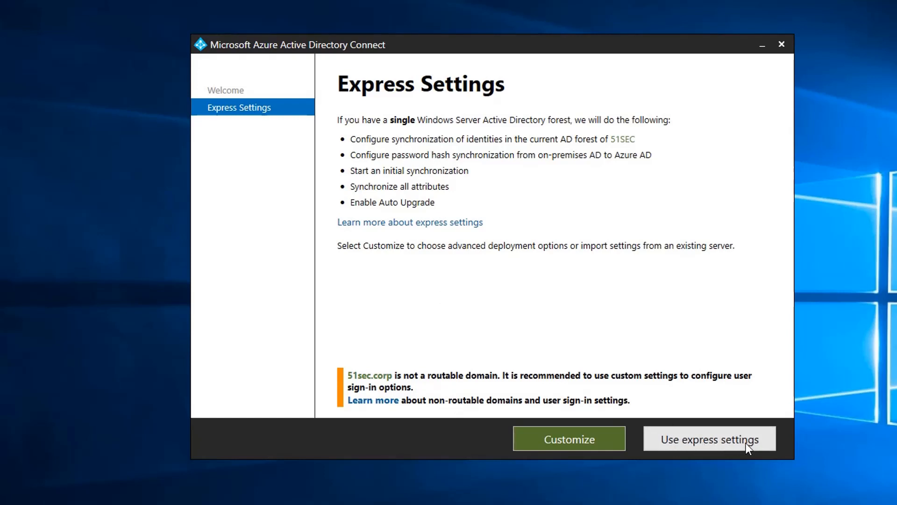
mouse_move(546, 419)
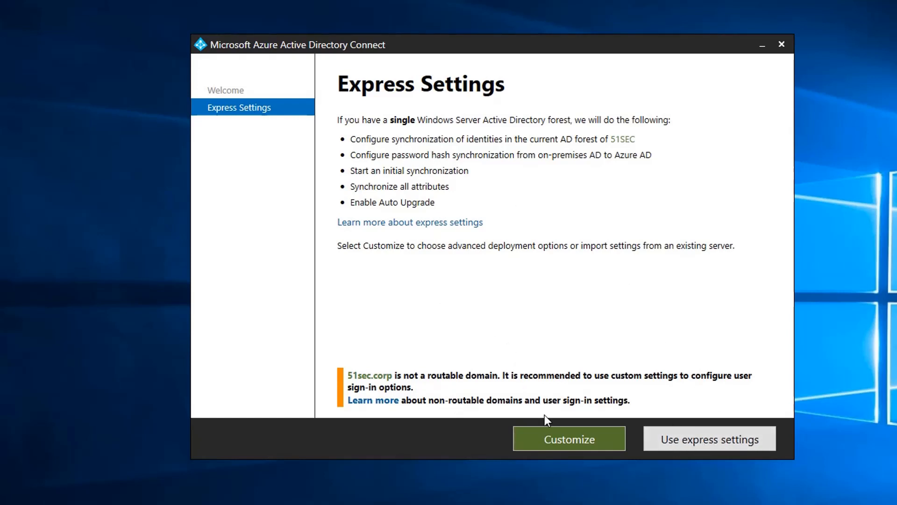
- Choose Customize on Express Settings because 51sec.corp is not a routable domain
click(568, 438)
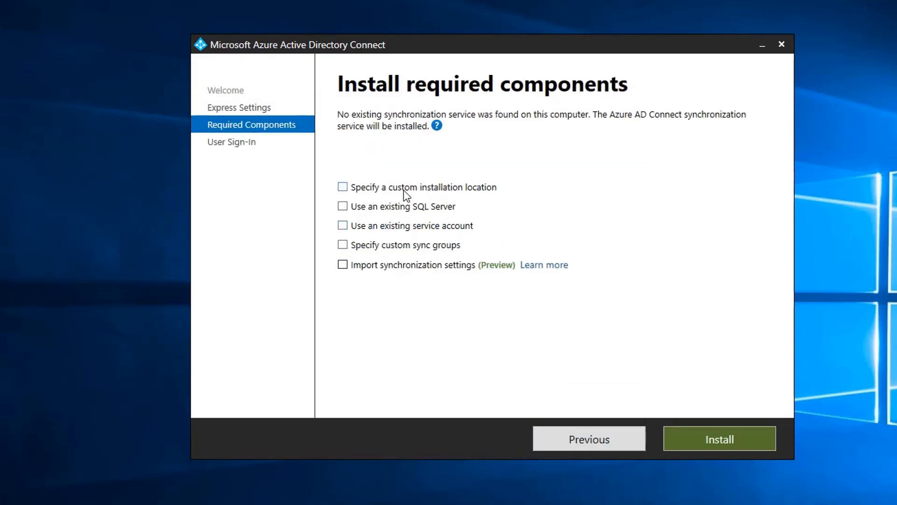
click(342, 187)
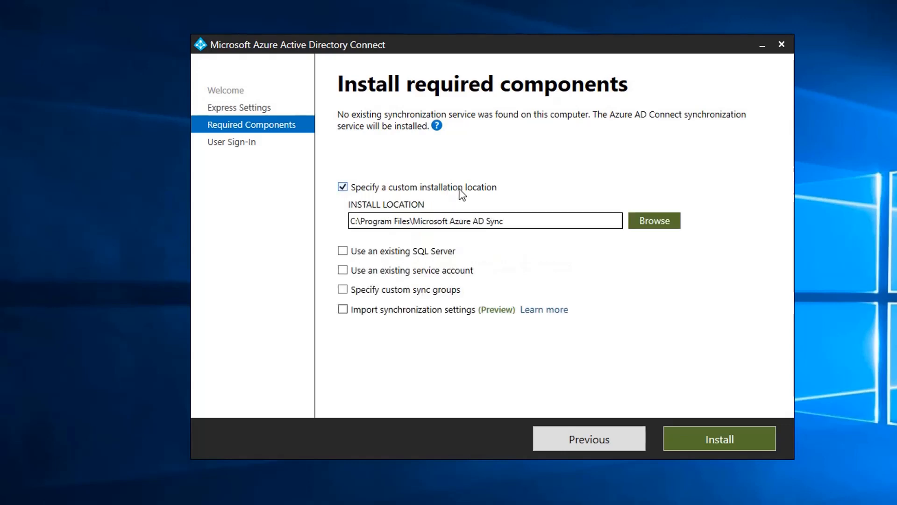
click(342, 187)
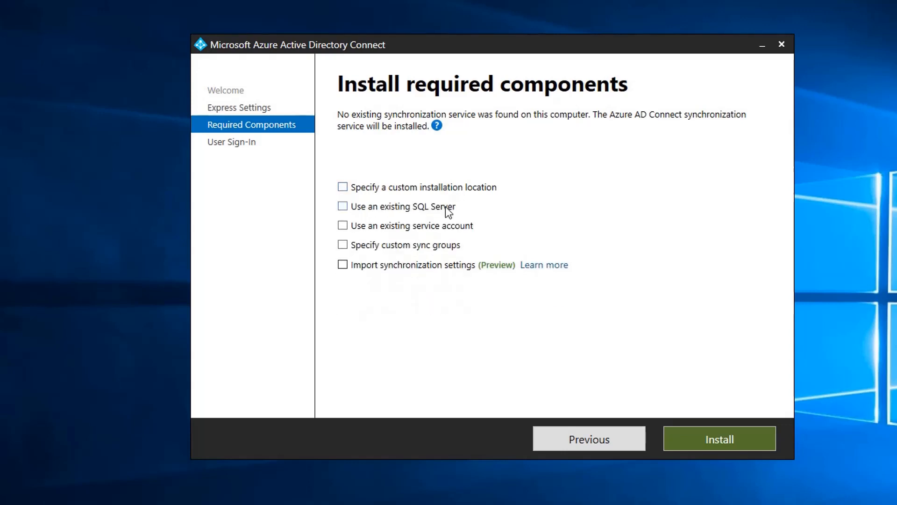
click(343, 206)
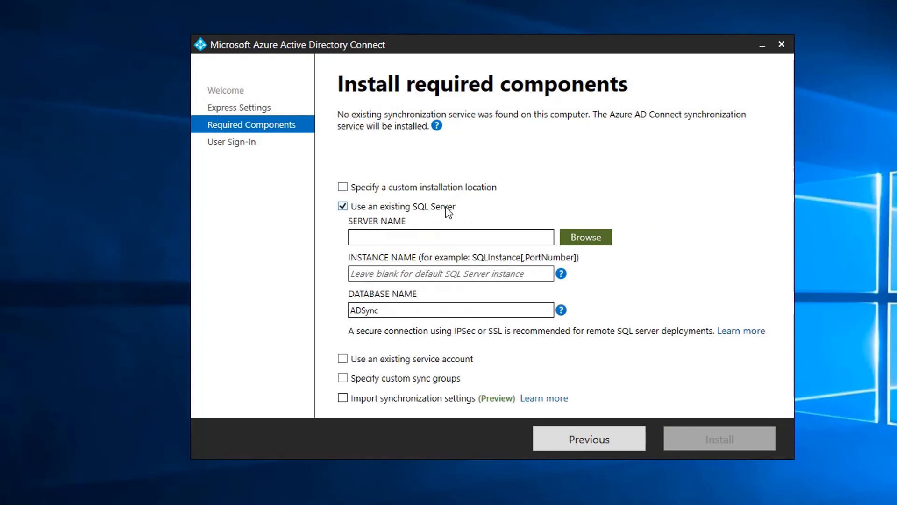
click(342, 206)
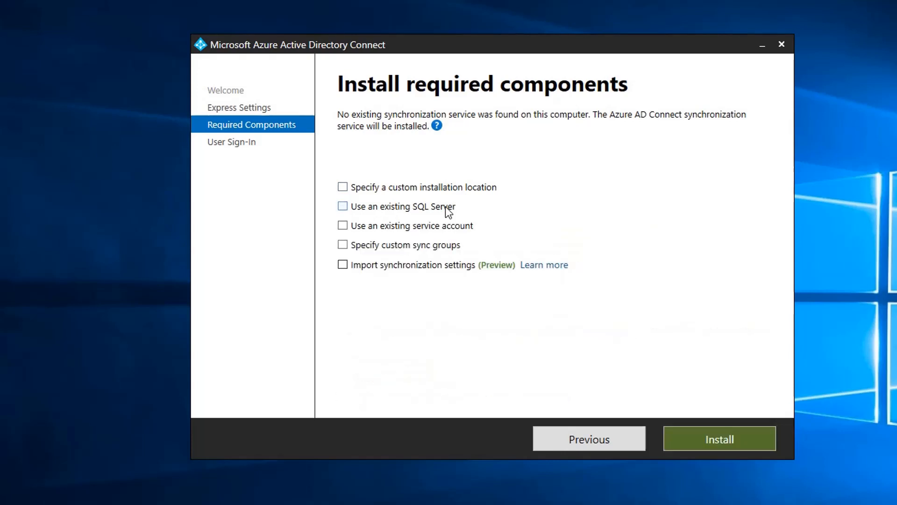
mouse_move(452, 238)
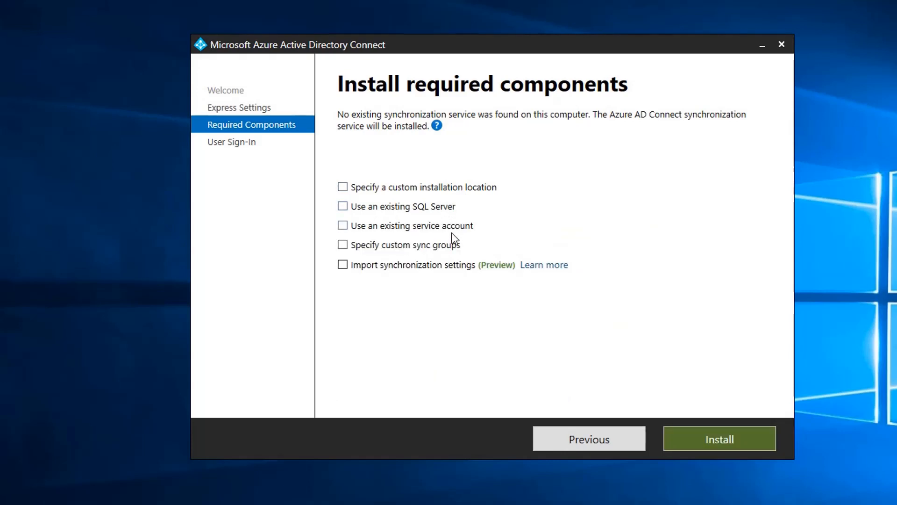
click(343, 224)
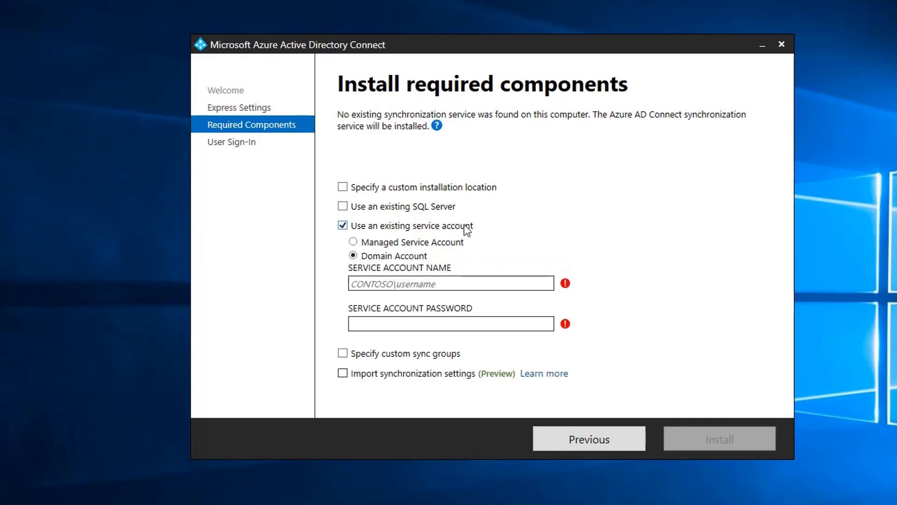
click(342, 225)
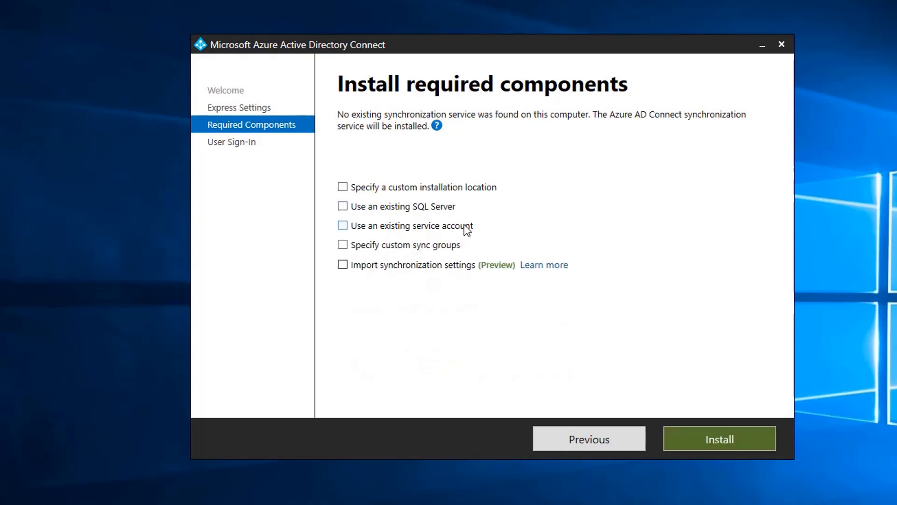
click(342, 225)
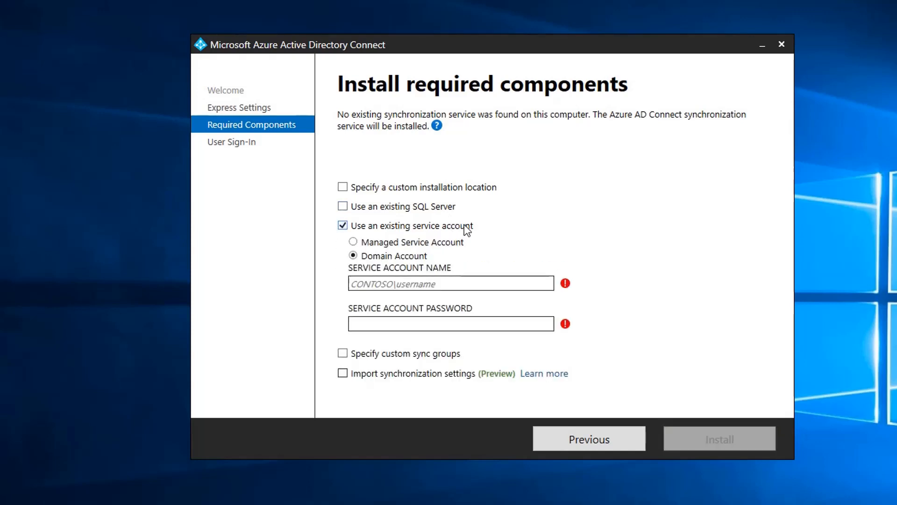
click(343, 224)
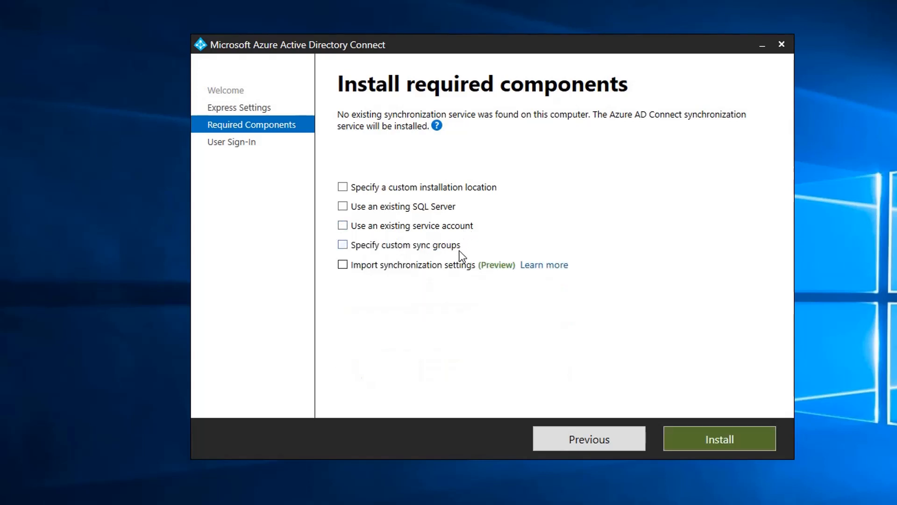
click(342, 245)
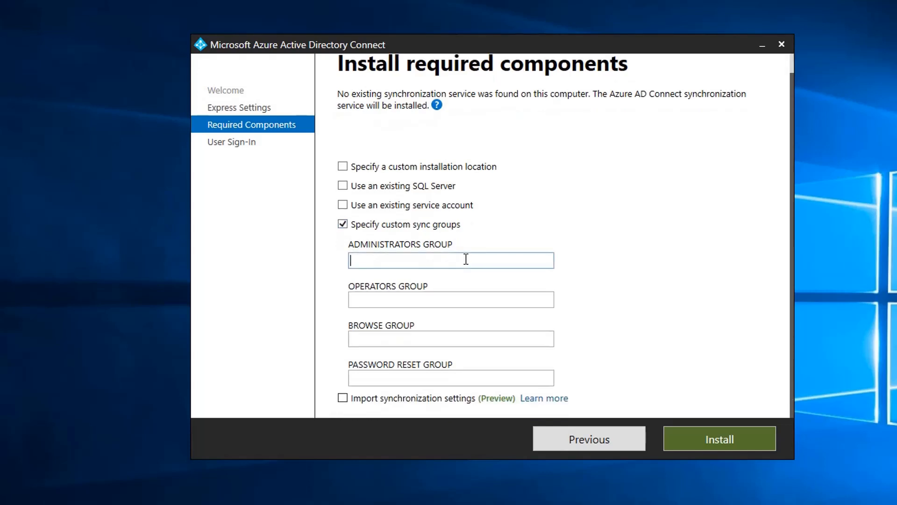
click(450, 298)
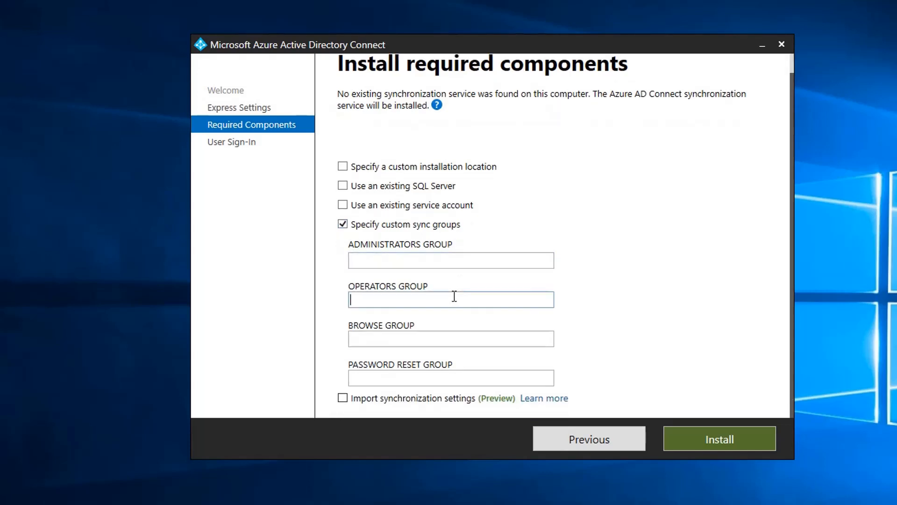
click(451, 377)
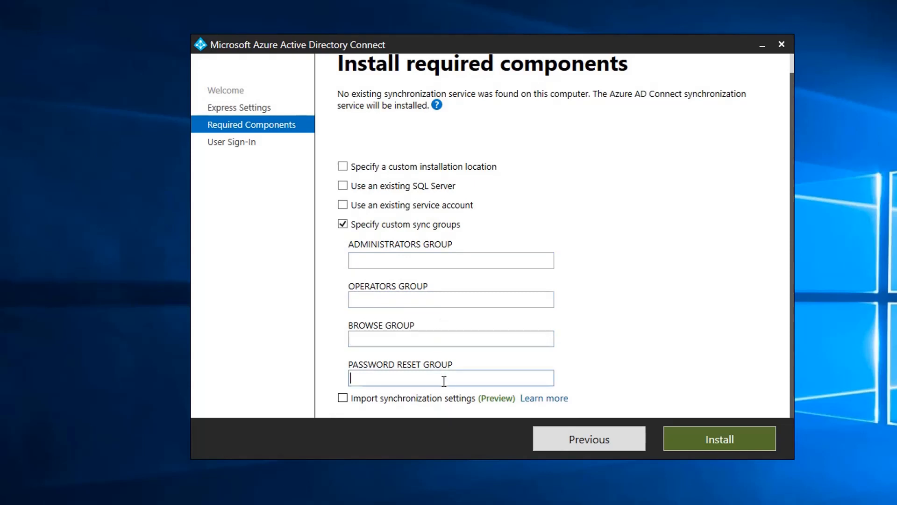
click(342, 224)
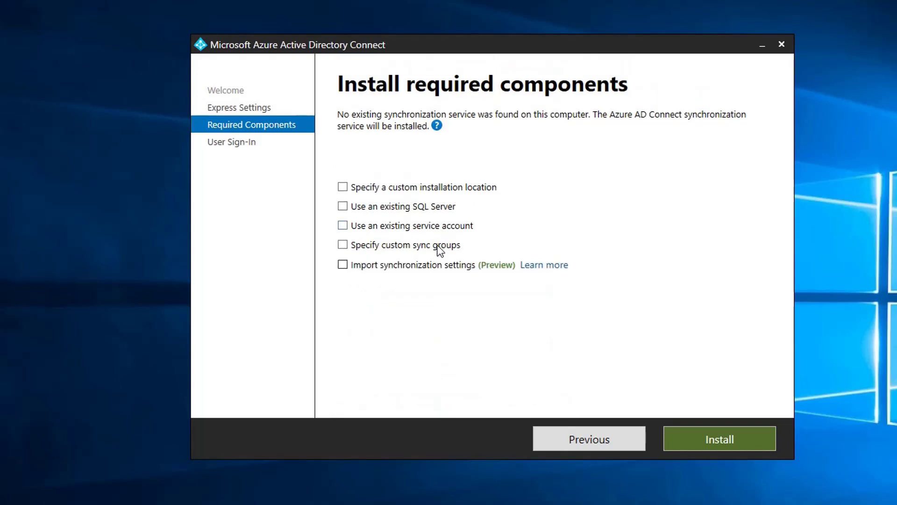
mouse_move(430, 255)
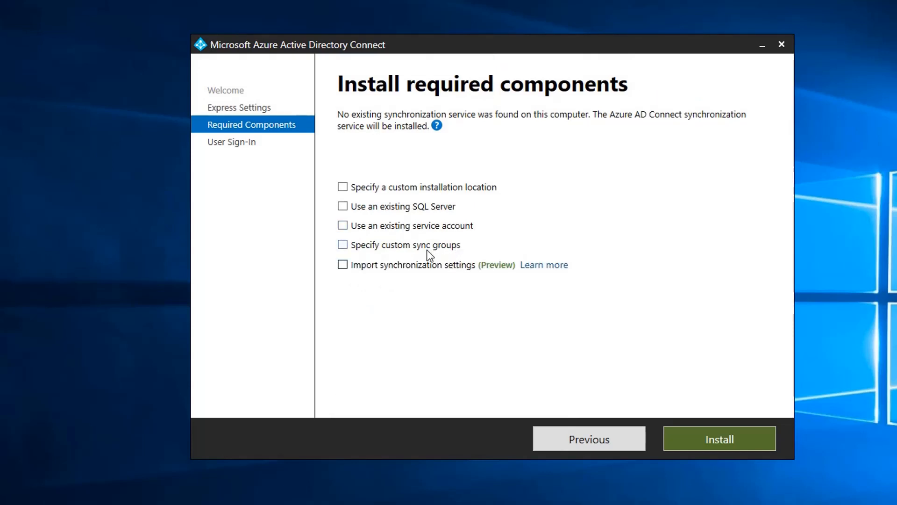
mouse_move(349, 277)
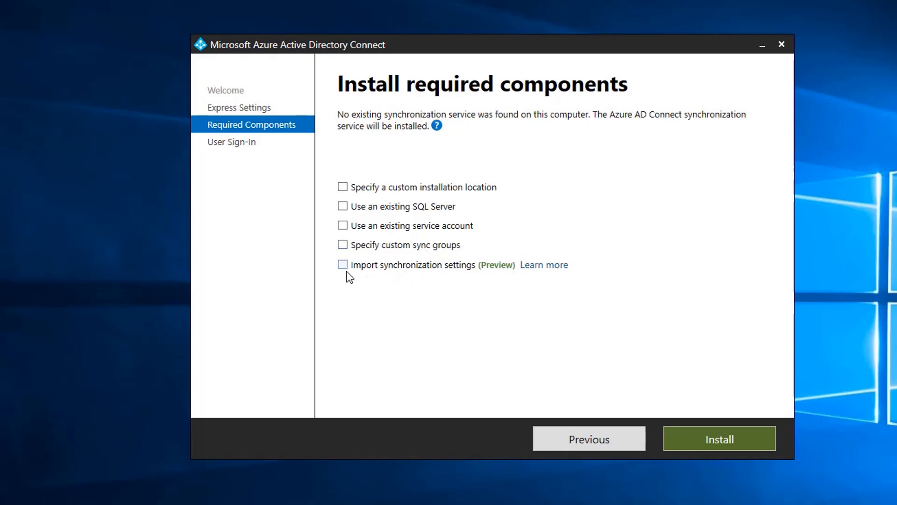
mouse_move(449, 275)
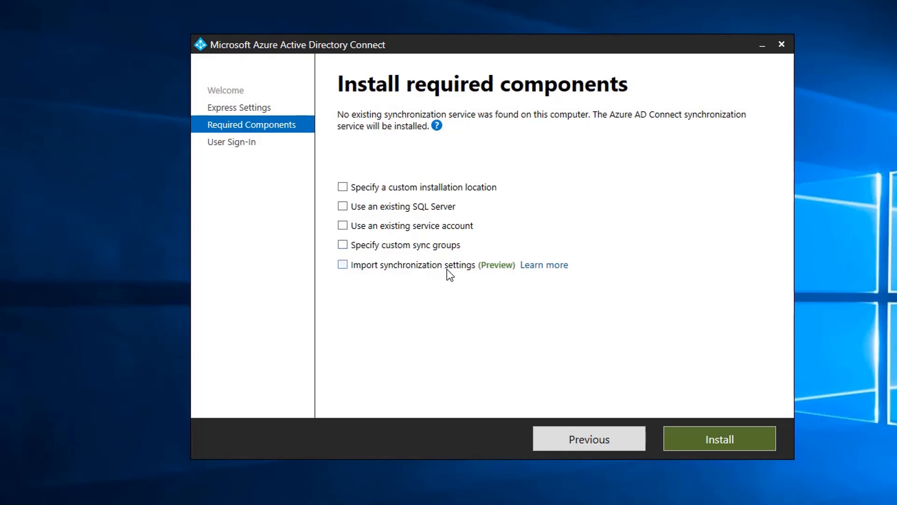
mouse_move(485, 275)
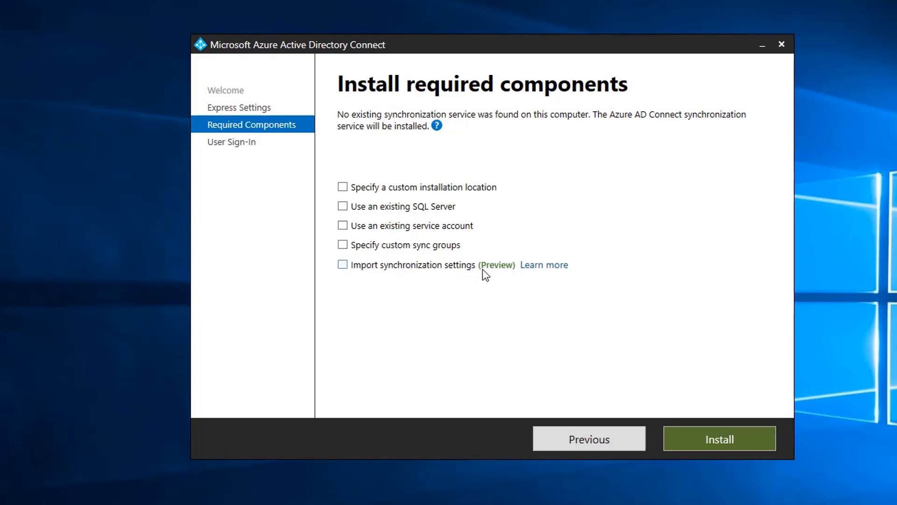
click(342, 265)
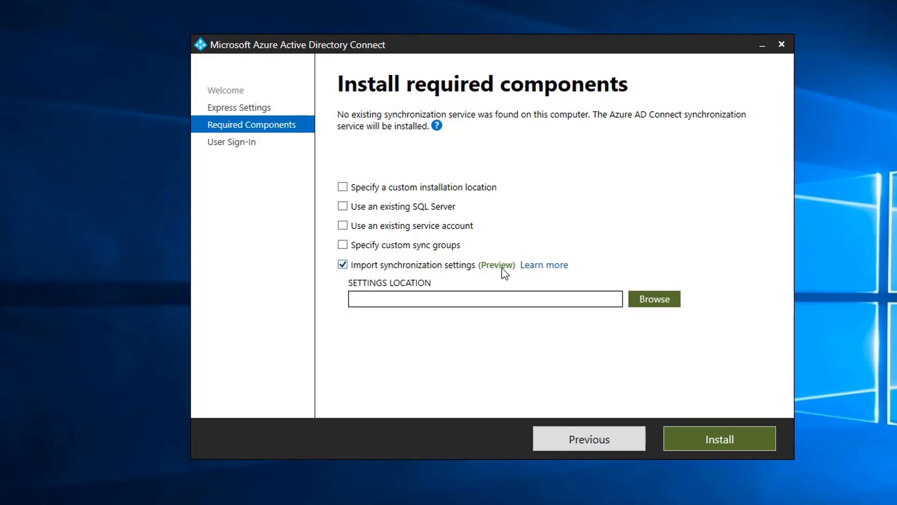
click(342, 264)
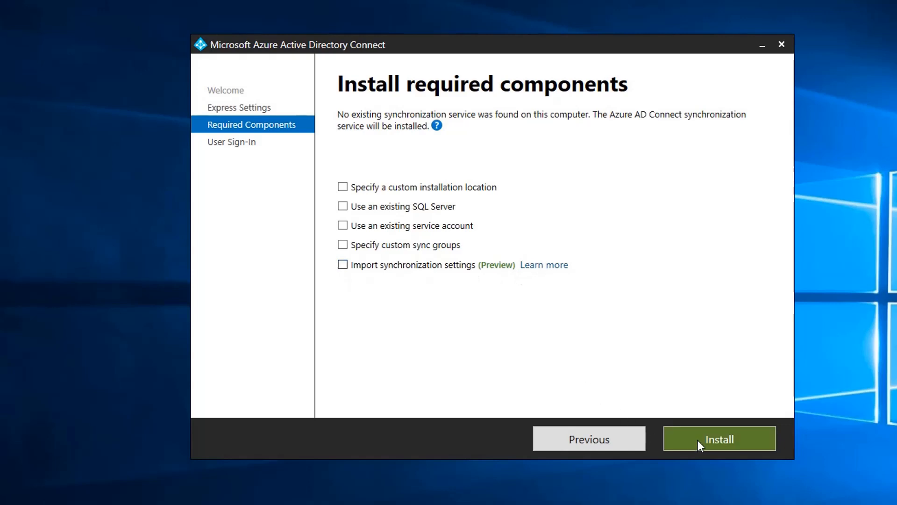
- Install Visual C++, OLE DB driver, SQL LocalDB and the Synchronization Service with defaults
click(718, 438)
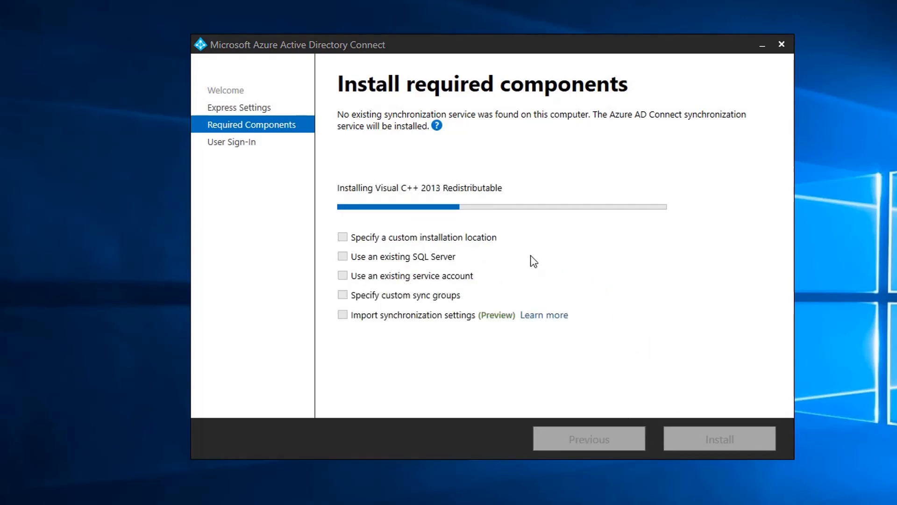
mouse_move(343, 197)
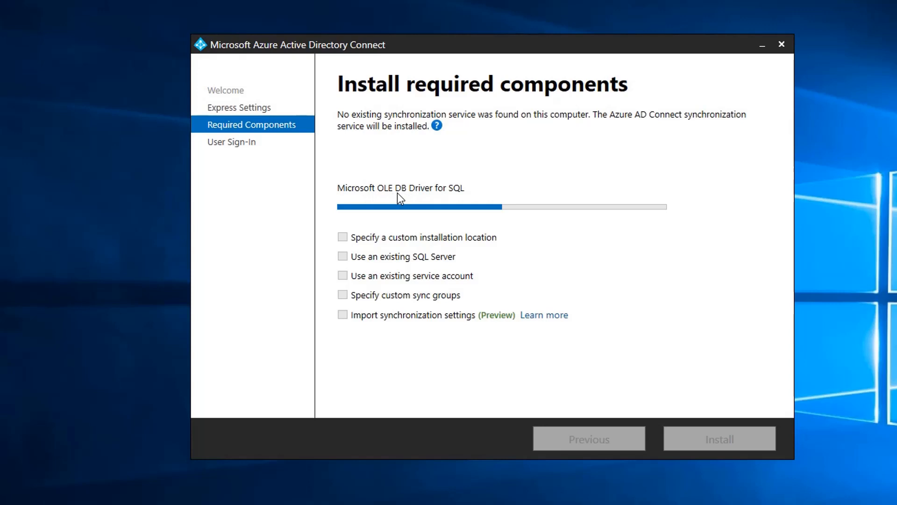
mouse_move(449, 200)
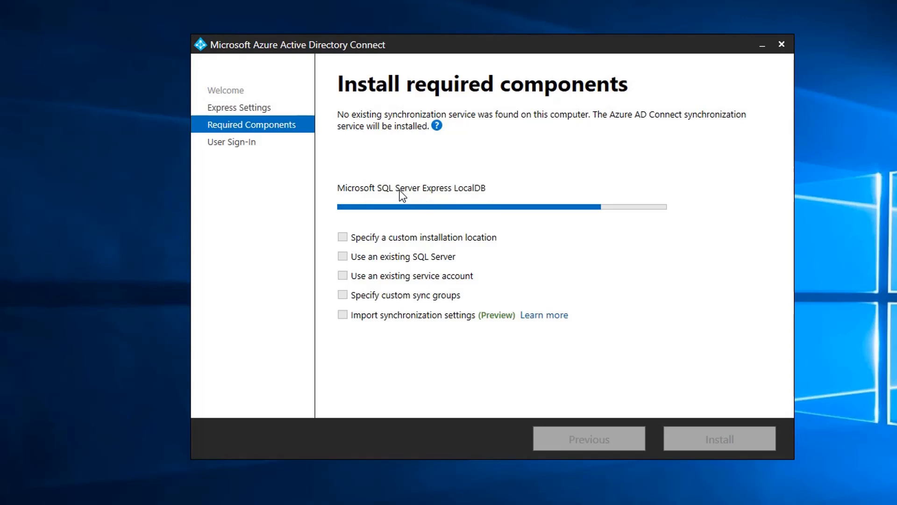
mouse_move(451, 198)
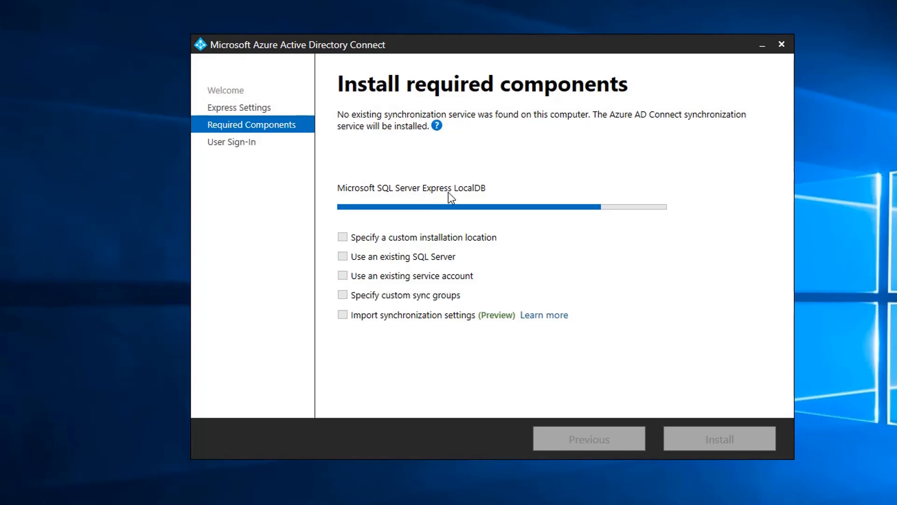
mouse_move(484, 199)
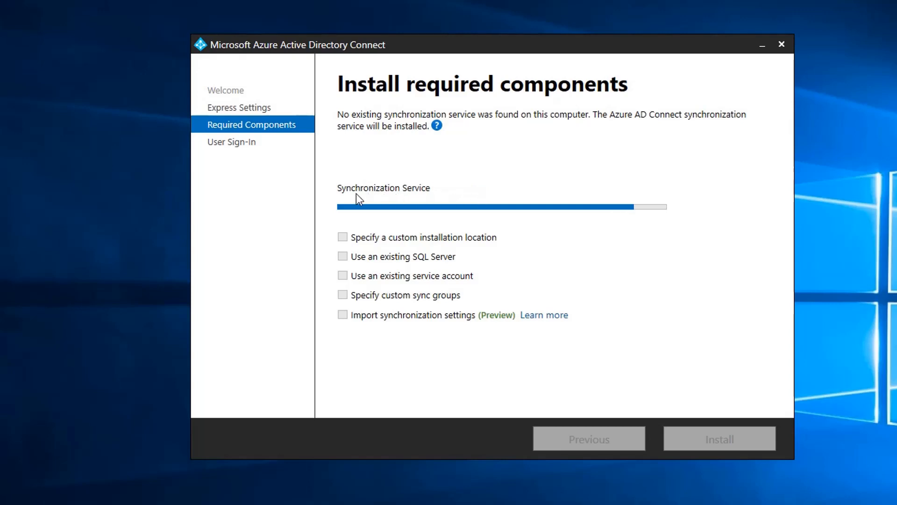
mouse_move(433, 201)
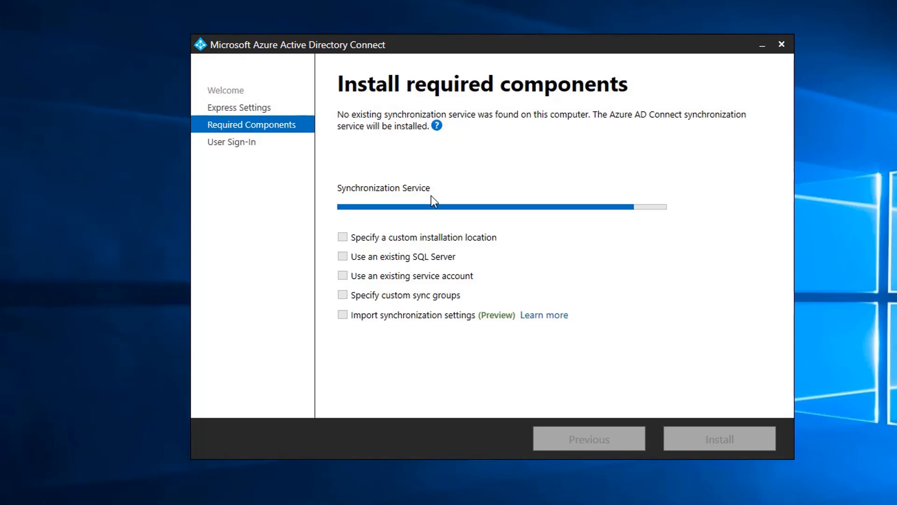
mouse_move(435, 203)
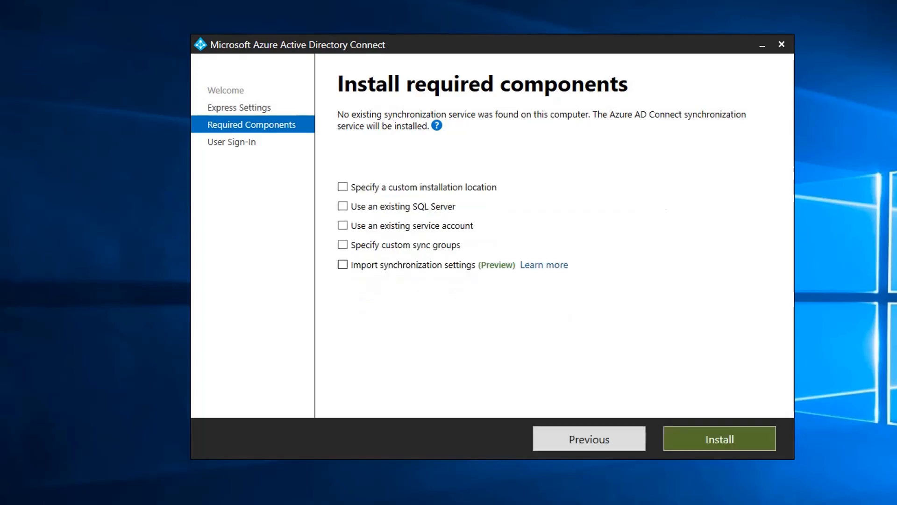
- Keep Password Hash Synchronization without single sign-on on the User sign-in page
click(719, 439)
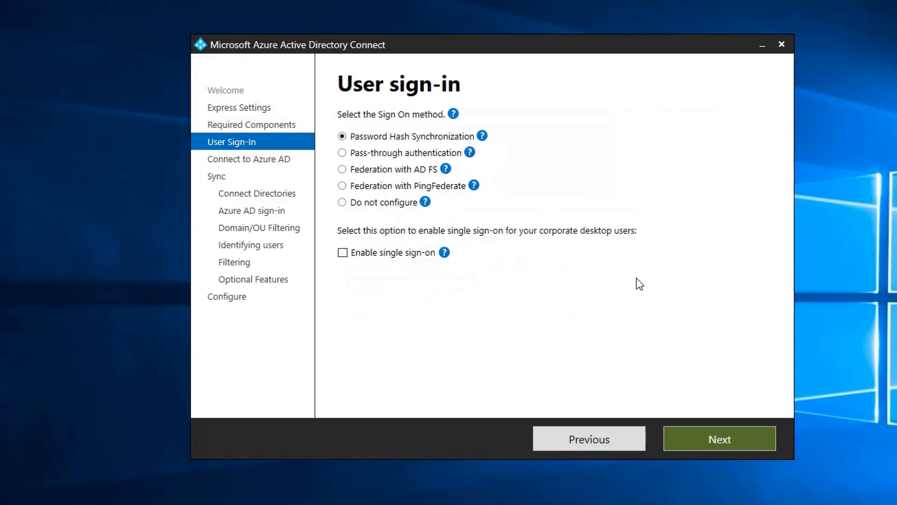
mouse_move(681, 242)
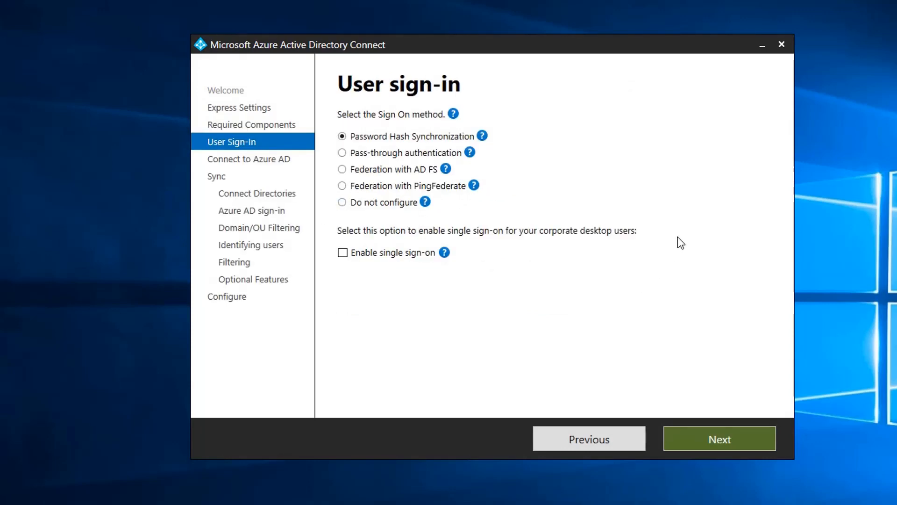
mouse_move(465, 144)
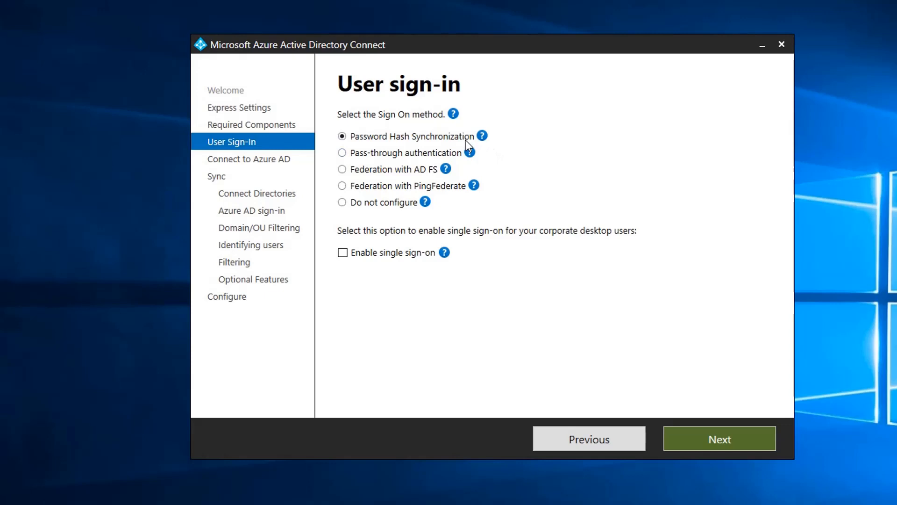
mouse_move(409, 148)
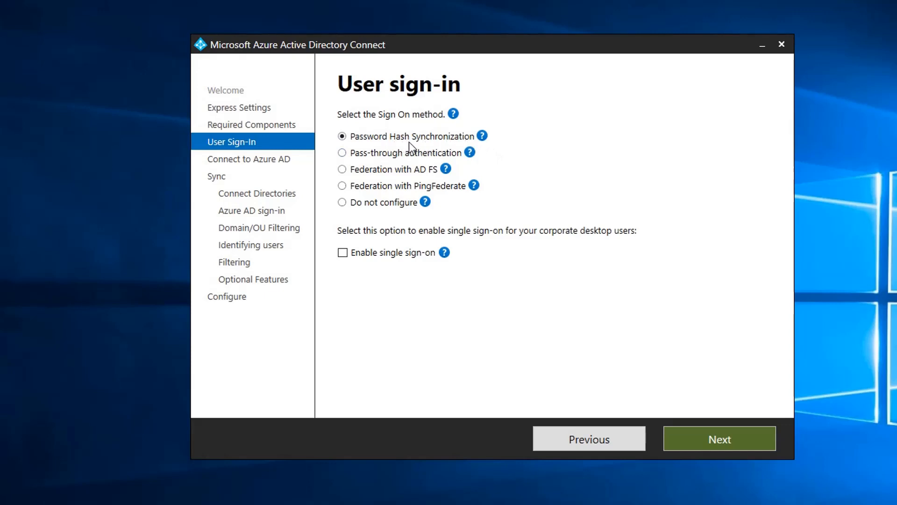
mouse_move(464, 140)
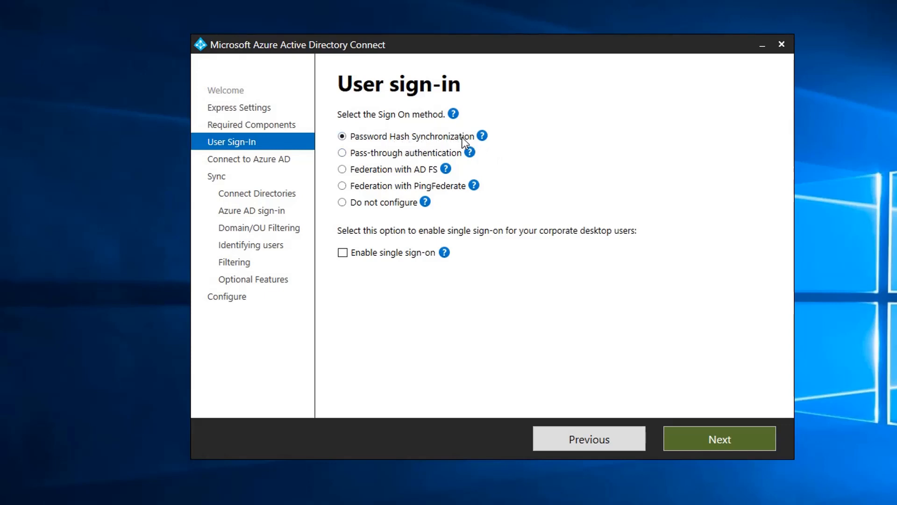
mouse_move(455, 147)
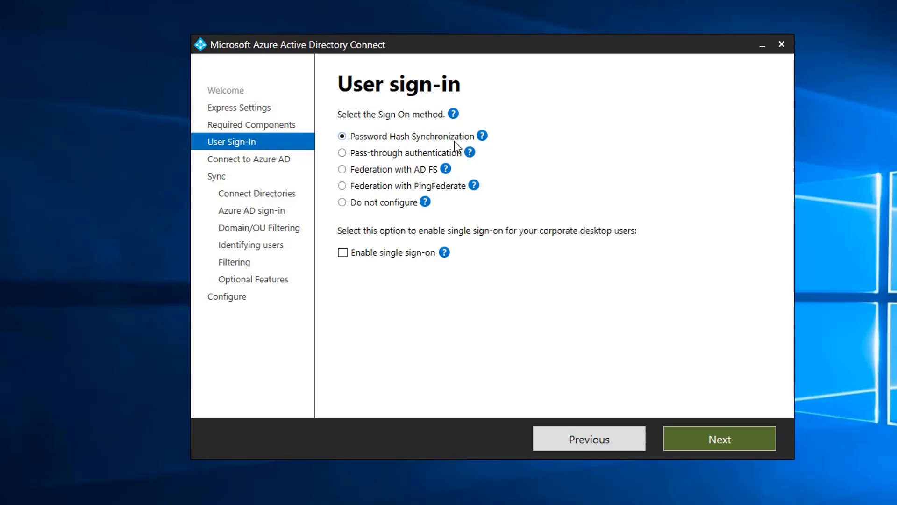
mouse_move(394, 164)
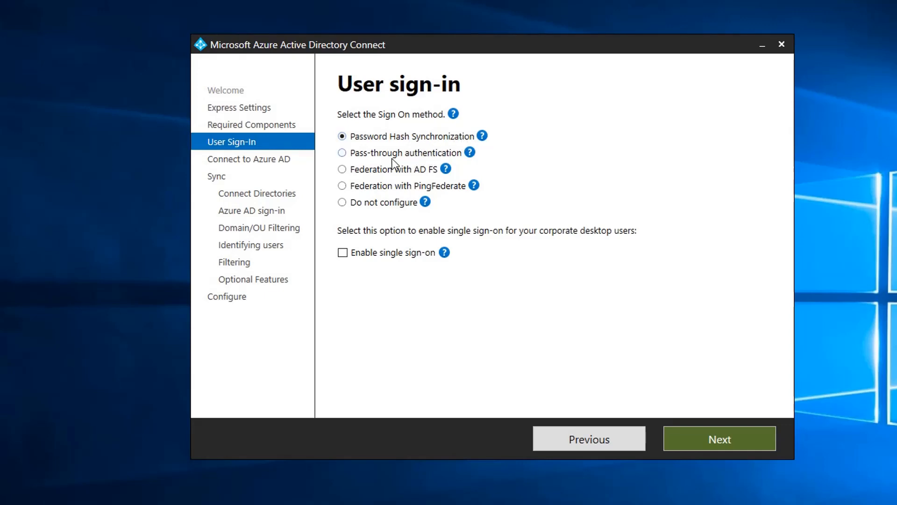
mouse_move(466, 163)
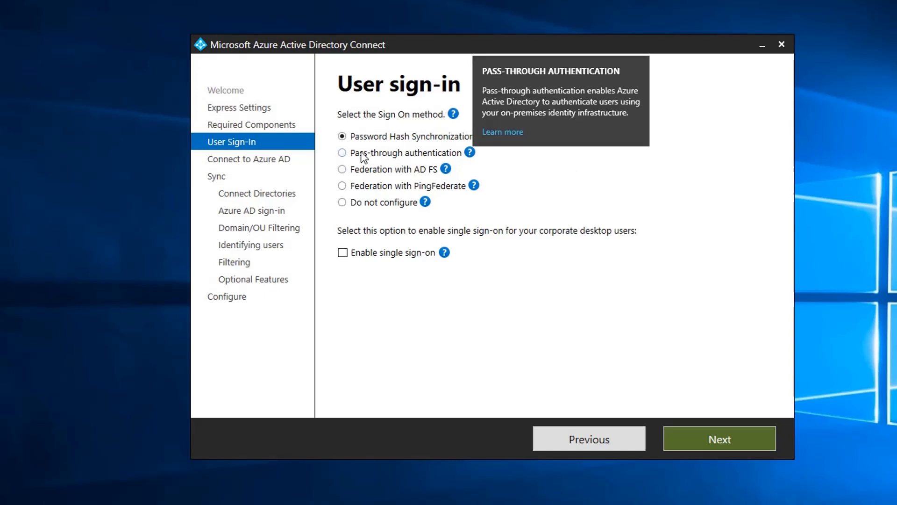
mouse_move(494, 226)
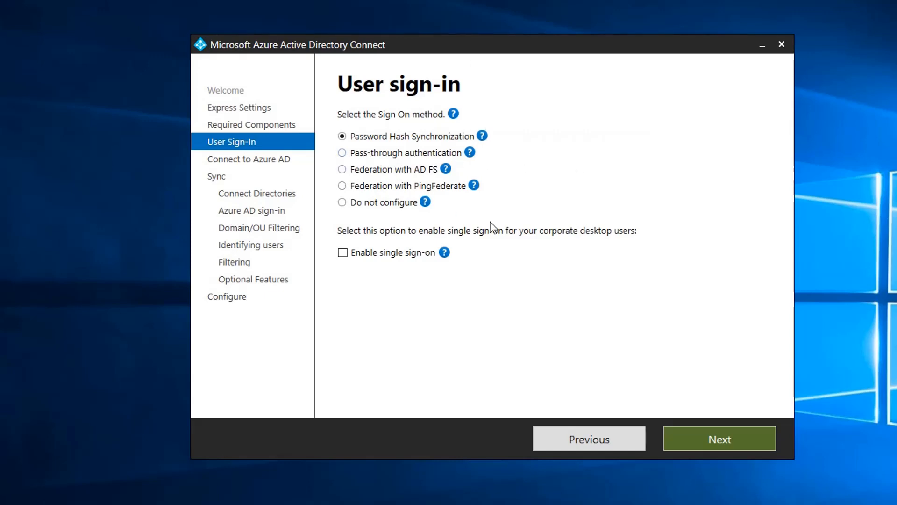
mouse_move(631, 292)
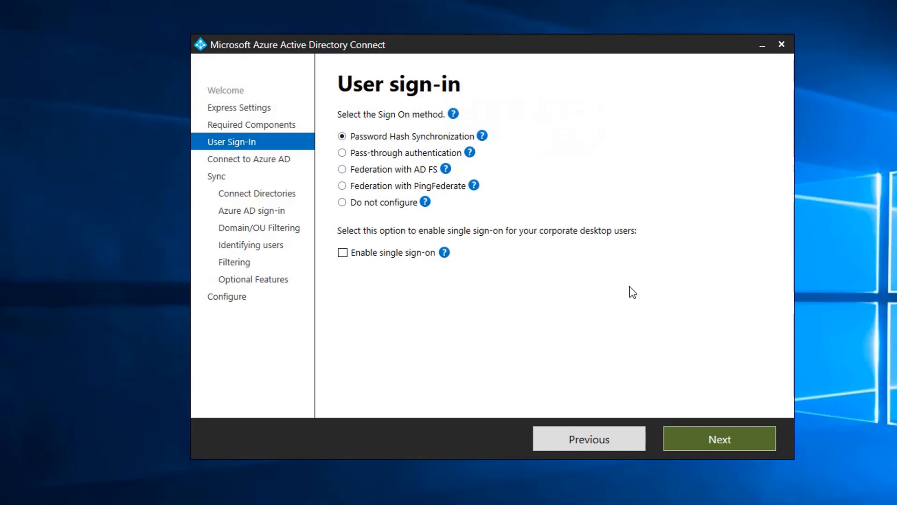
click(719, 438)
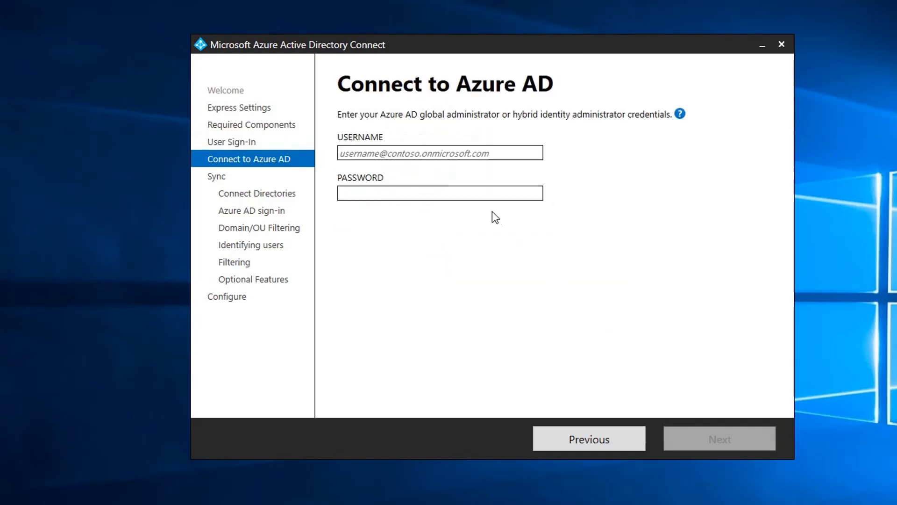
click(439, 153)
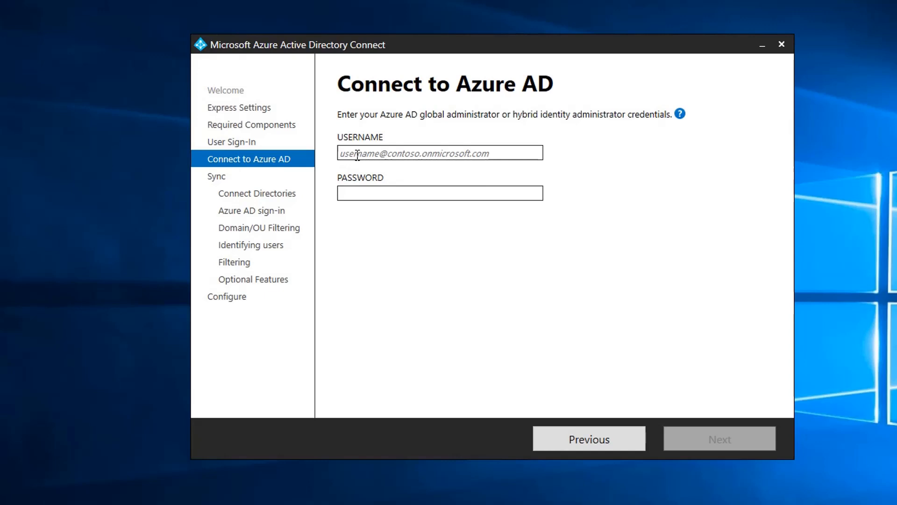
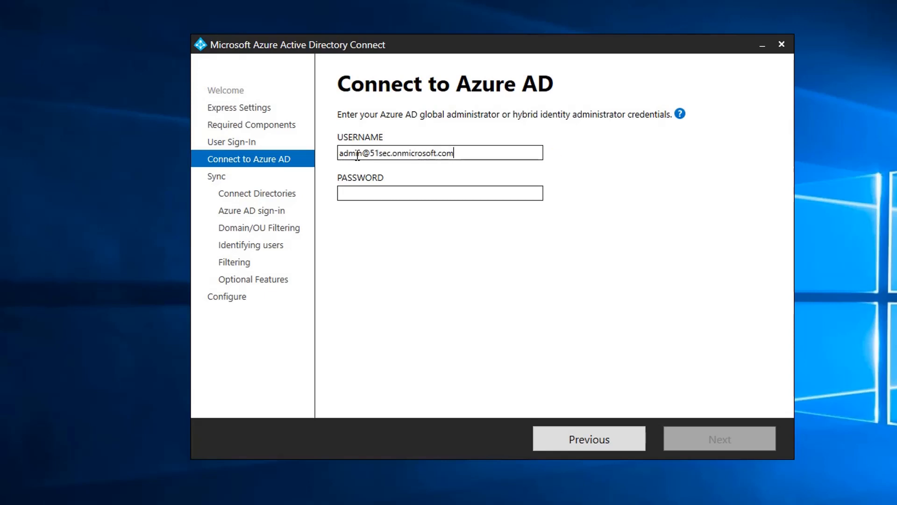
text(password)
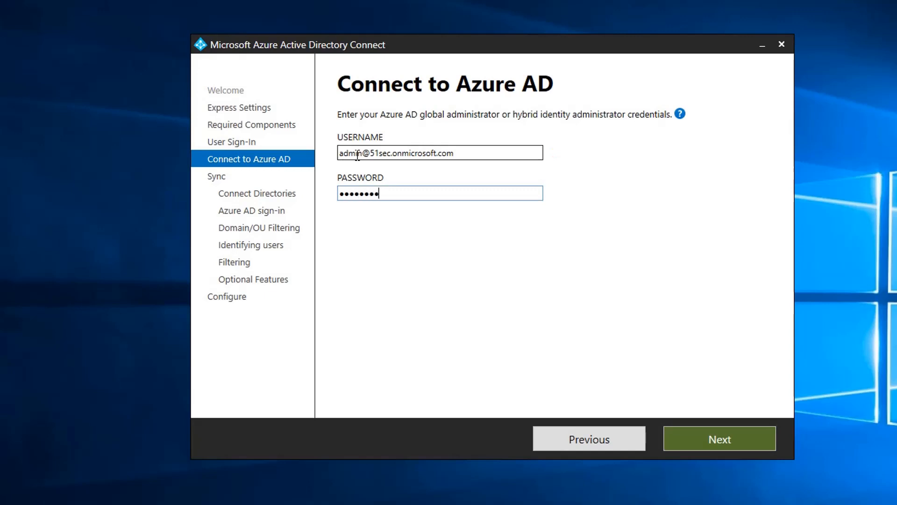
click(718, 438)
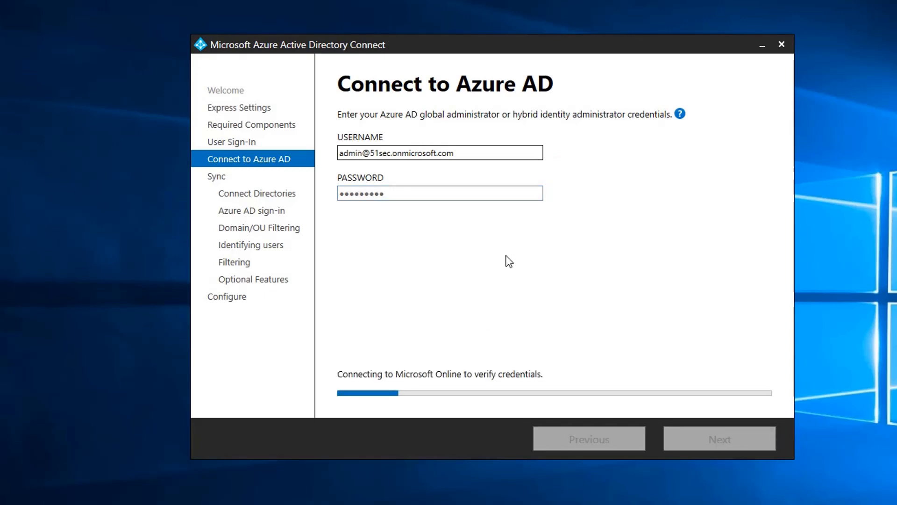
mouse_move(427, 387)
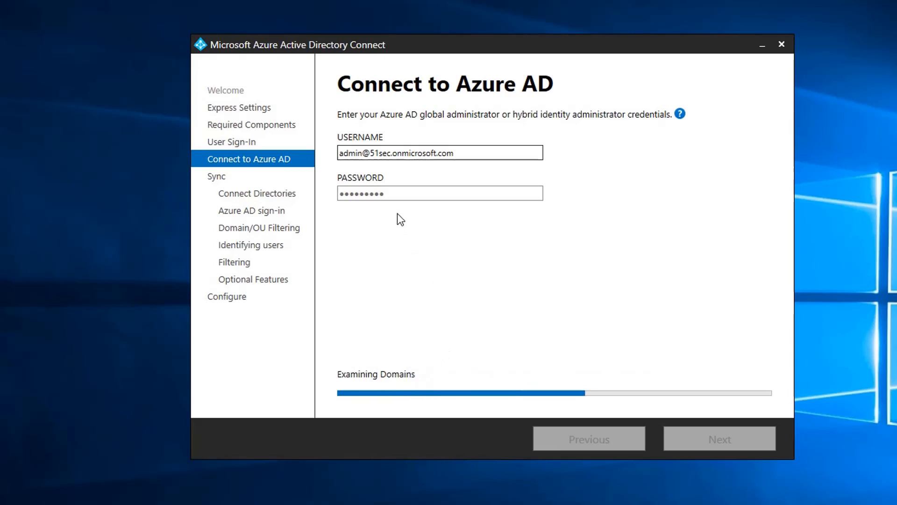
mouse_move(399, 212)
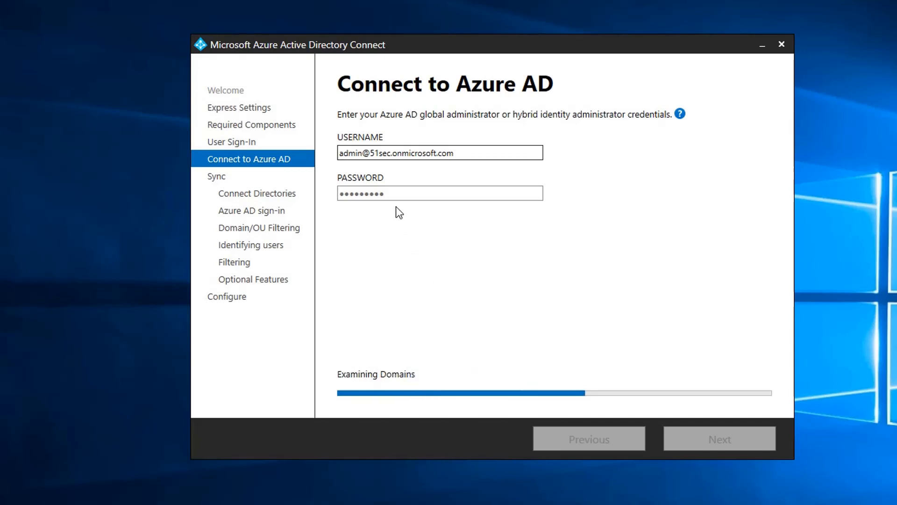
click(719, 438)
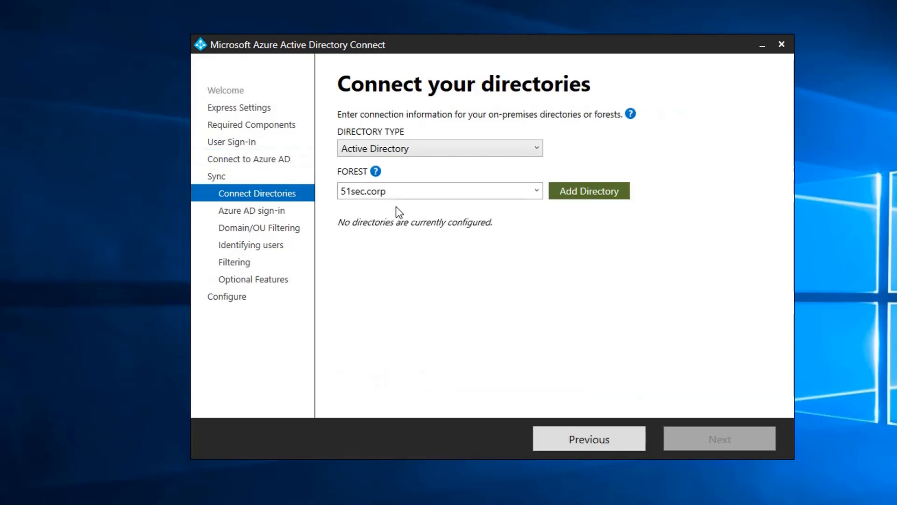
mouse_move(452, 99)
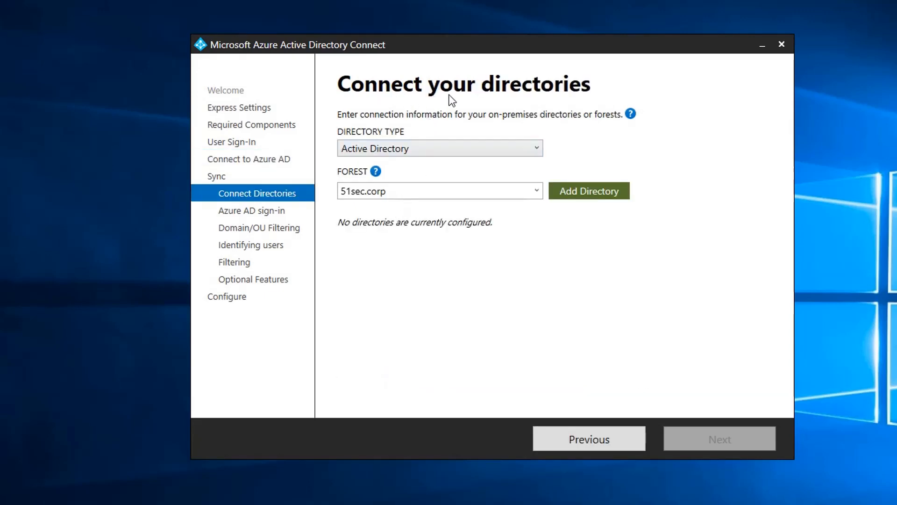
mouse_move(418, 167)
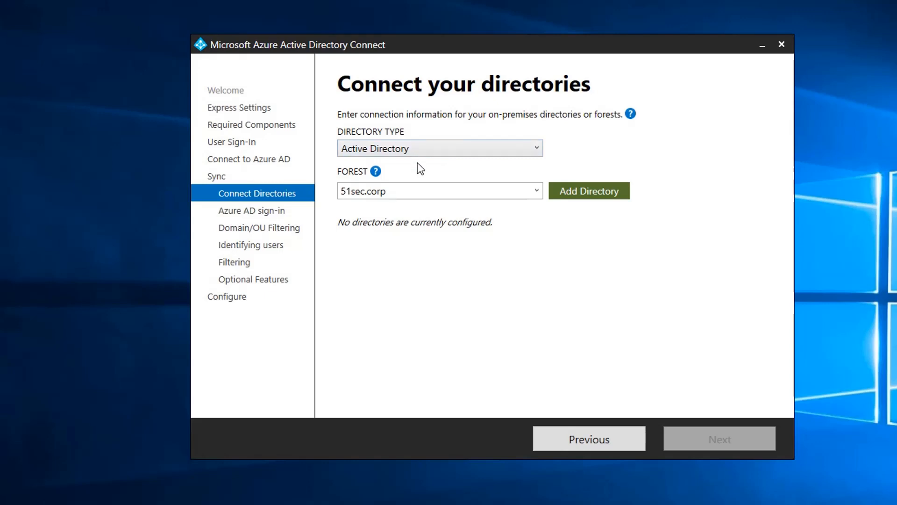
mouse_move(525, 259)
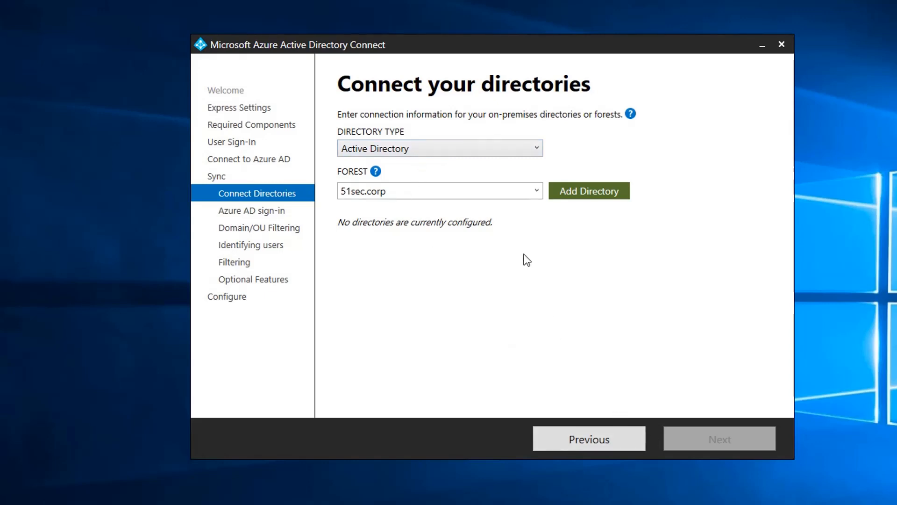
- Add the 51sec.corp forest using the existing account 51SEC\administrator
click(588, 191)
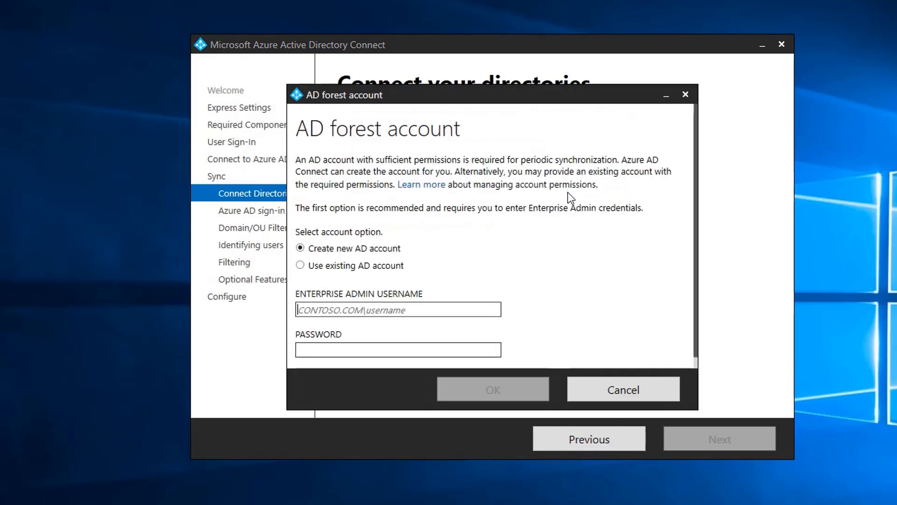
mouse_move(387, 187)
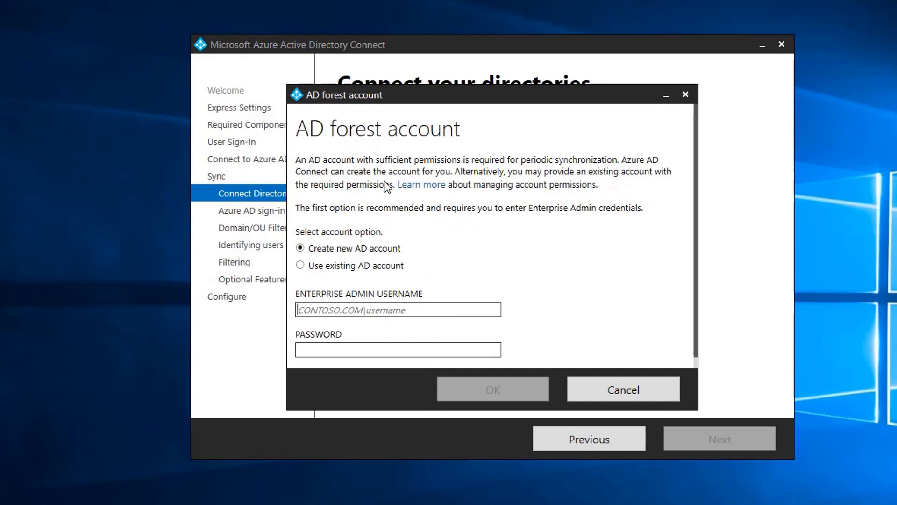
click(300, 265)
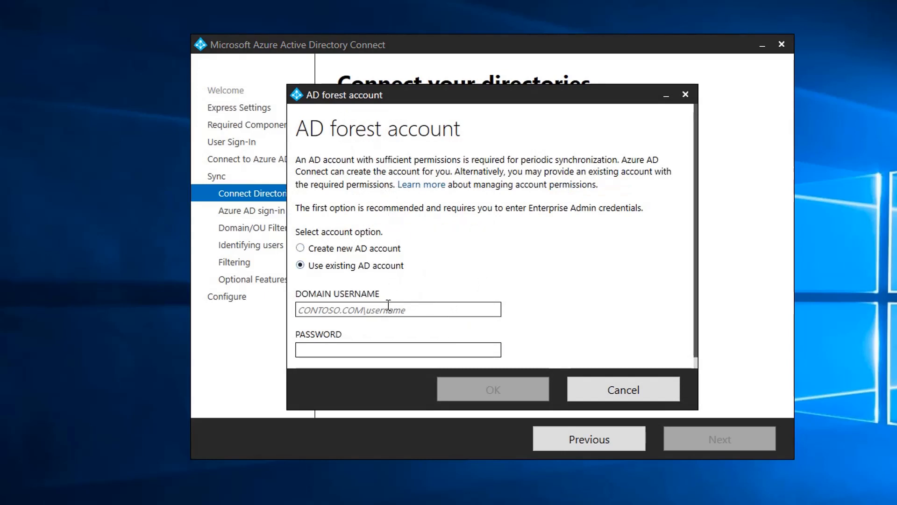
mouse_move(409, 230)
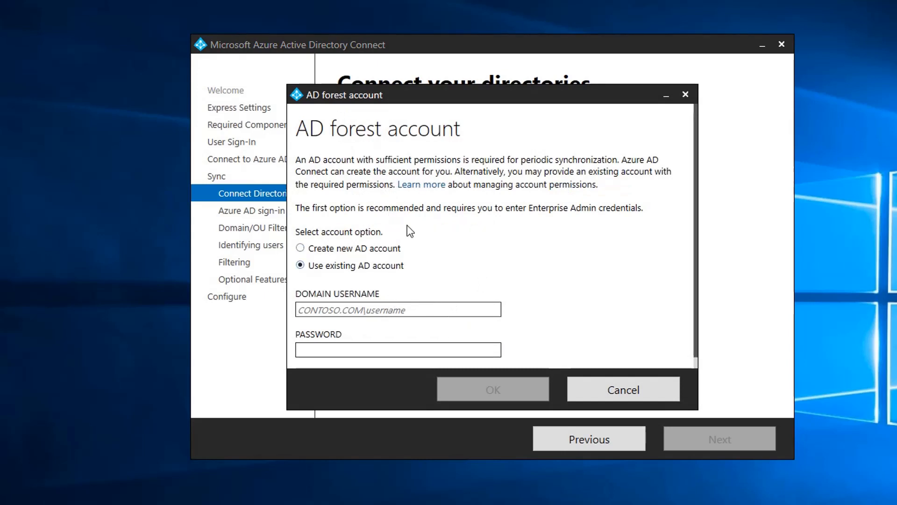
text(admini)
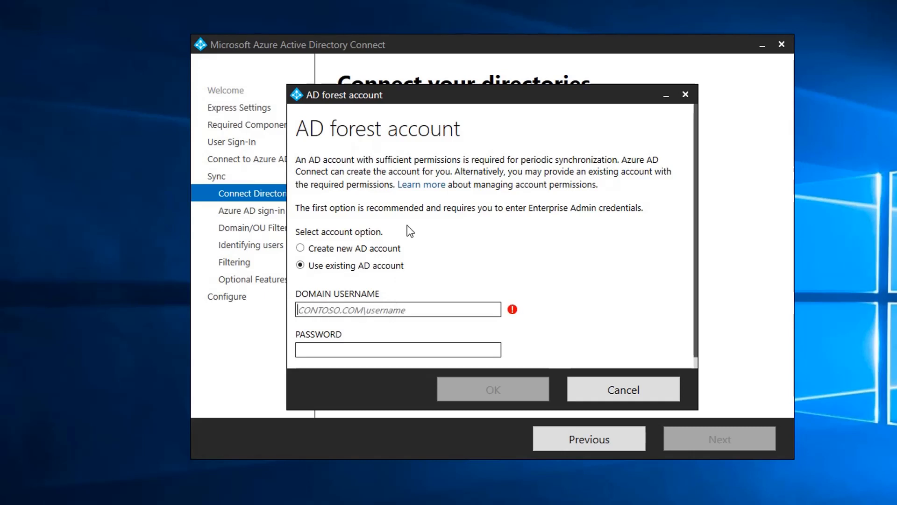
text(51SEC\administrator)
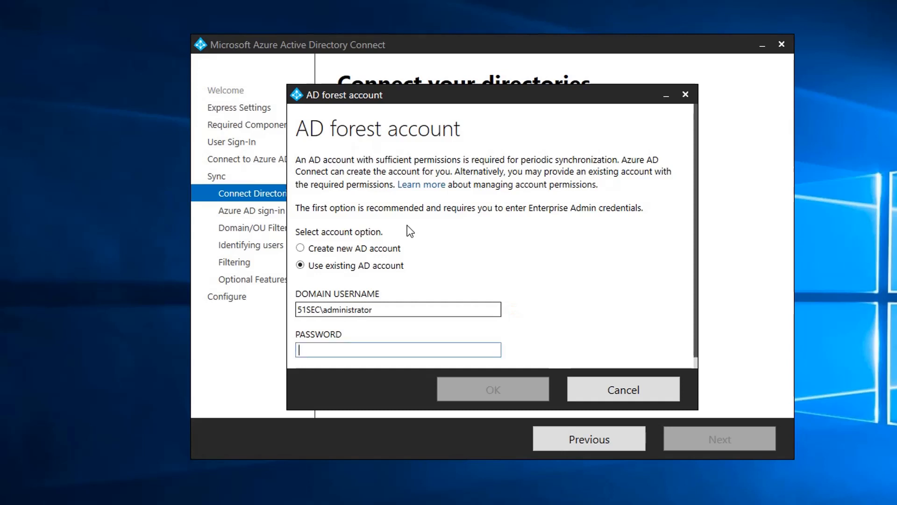
click(492, 389)
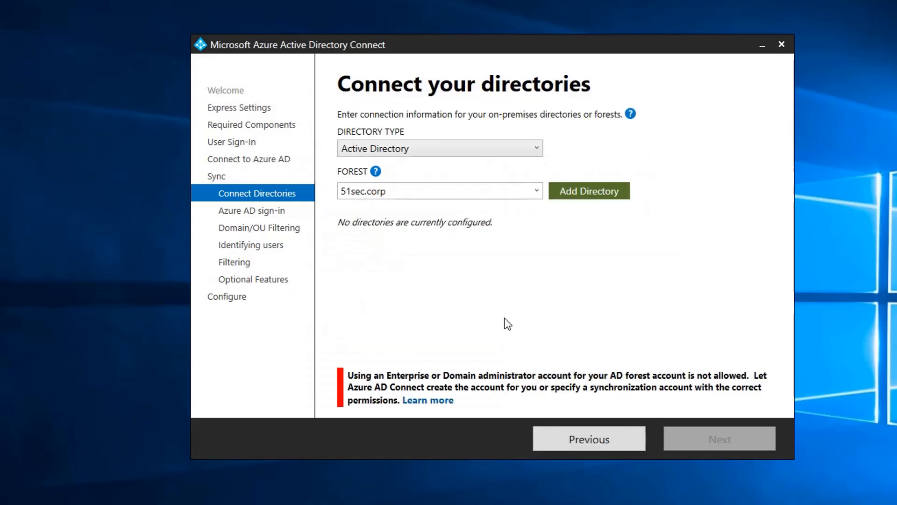
mouse_move(482, 407)
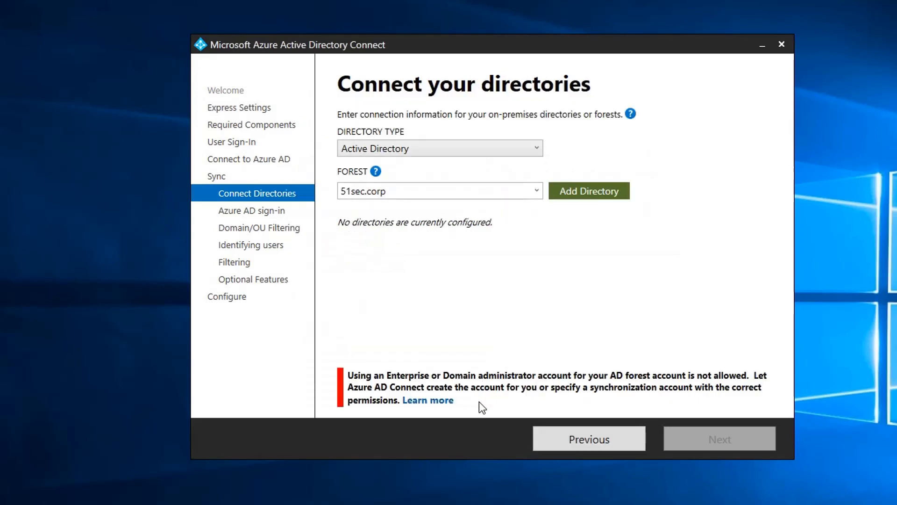
mouse_move(518, 295)
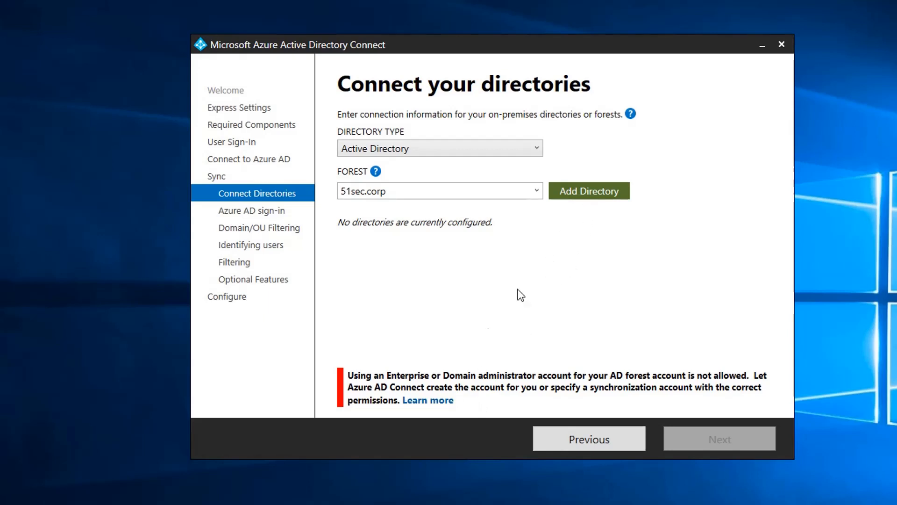
mouse_move(435, 383)
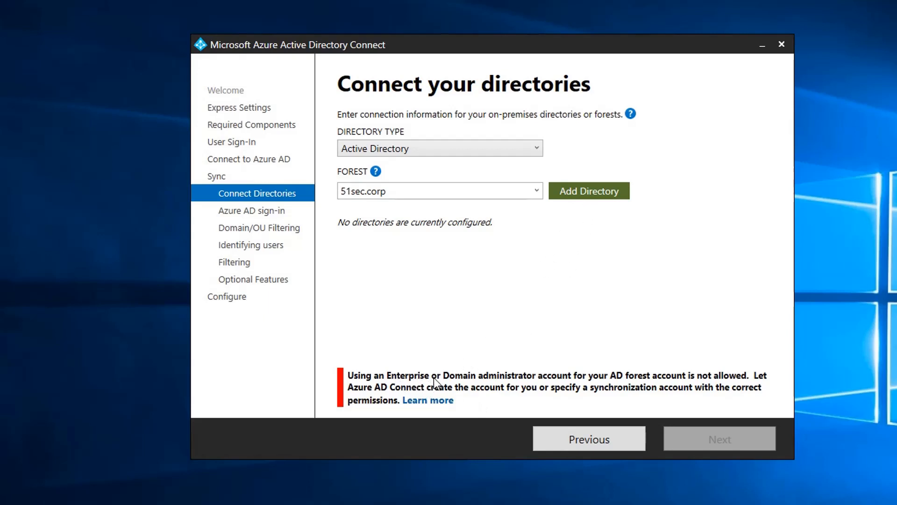
mouse_move(614, 393)
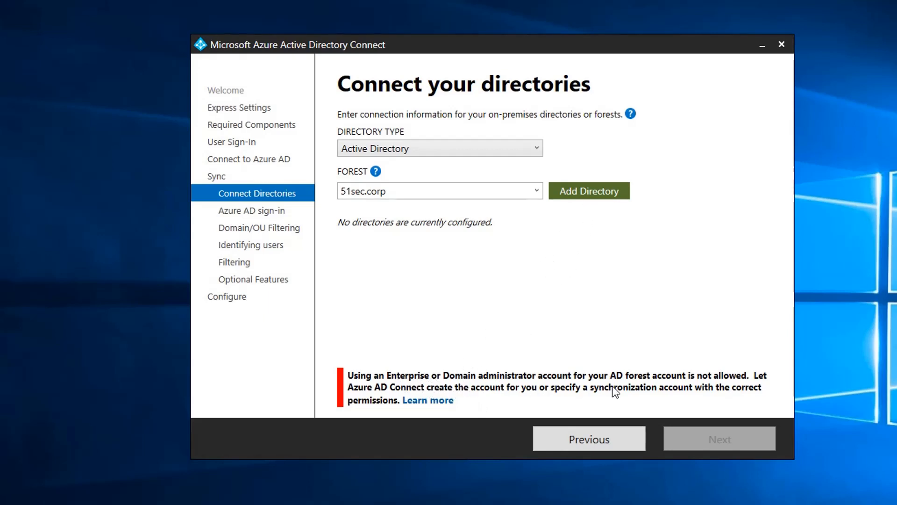
mouse_move(614, 203)
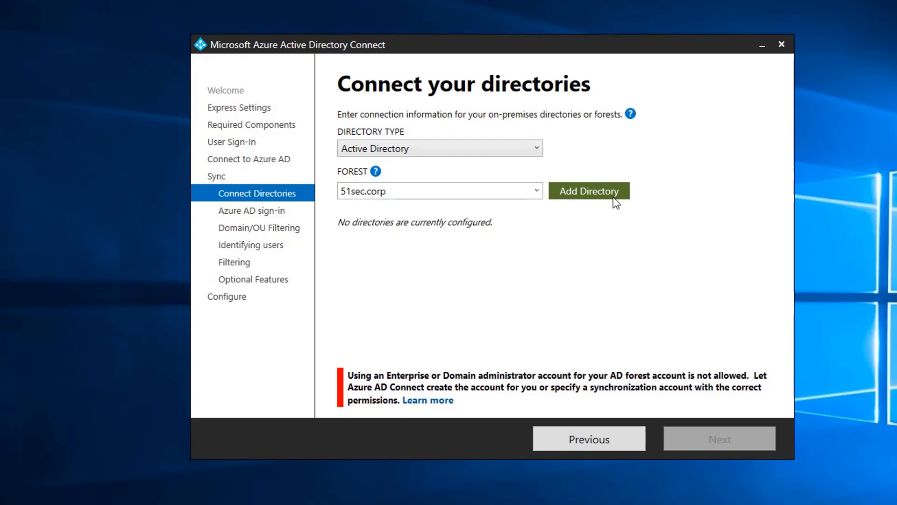
- Retry the forest account settings with the admin account and its password
click(588, 191)
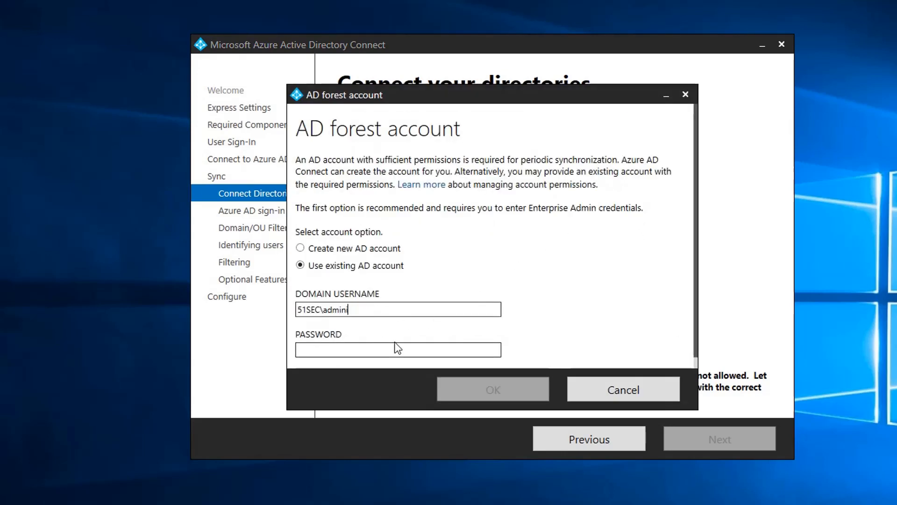
text(password)
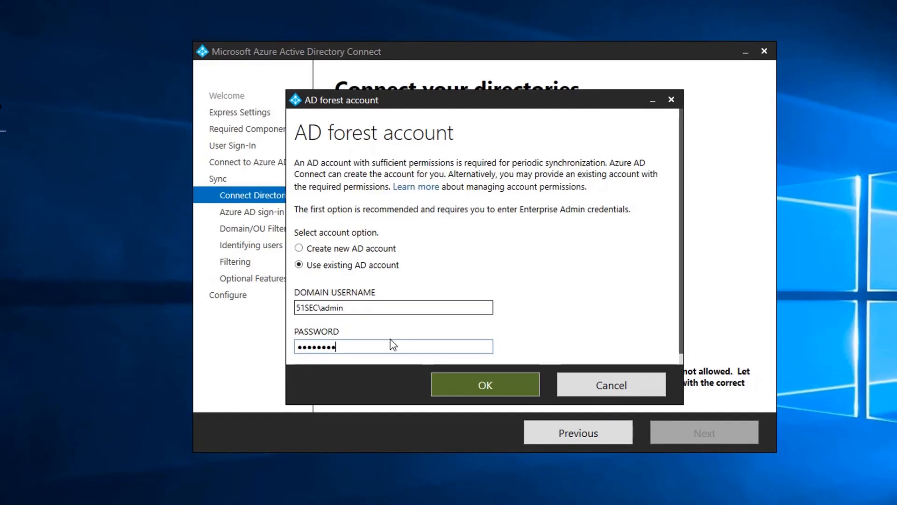
click(484, 384)
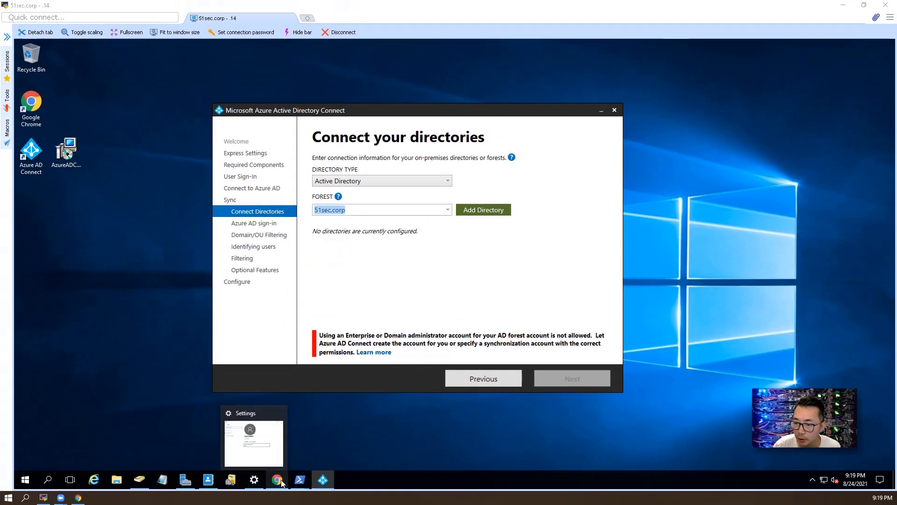
mouse_move(184, 478)
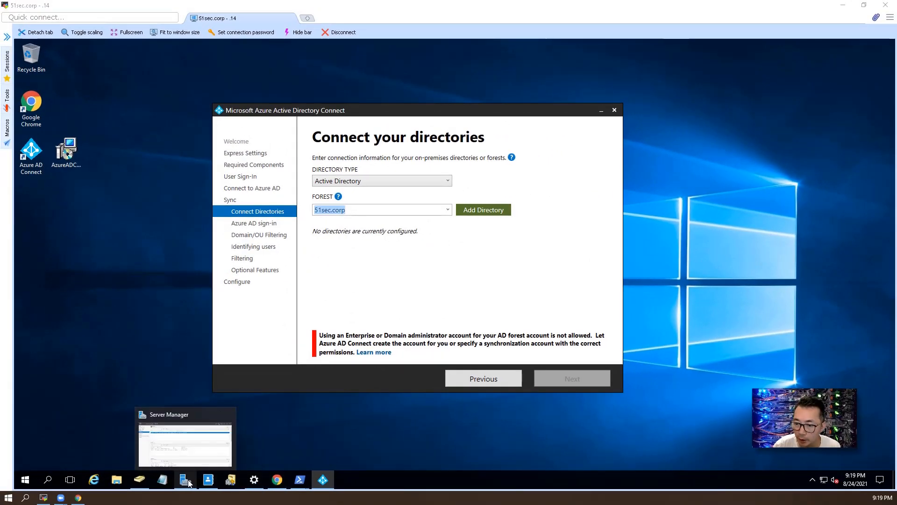
mouse_move(253, 479)
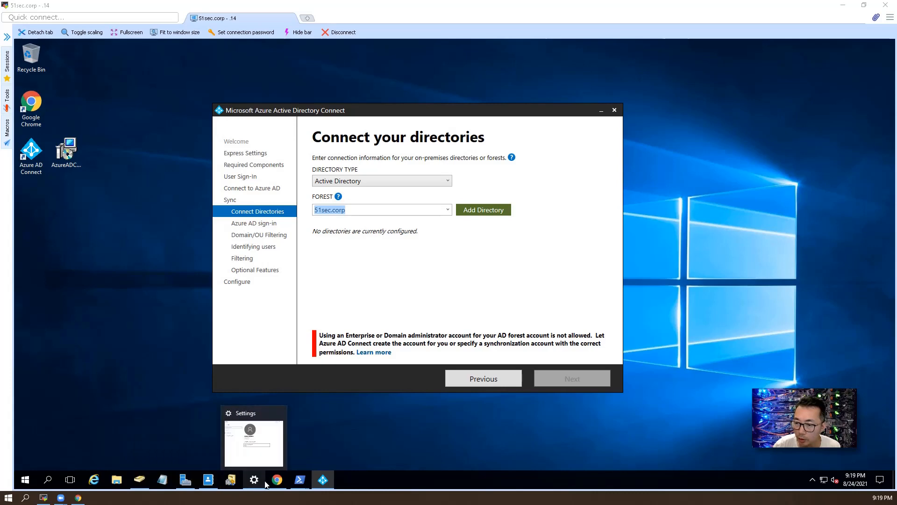
mouse_move(140, 479)
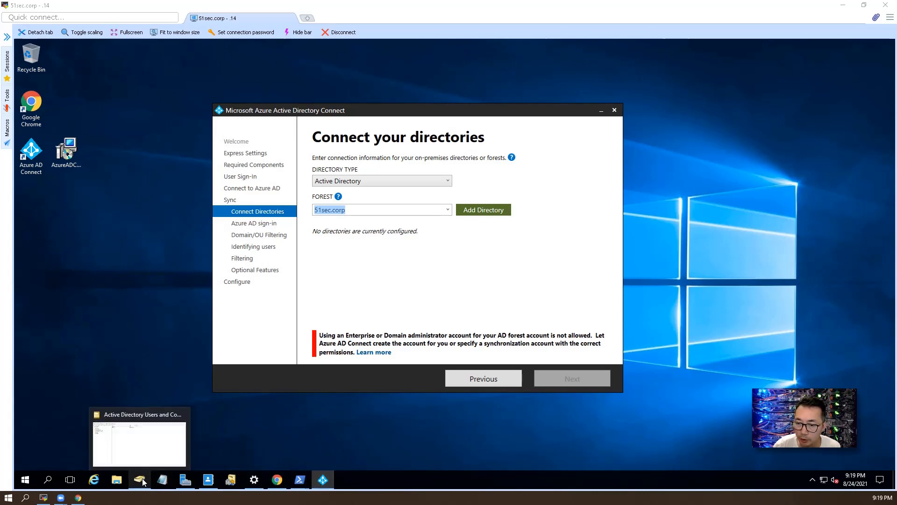
- In Active Directory Users and Computers, view the Domain Admins group's Members tab
click(139, 443)
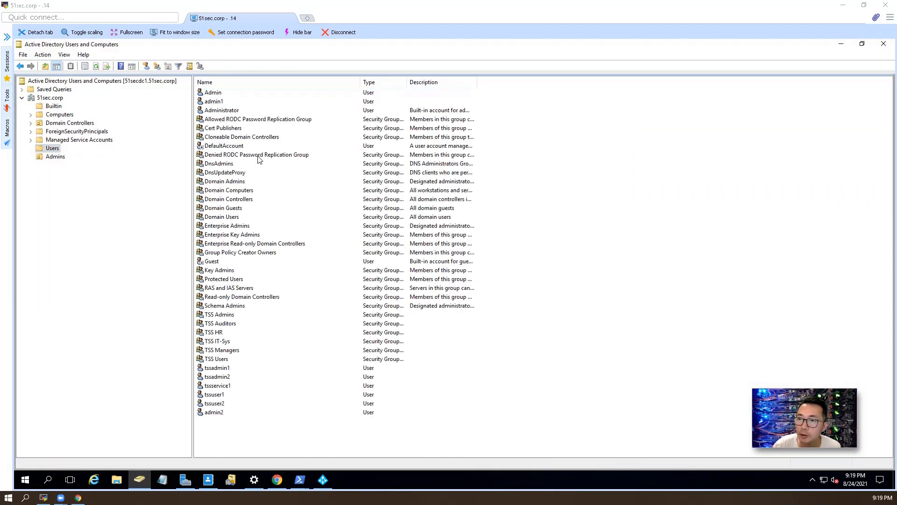
double_click(223, 180)
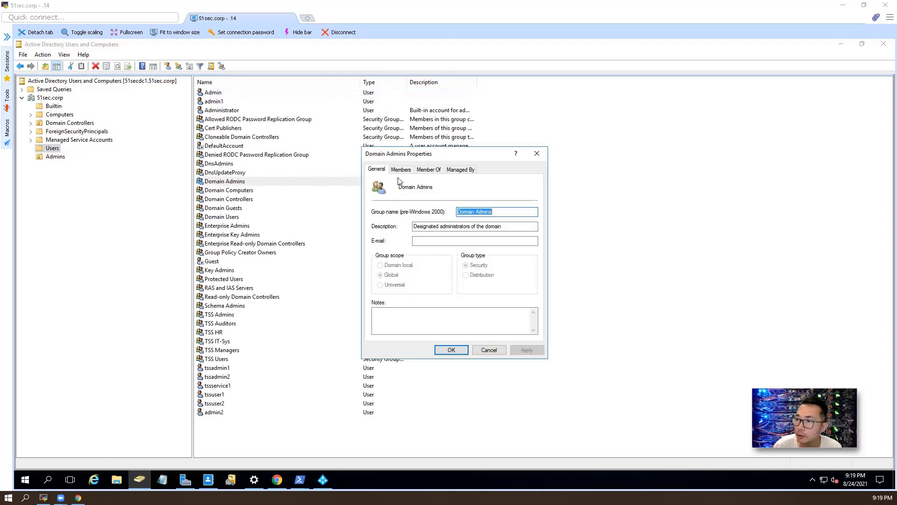
click(400, 169)
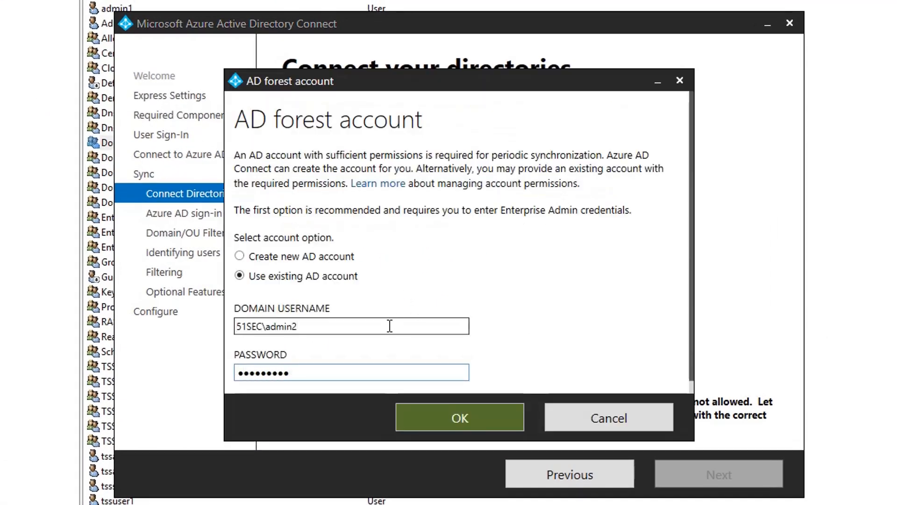
- Confirm 51SEC\admin2 as the forest account and move past the configured 51sec.corp directory
click(460, 418)
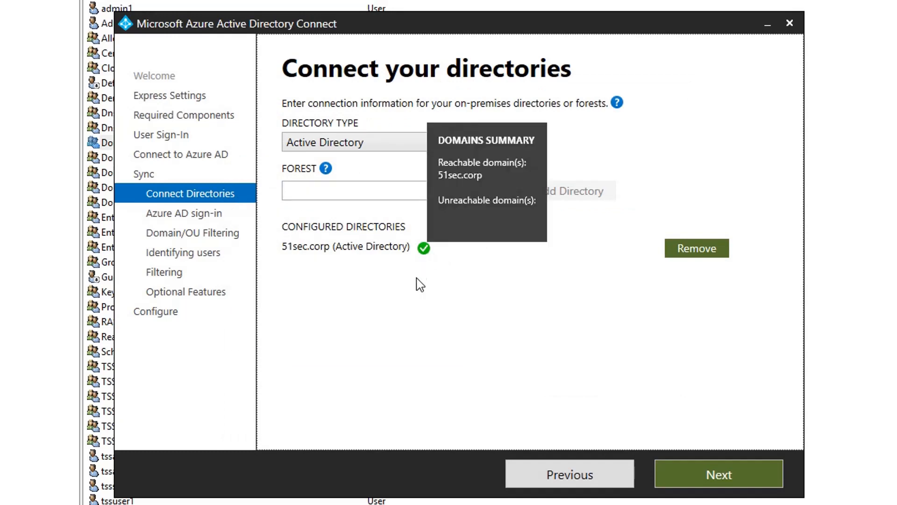
mouse_move(420, 297)
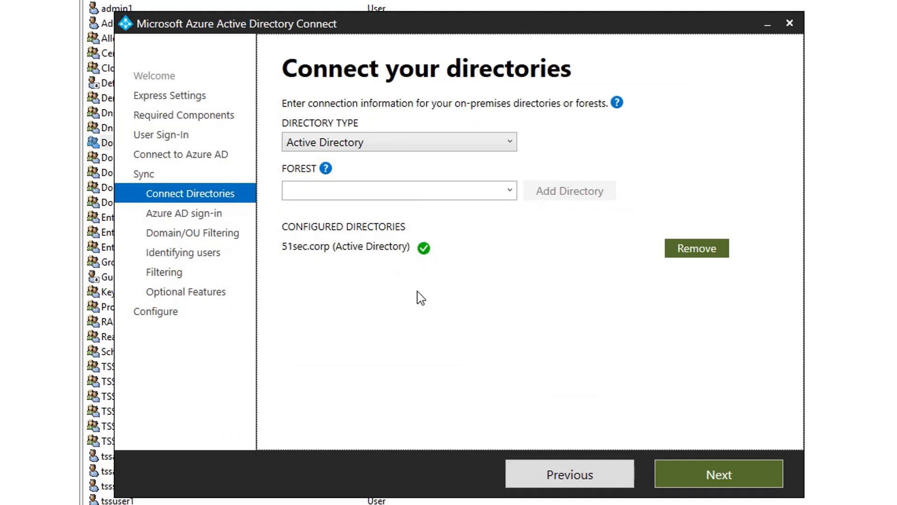
mouse_move(632, 397)
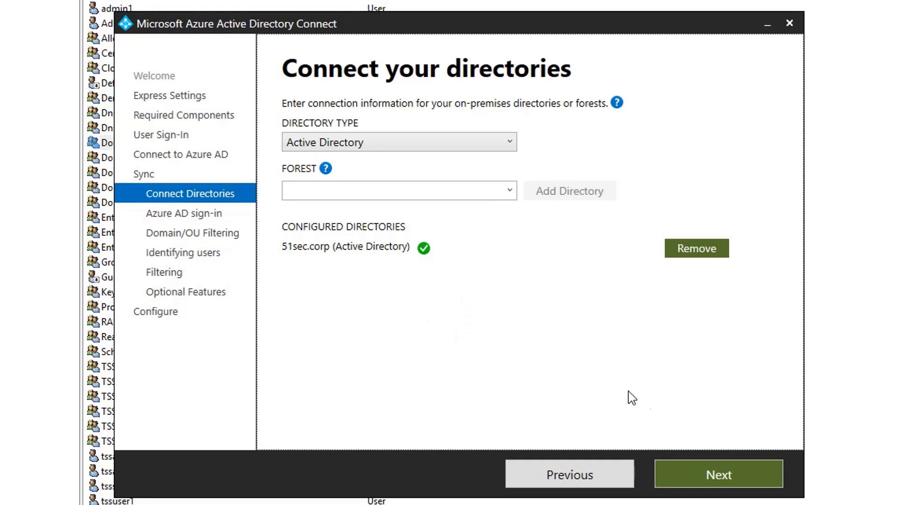
click(717, 474)
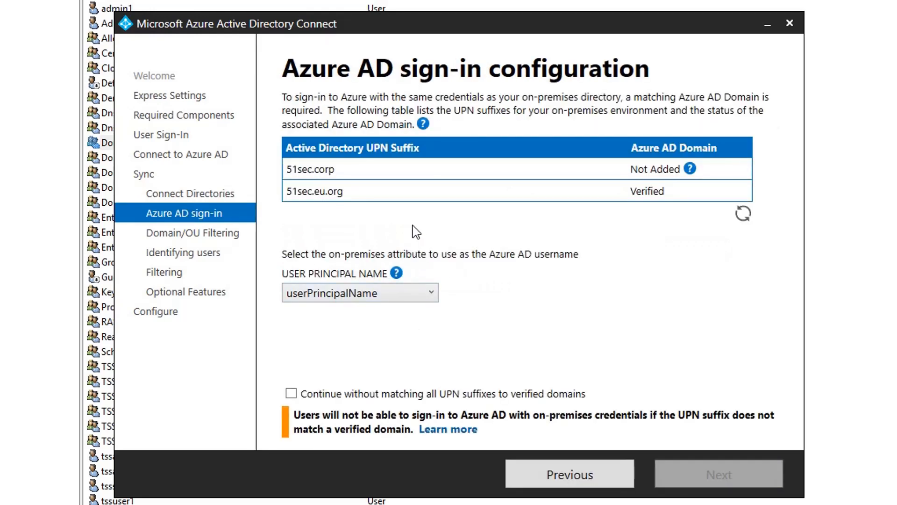
mouse_move(345, 174)
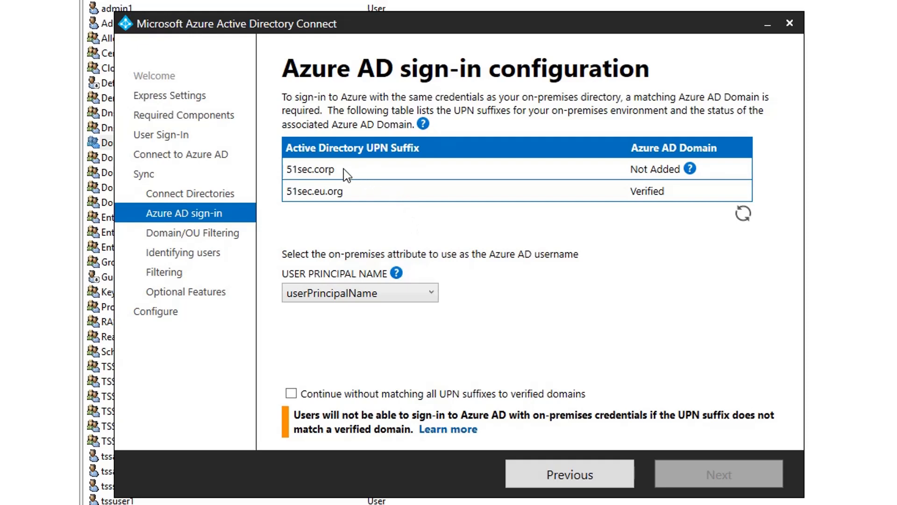
mouse_move(669, 201)
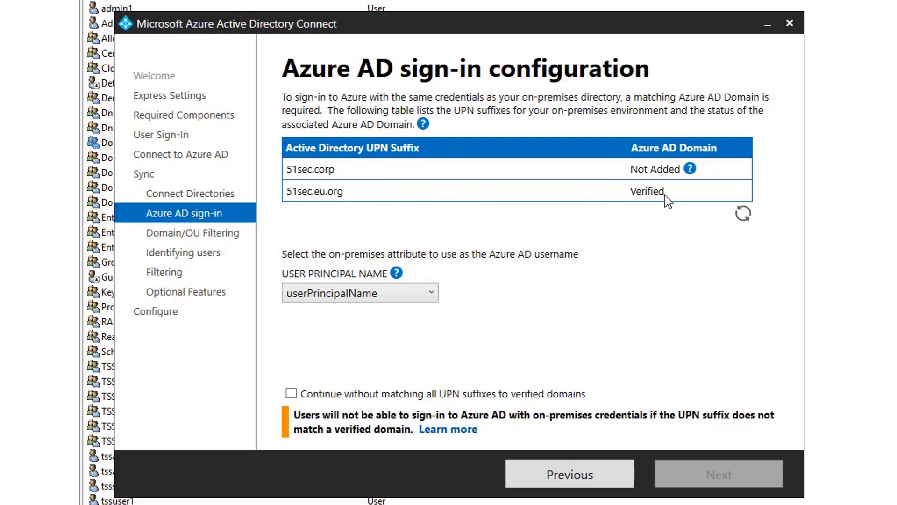
mouse_move(369, 194)
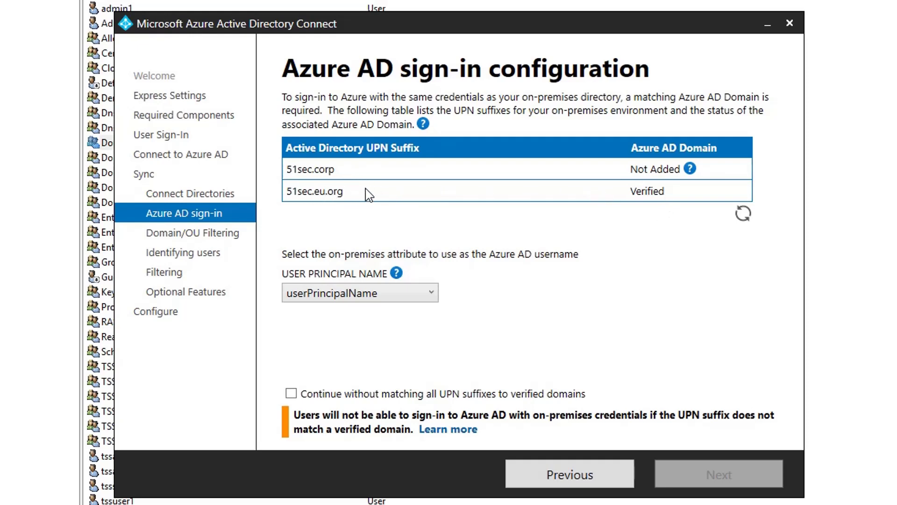
mouse_move(372, 425)
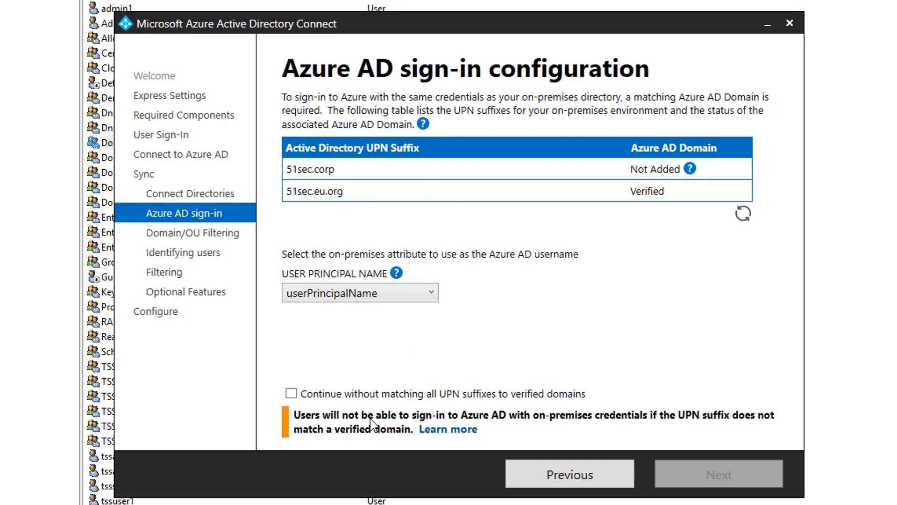
- Tick 'Continue without matching all UPN suffixes to verified domains' and proceed
click(290, 393)
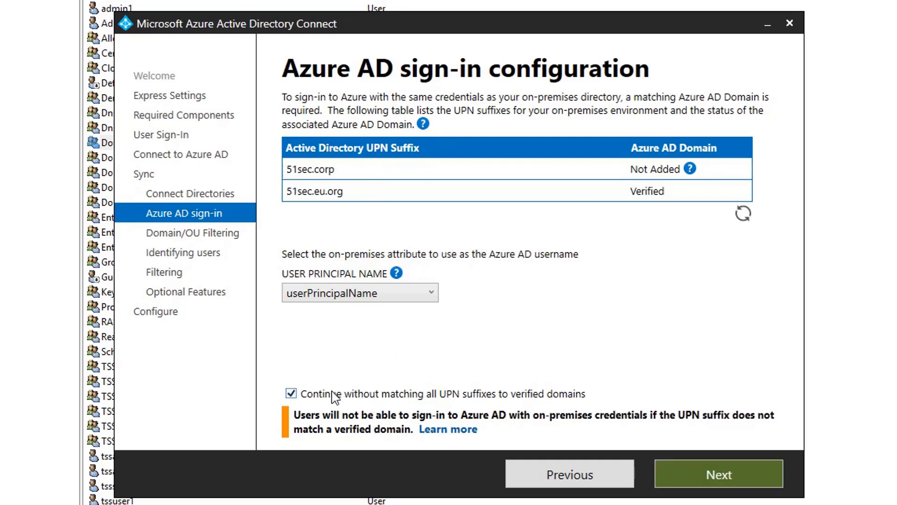
mouse_move(503, 401)
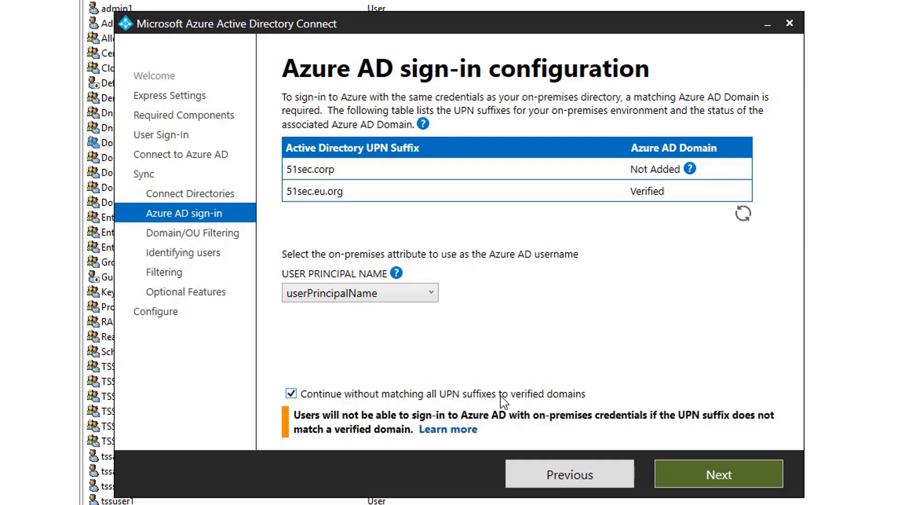
mouse_move(488, 338)
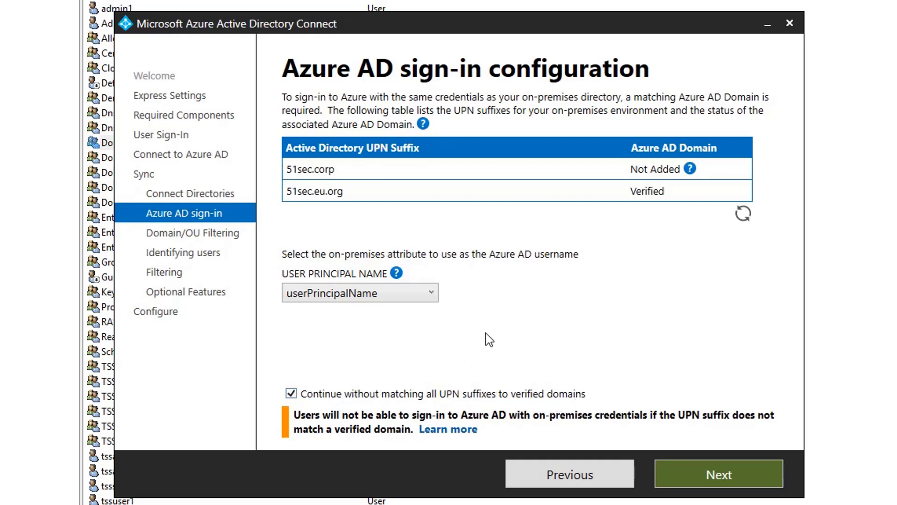
click(718, 473)
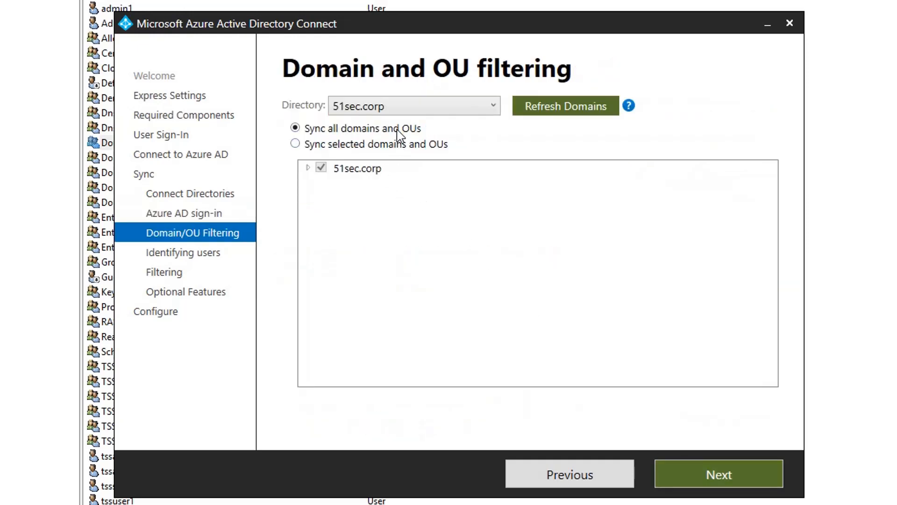
mouse_move(362, 154)
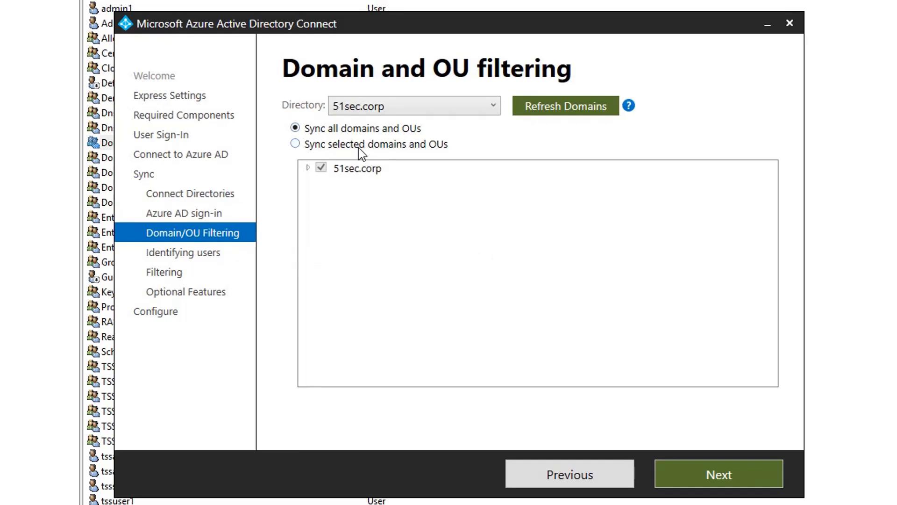
- Sync only selected 51sec.corp OUs, keeping default user identification and syncing all users and devices
click(295, 143)
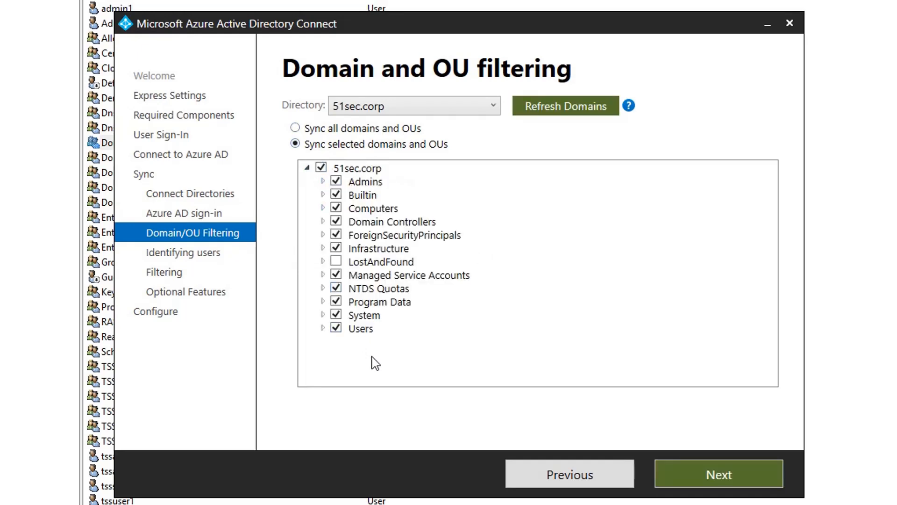
click(336, 207)
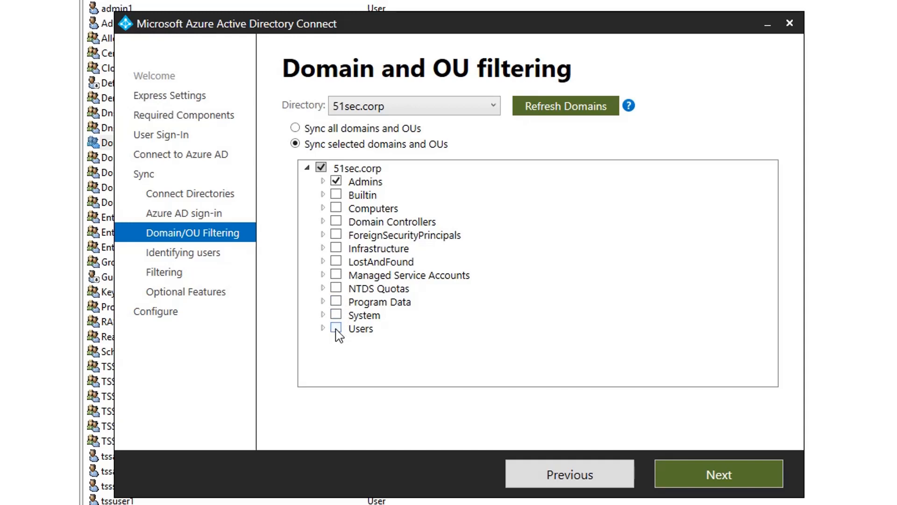
click(336, 181)
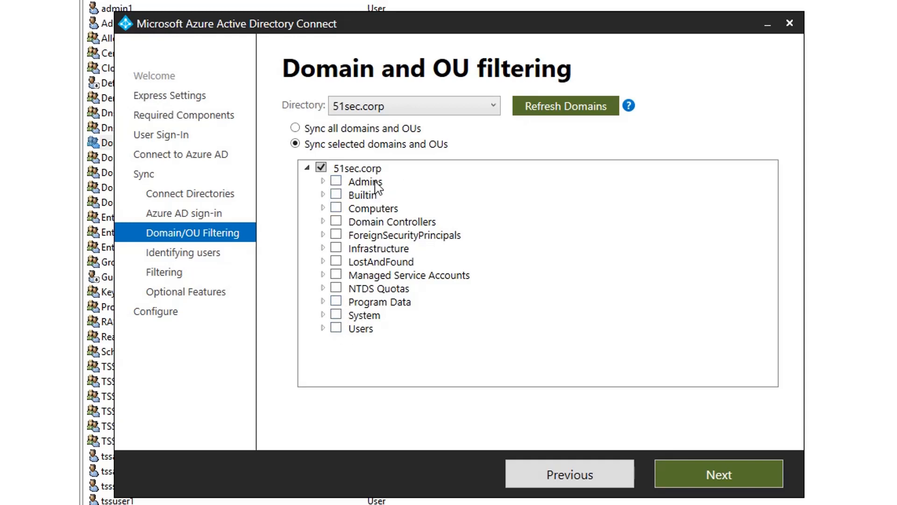
click(718, 474)
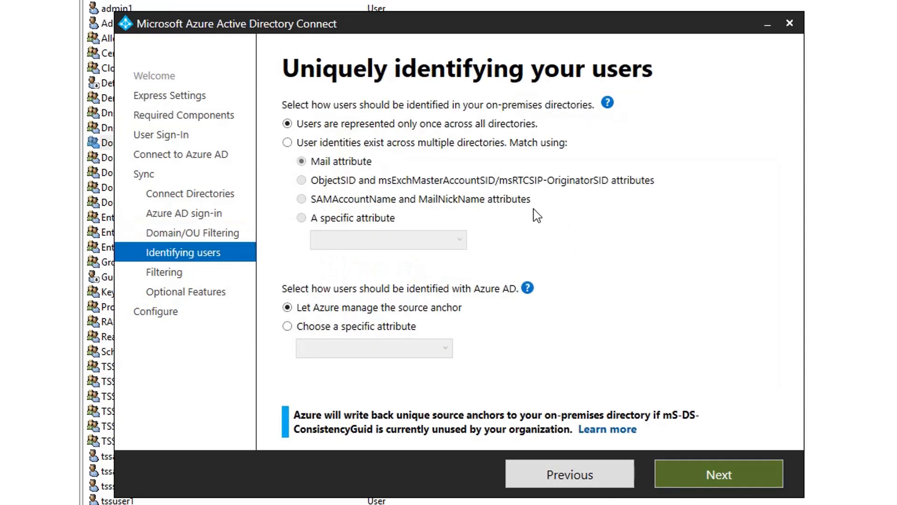
click(718, 473)
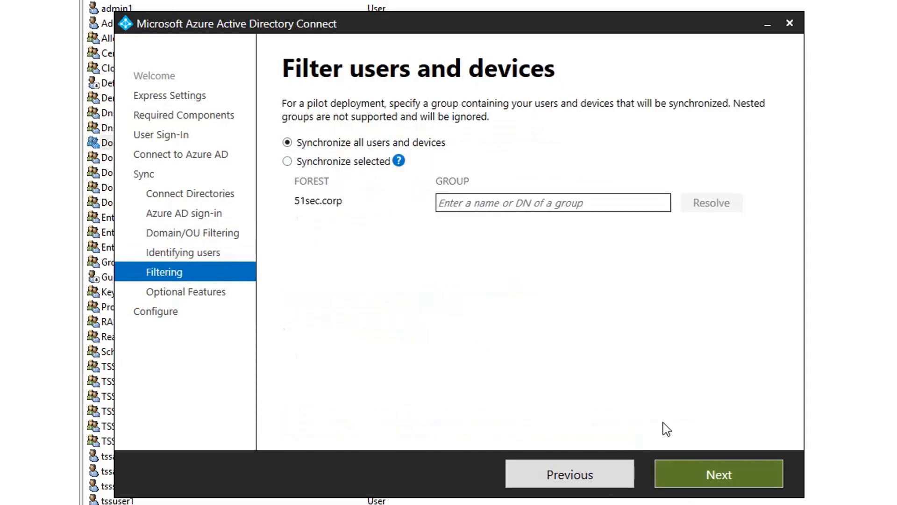
mouse_move(449, 155)
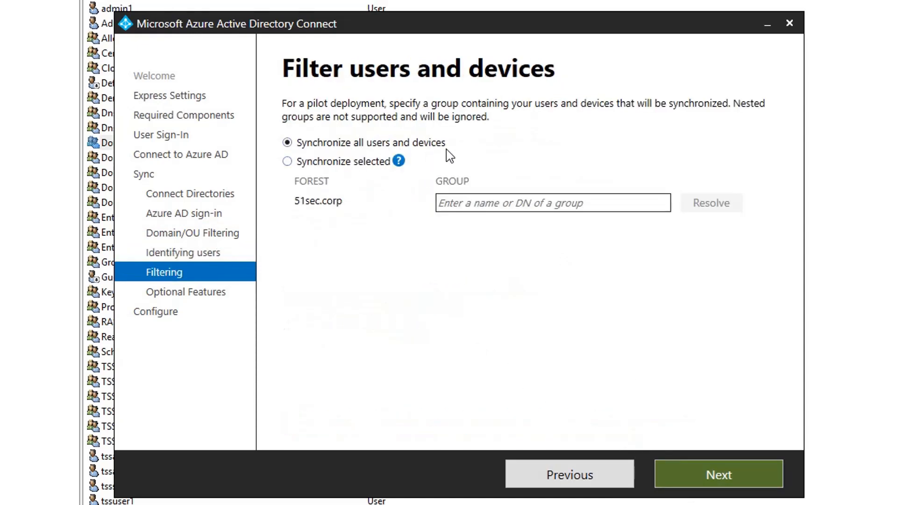
mouse_move(398, 150)
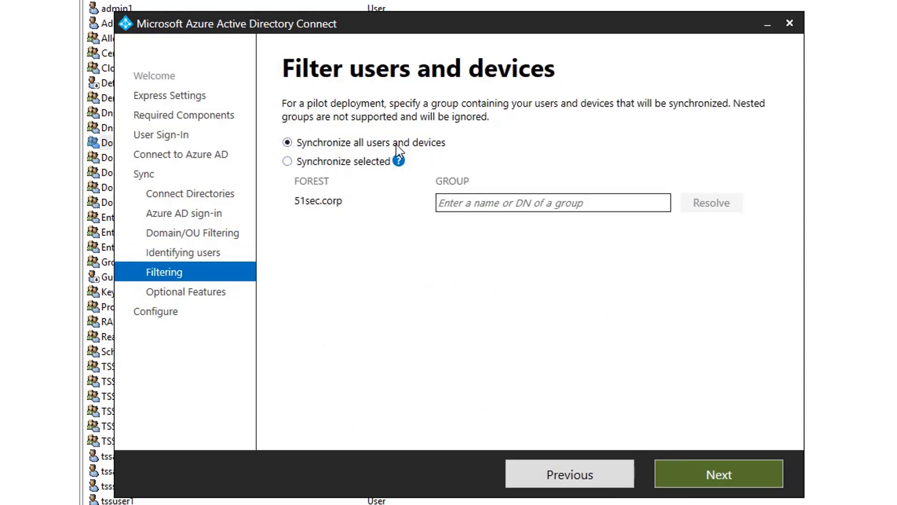
click(718, 473)
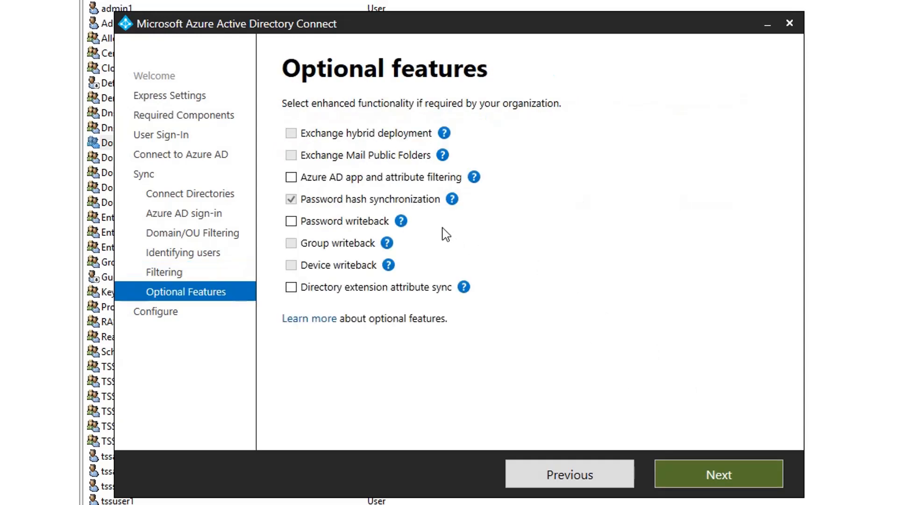
mouse_move(401, 221)
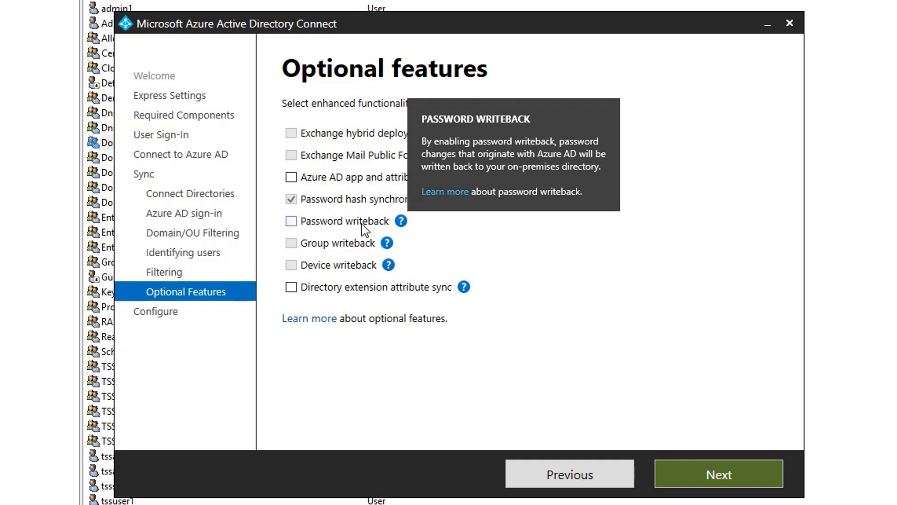
- Enable password writeback and advance to the Ready to configure summary
click(291, 221)
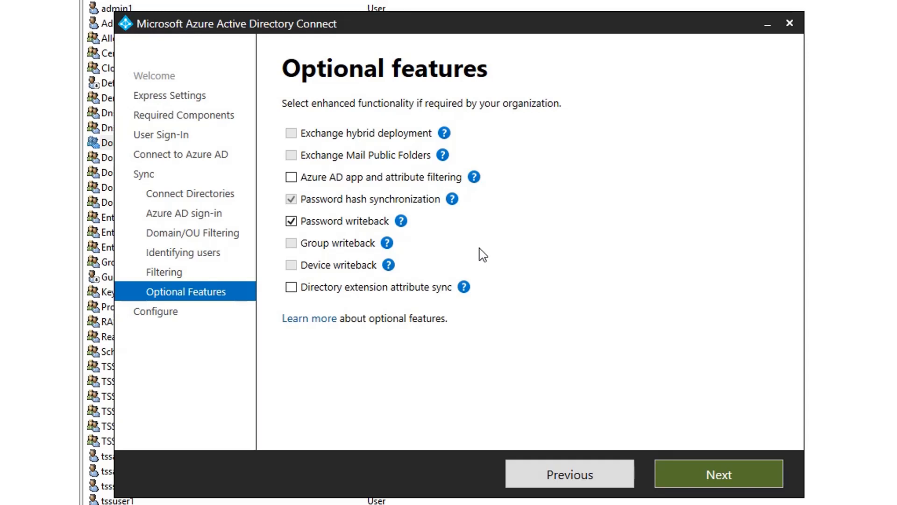
mouse_move(555, 266)
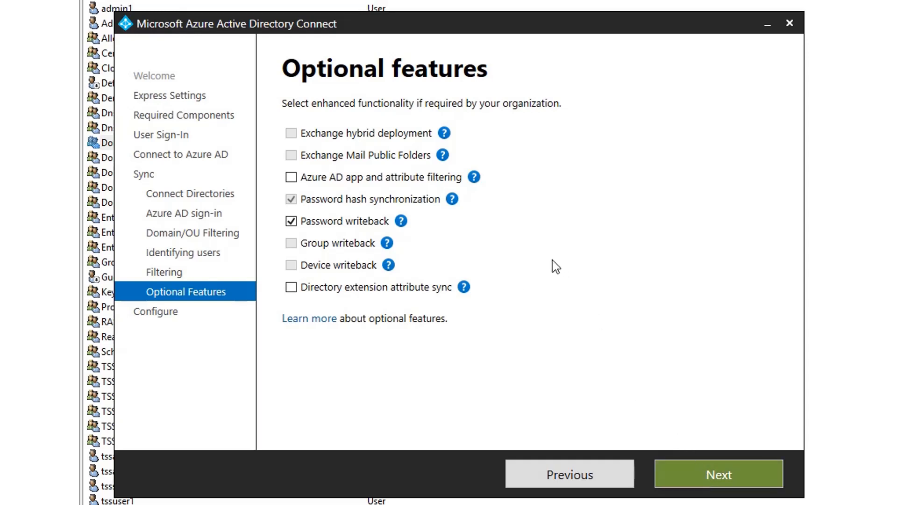
click(718, 474)
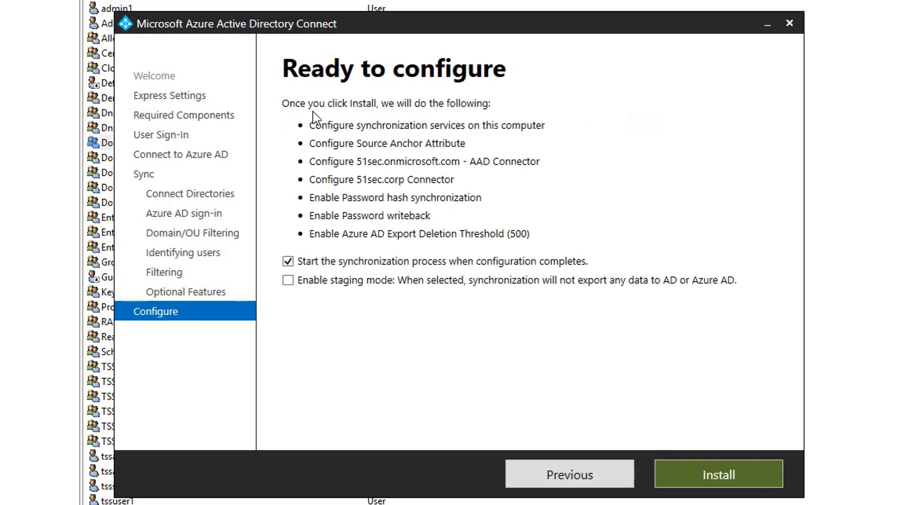
mouse_move(466, 209)
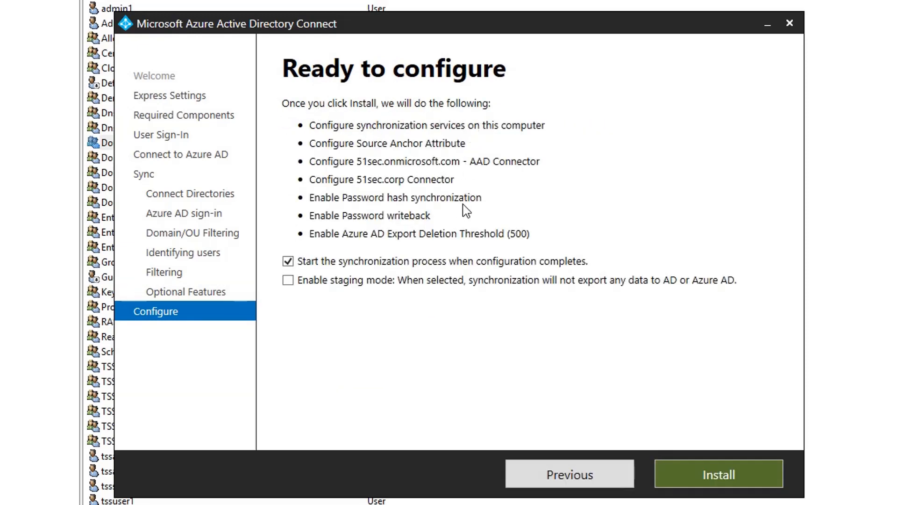
mouse_move(477, 270)
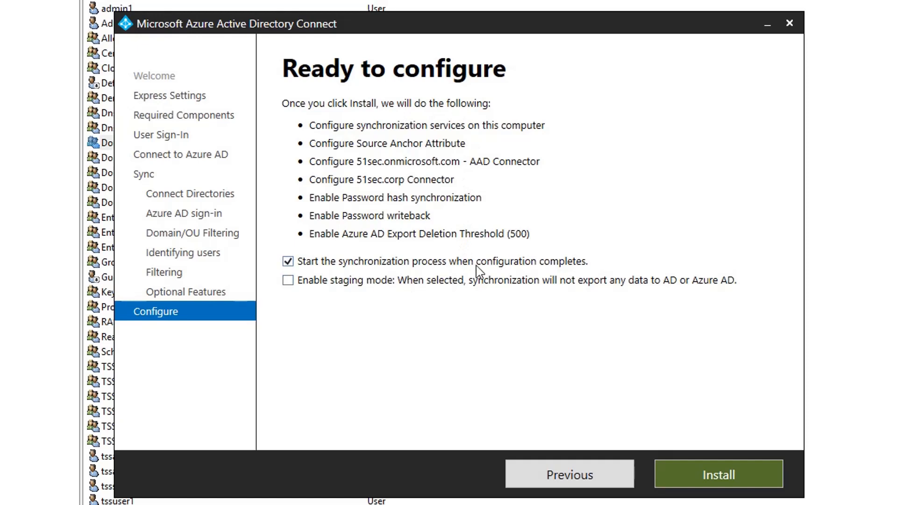
mouse_move(462, 285)
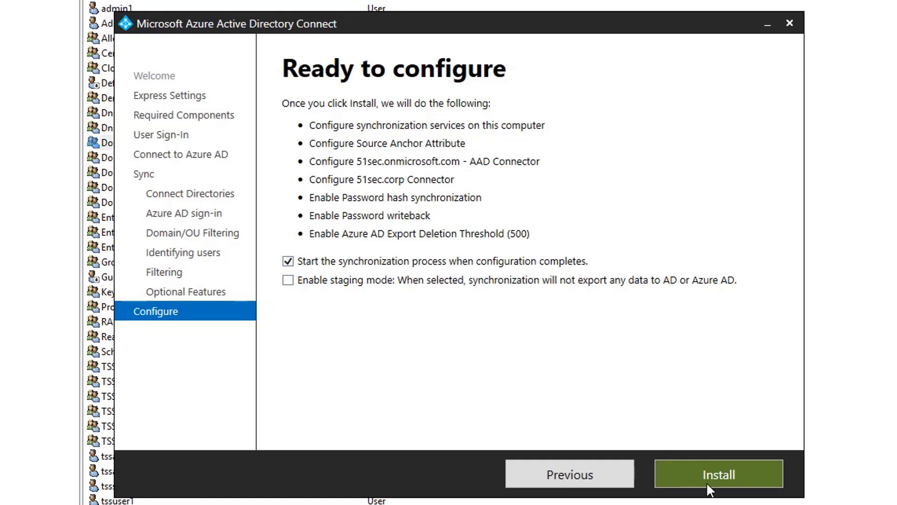
- Install the configuration with 'Start the synchronization process' left ticked
click(718, 473)
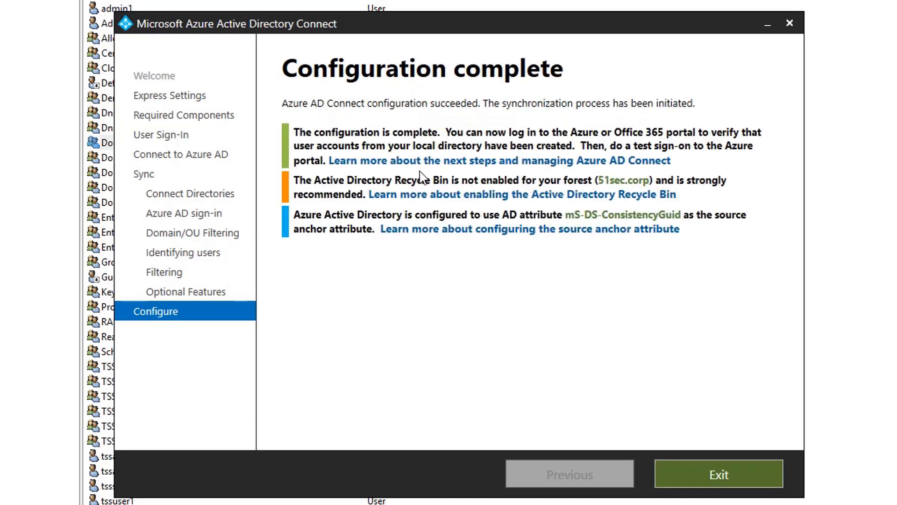
mouse_move(537, 89)
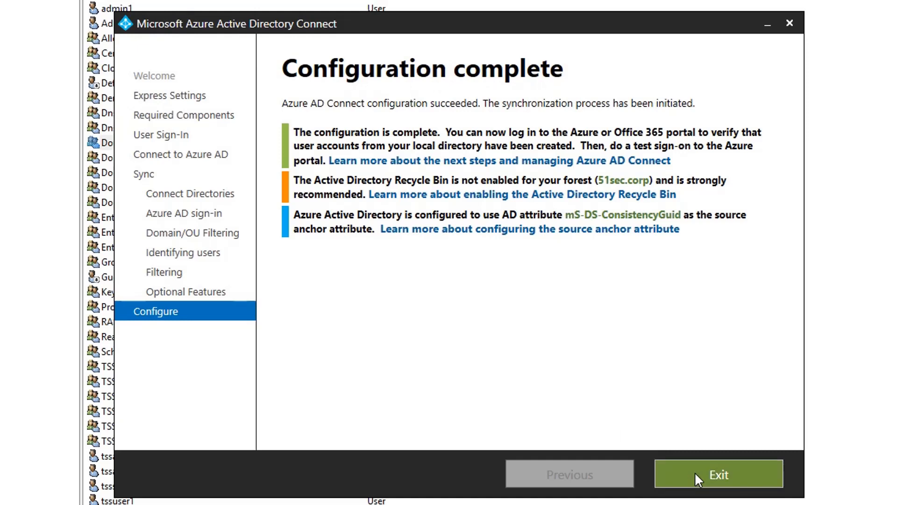
mouse_move(314, 189)
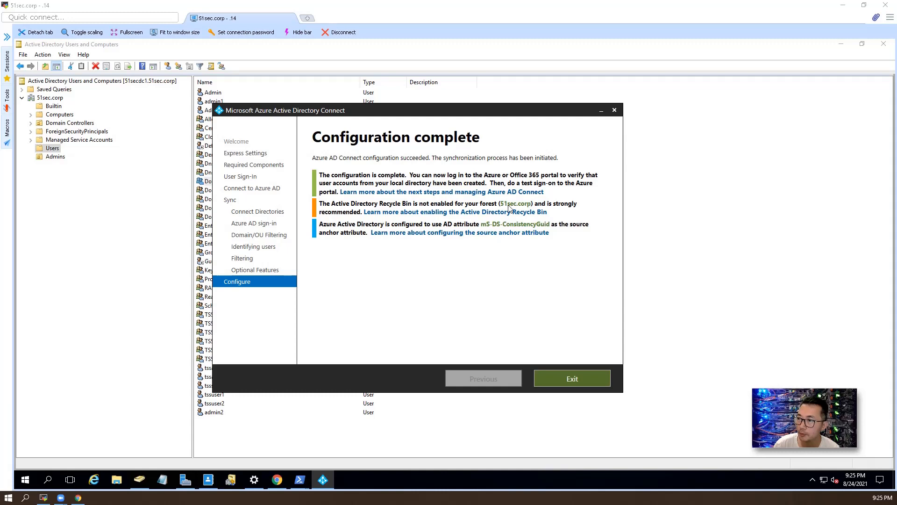
- Exit the completed wizard and close Active Directory Users and Computers
click(571, 378)
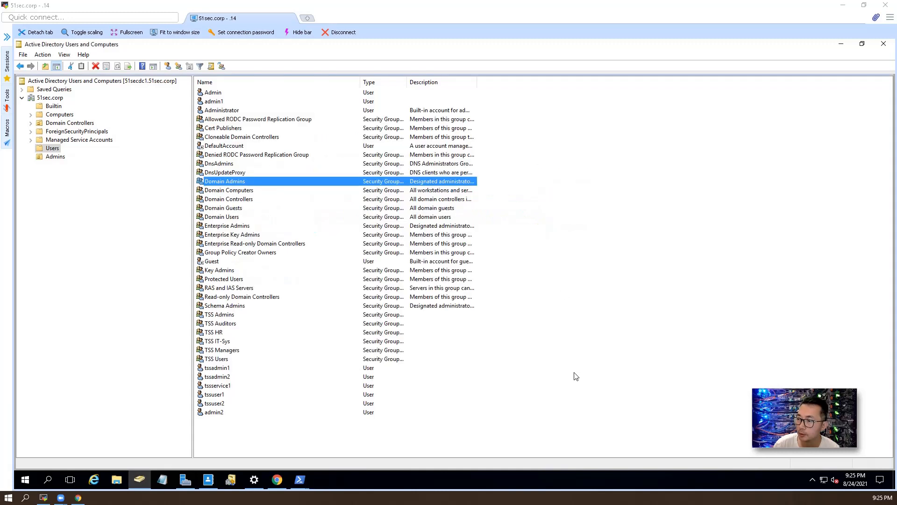
mouse_move(303, 400)
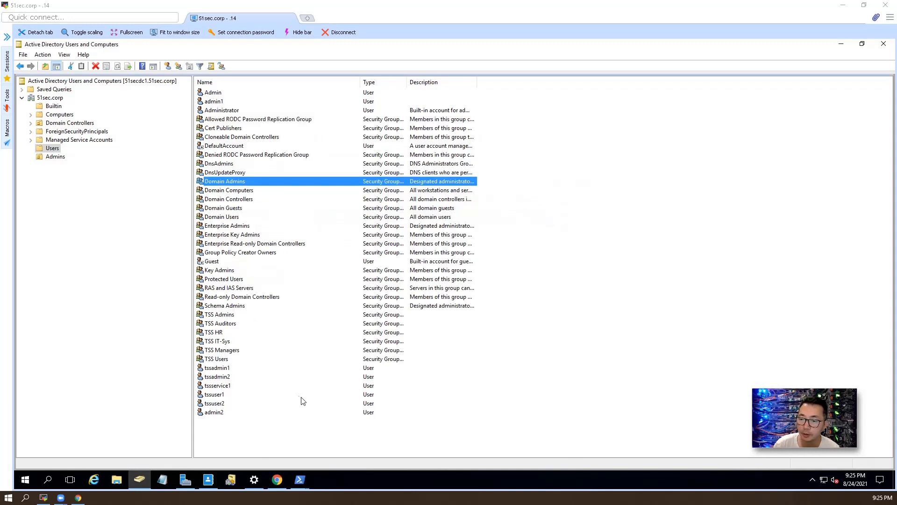
click(883, 44)
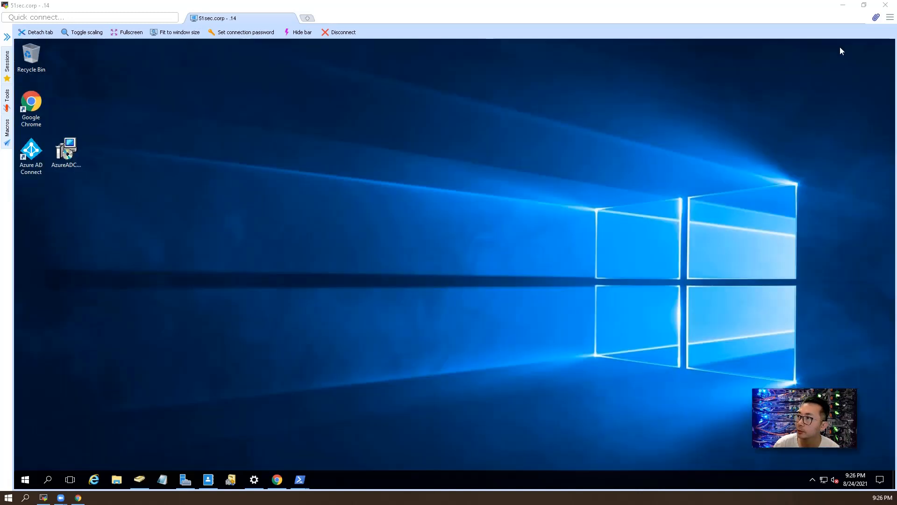
click(31, 150)
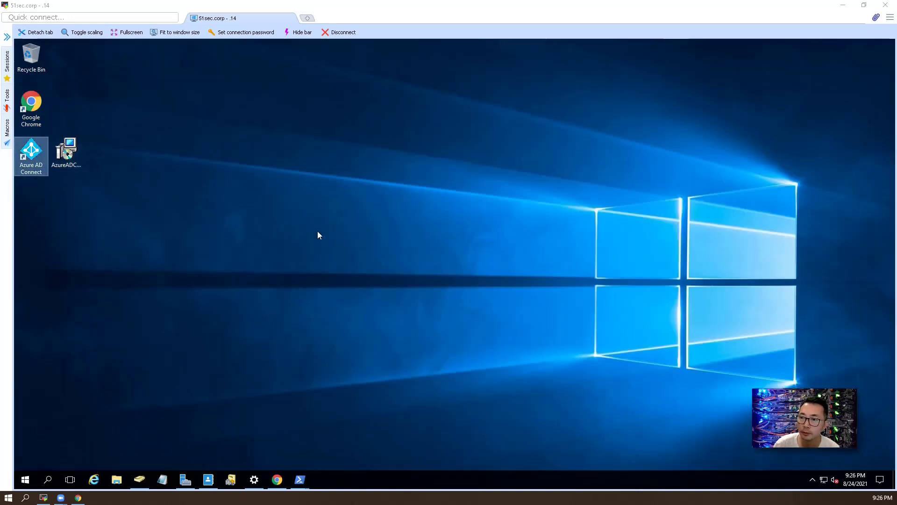
double_click(31, 150)
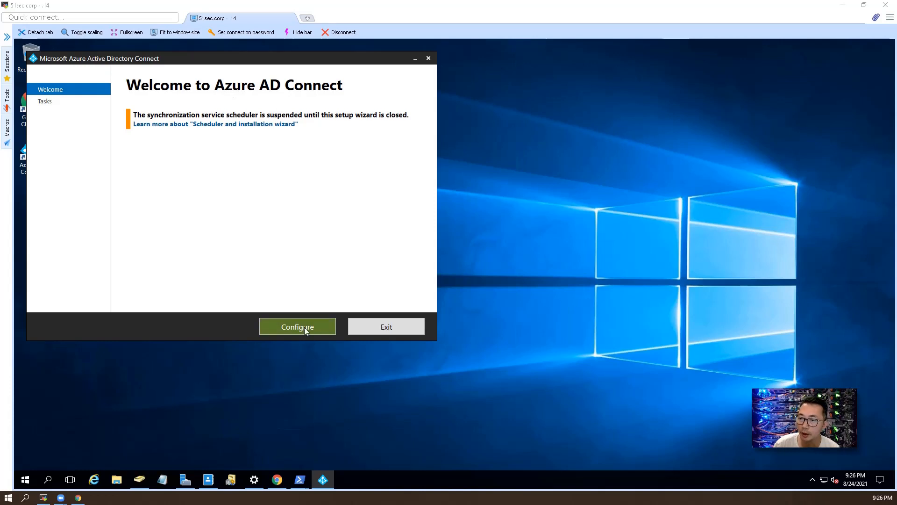
click(297, 326)
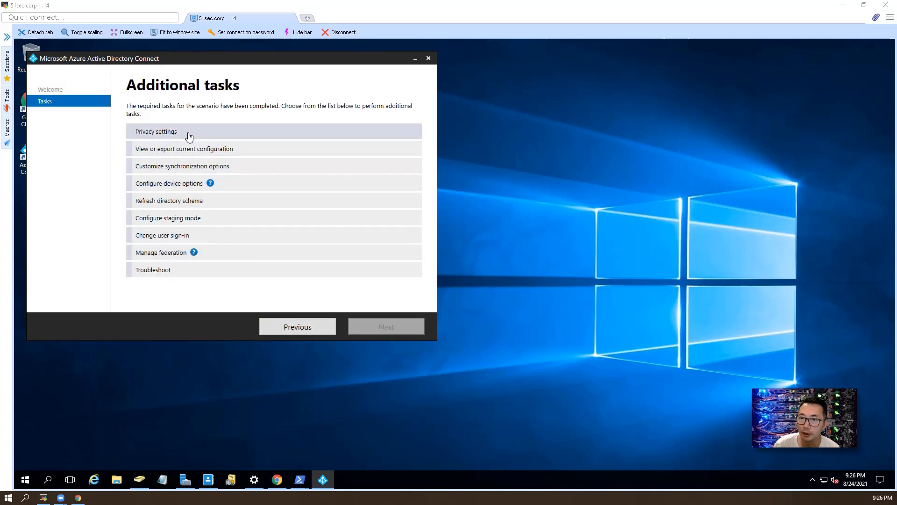
click(155, 131)
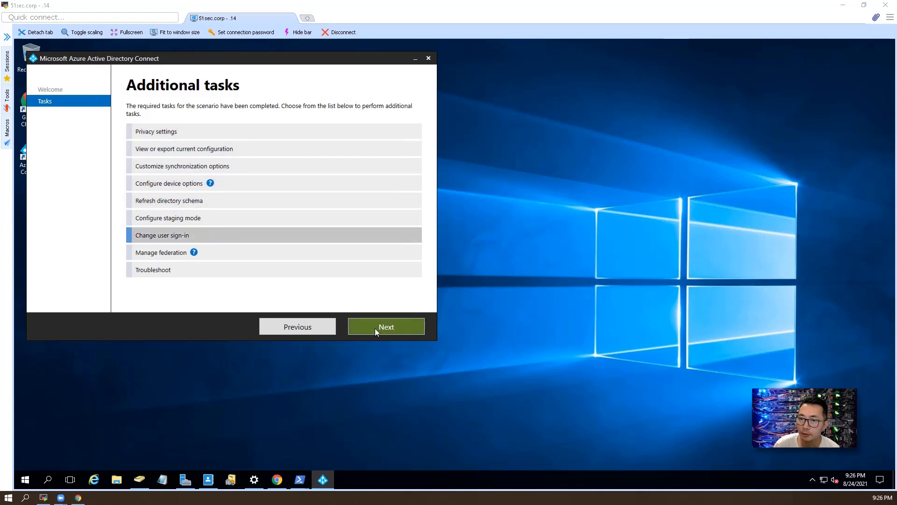
mouse_move(386, 329)
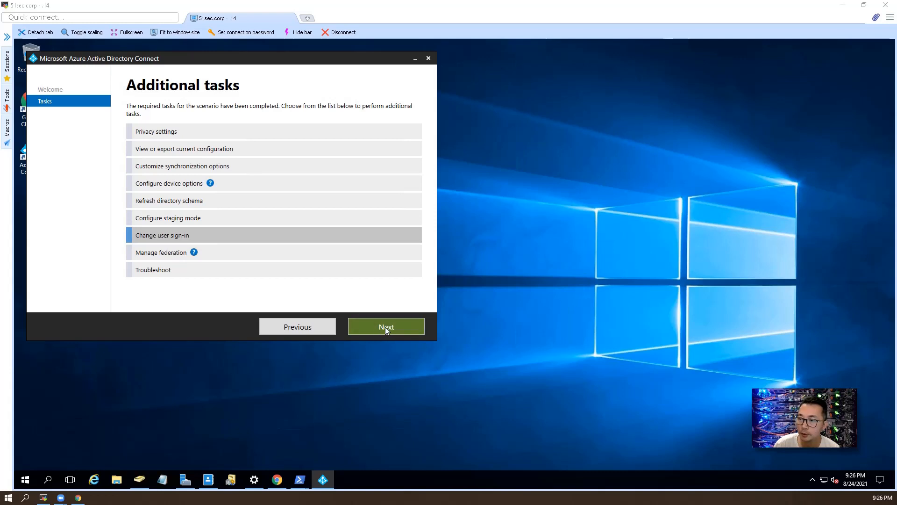
click(385, 327)
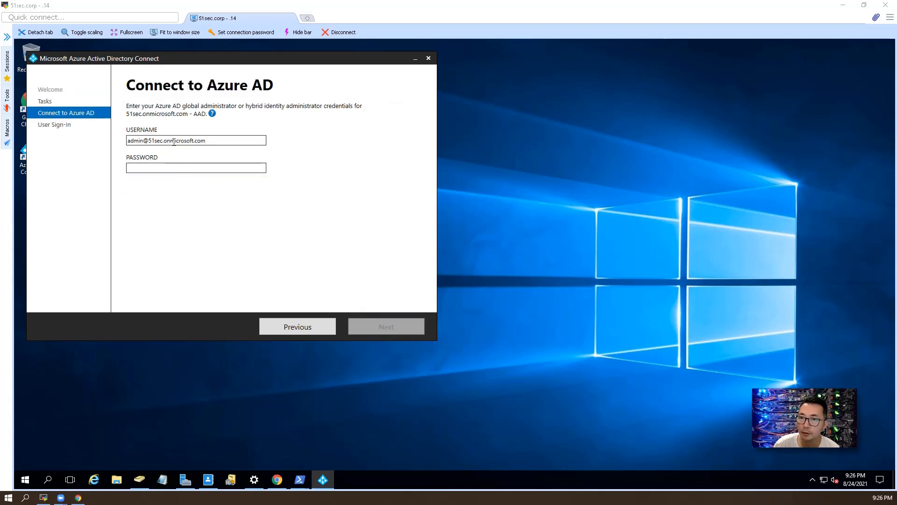
mouse_move(67, 127)
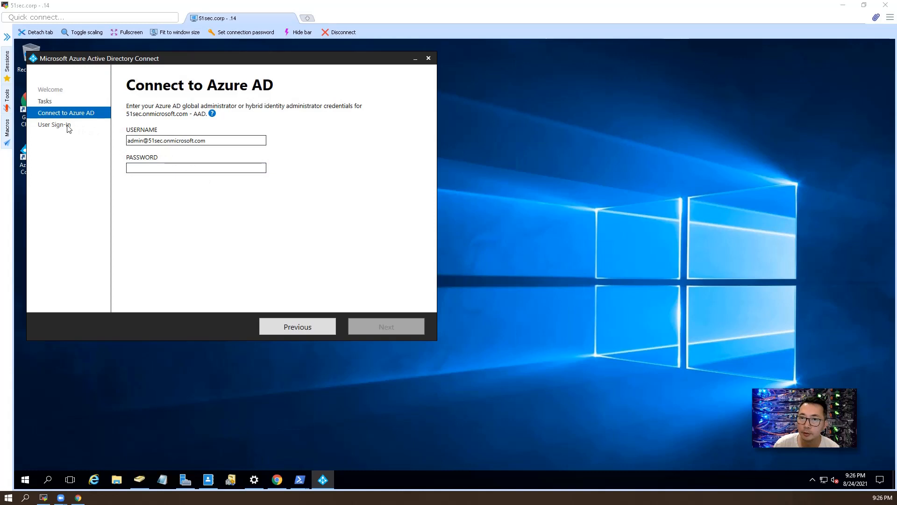
mouse_move(428, 58)
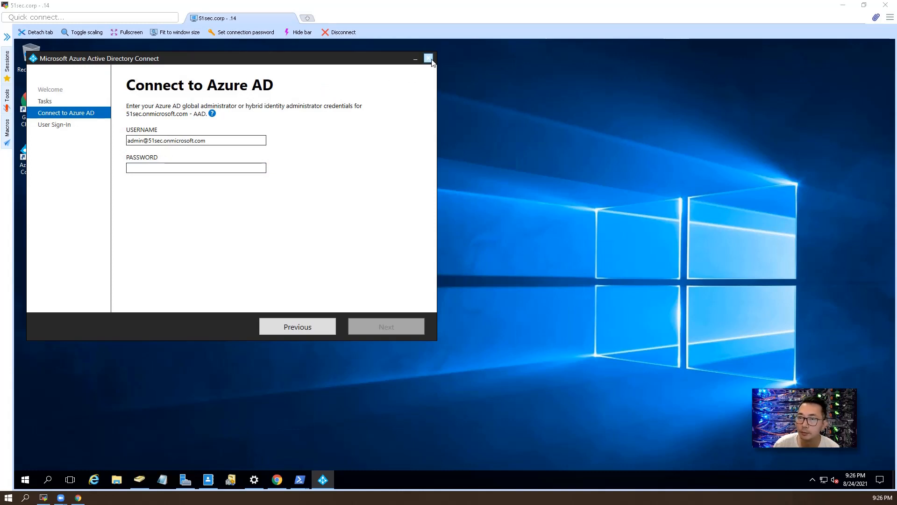
click(428, 59)
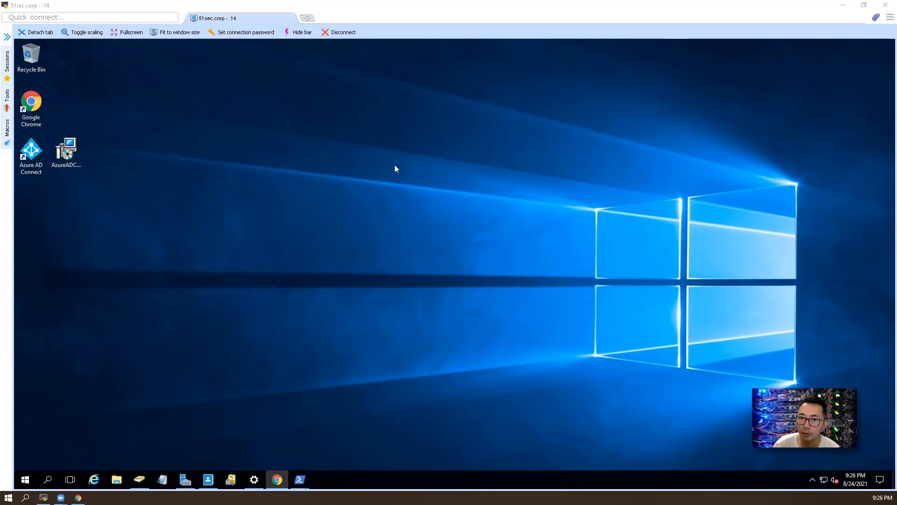
mouse_move(313, 201)
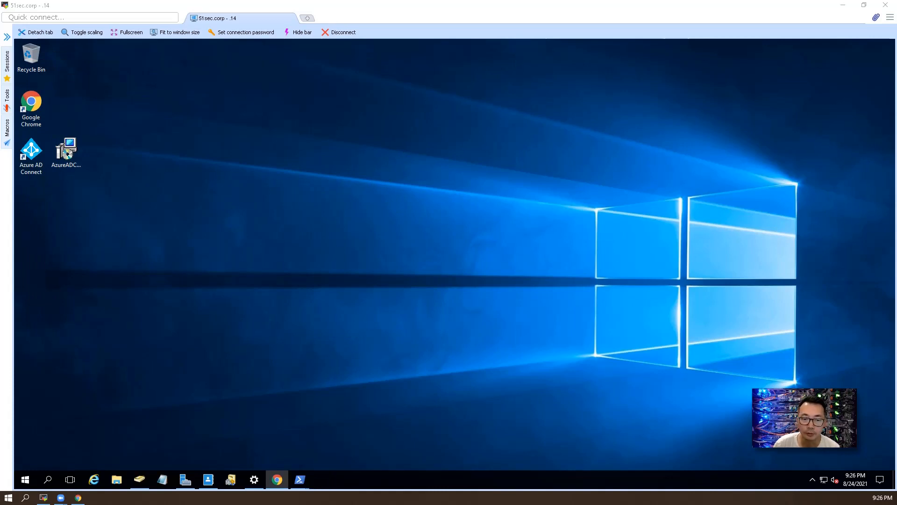
click(276, 479)
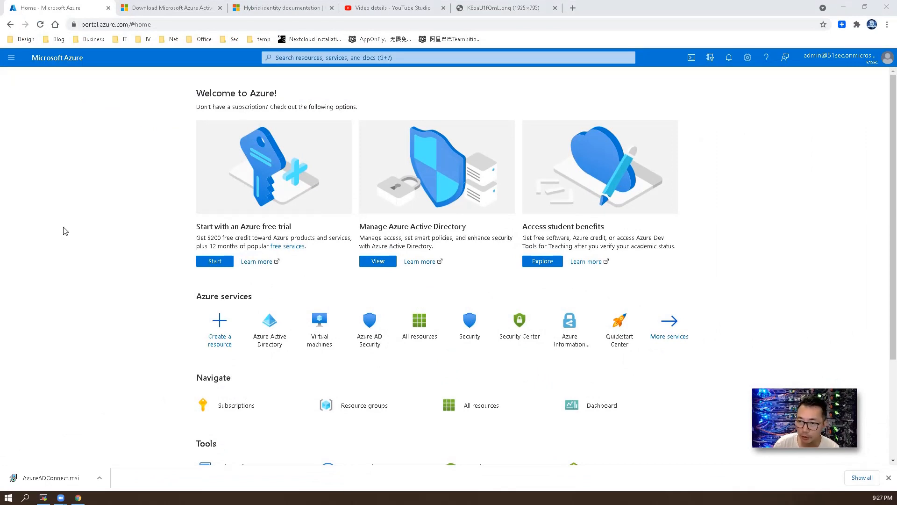
mouse_move(90, 217)
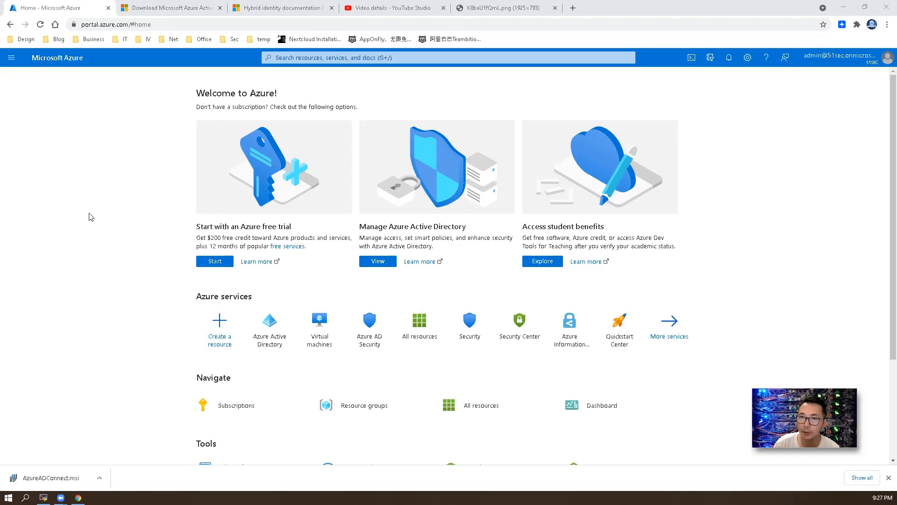
mouse_move(57, 57)
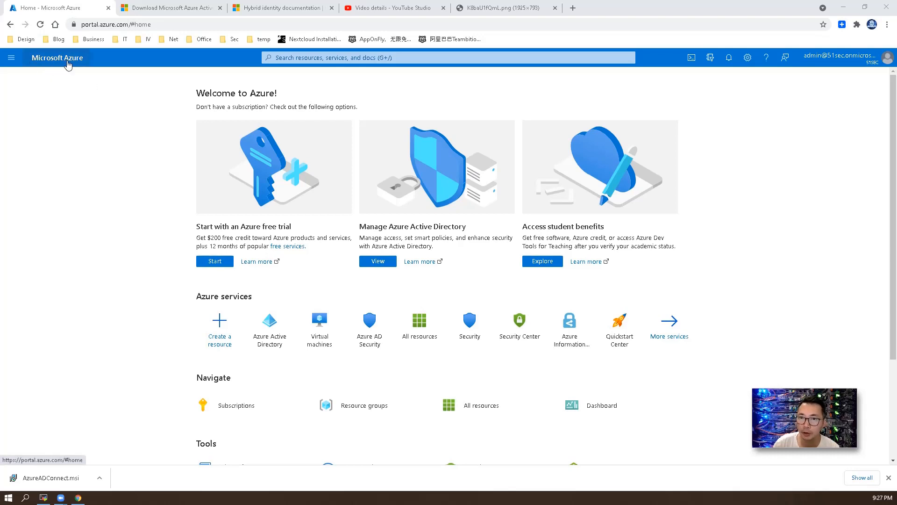
- Open Azure Active Directory from the portal home and show its Users list
click(270, 325)
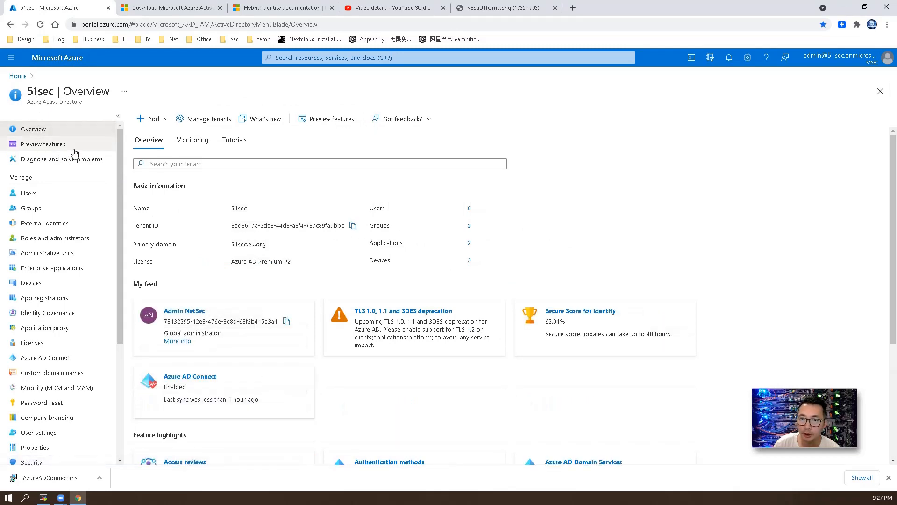
click(28, 193)
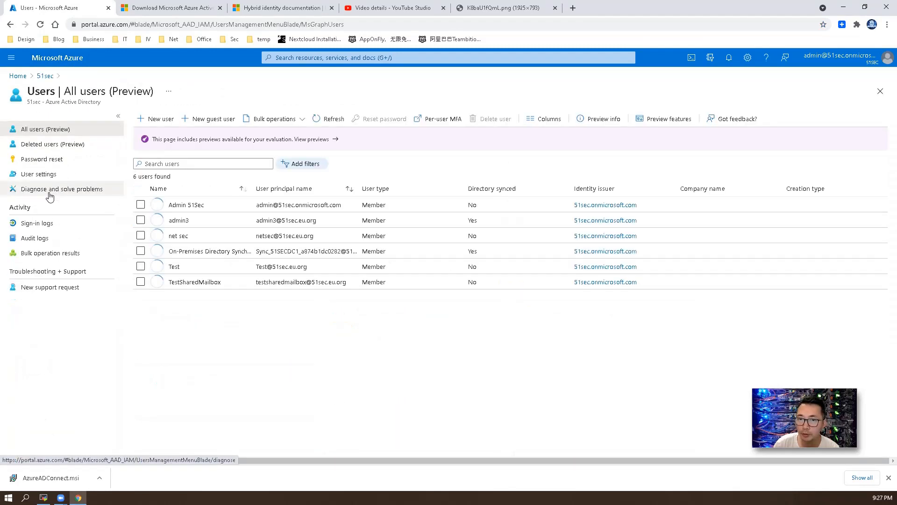
mouse_move(228, 224)
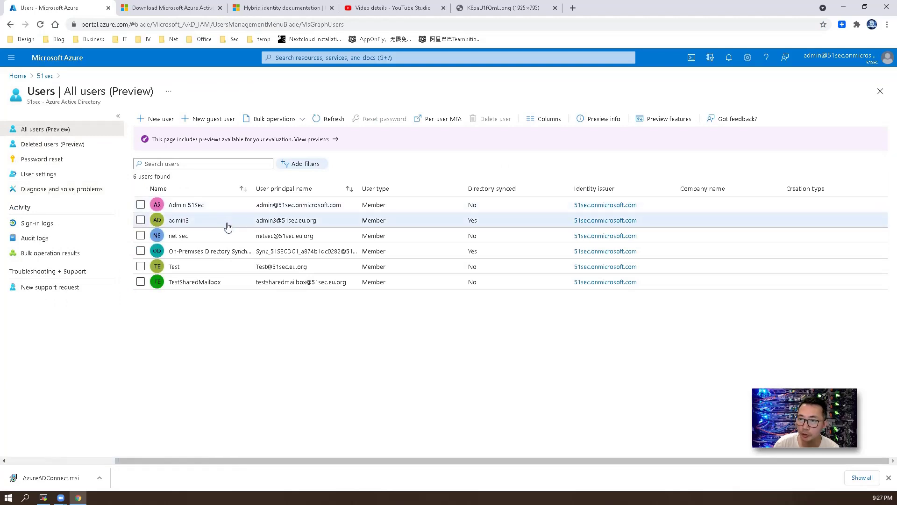
mouse_move(206, 224)
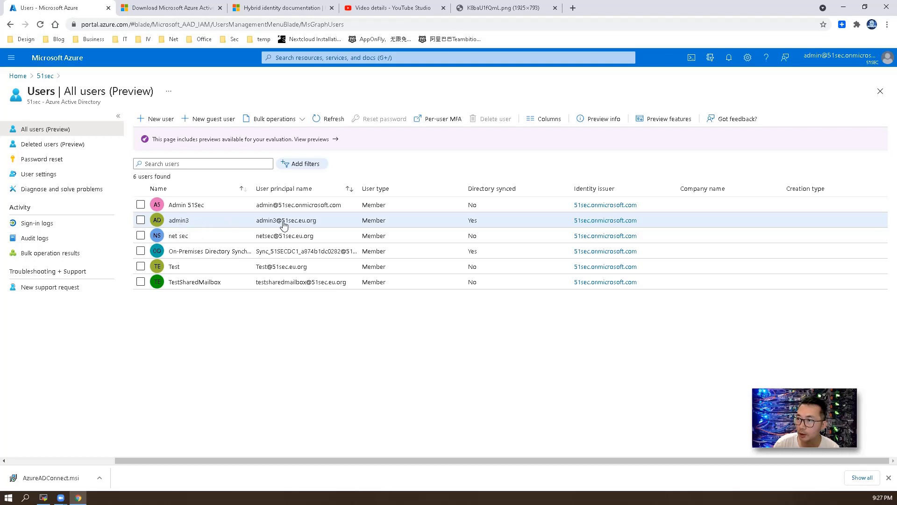
mouse_move(484, 225)
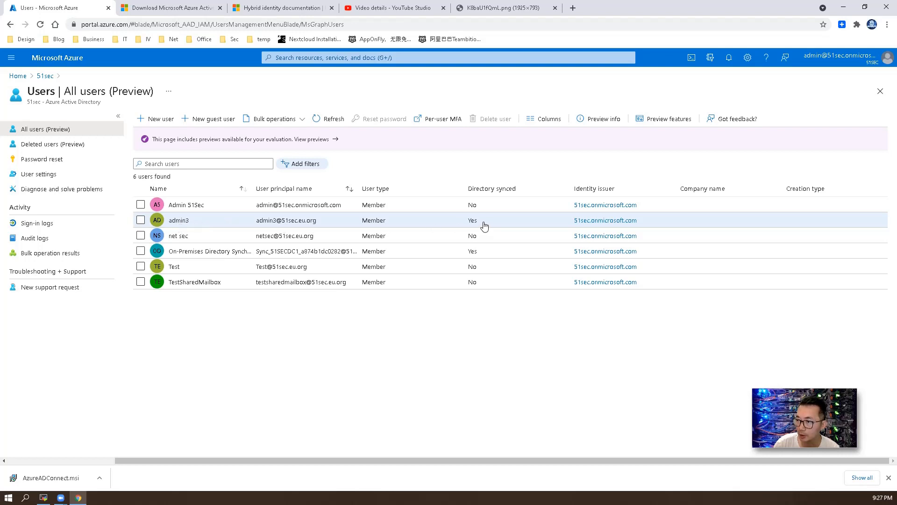
mouse_move(245, 229)
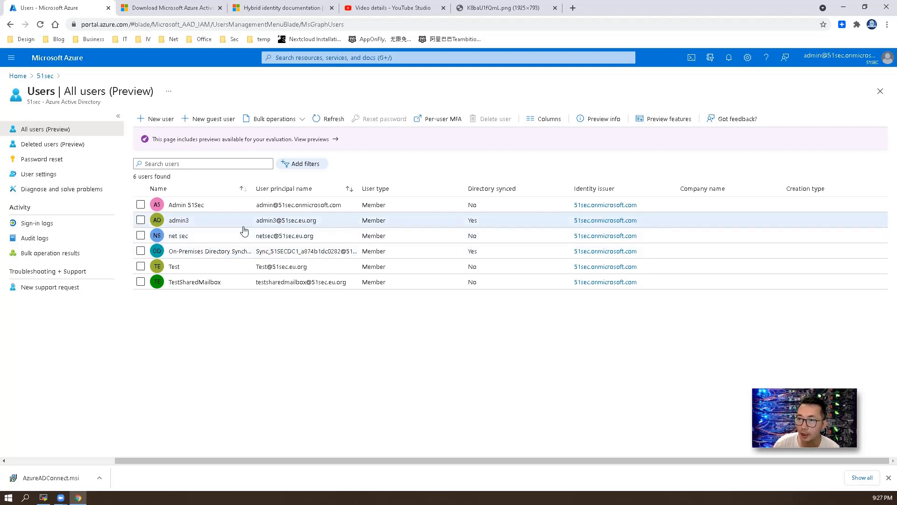
mouse_move(232, 255)
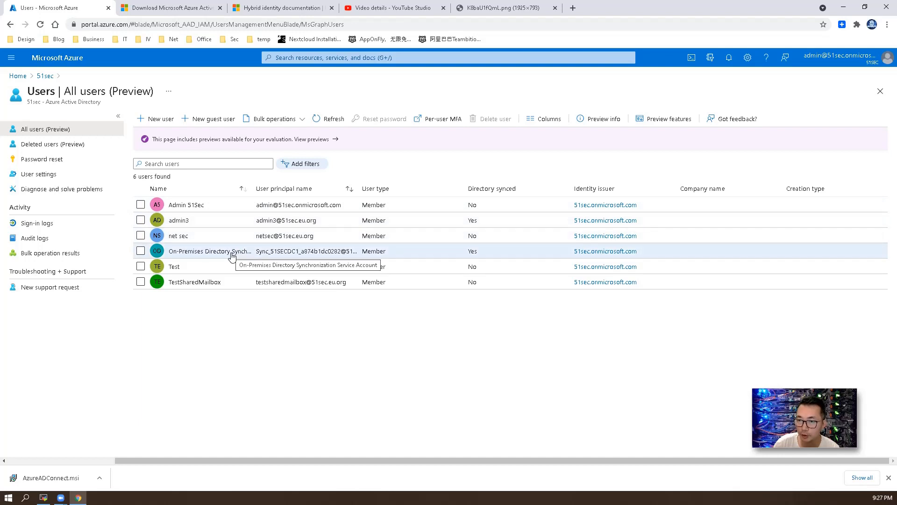
mouse_move(217, 259)
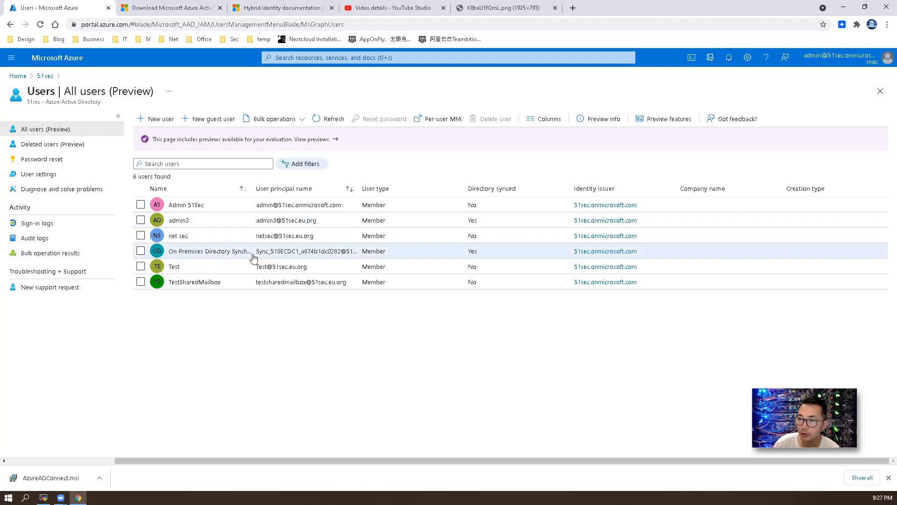
mouse_move(246, 254)
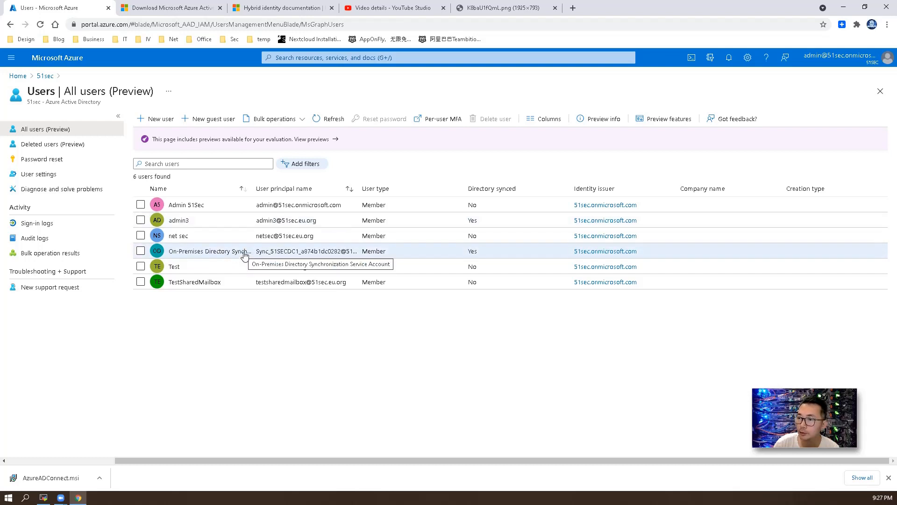
mouse_move(444, 250)
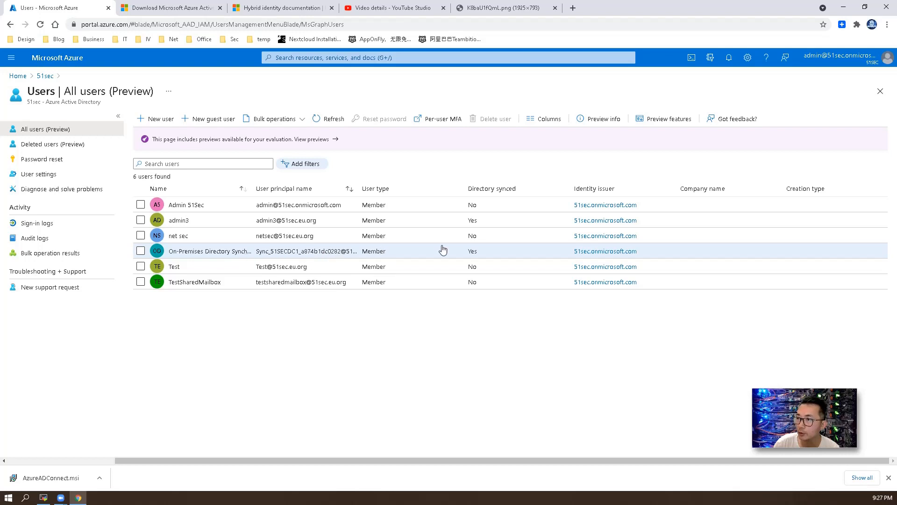
mouse_move(206, 235)
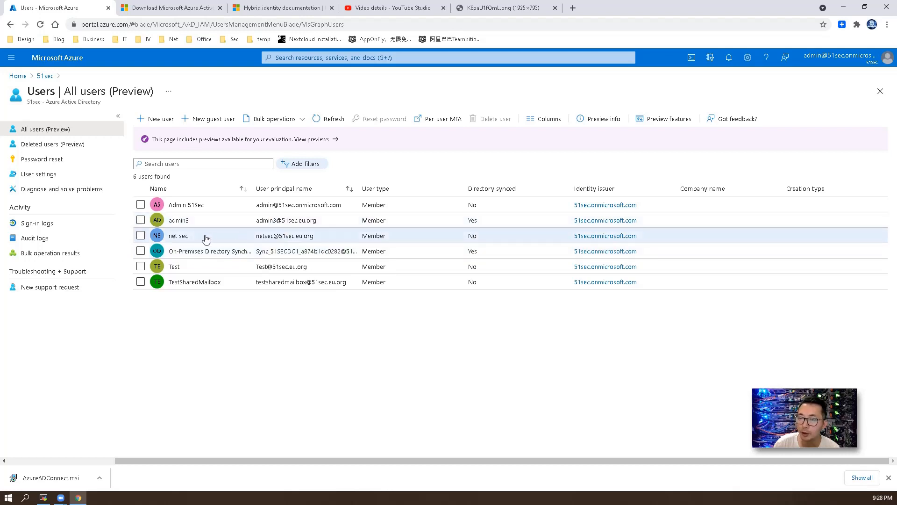
mouse_move(189, 220)
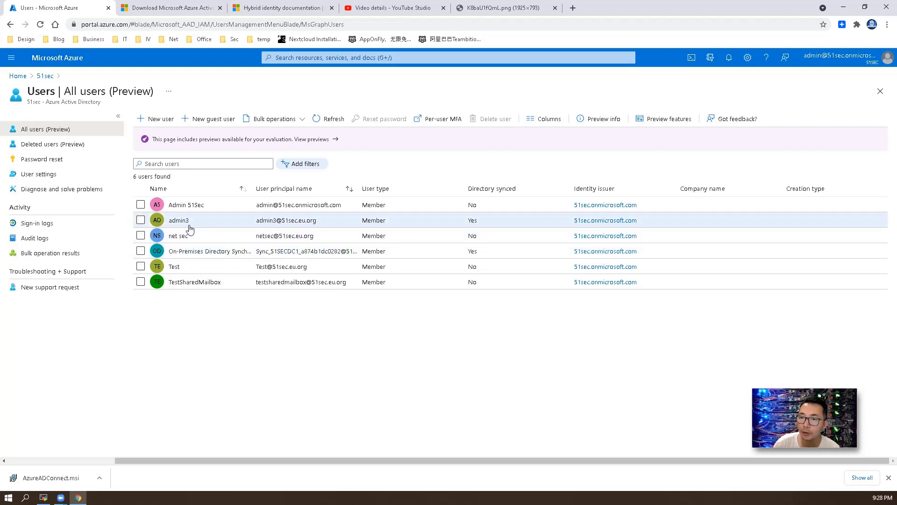
mouse_move(184, 223)
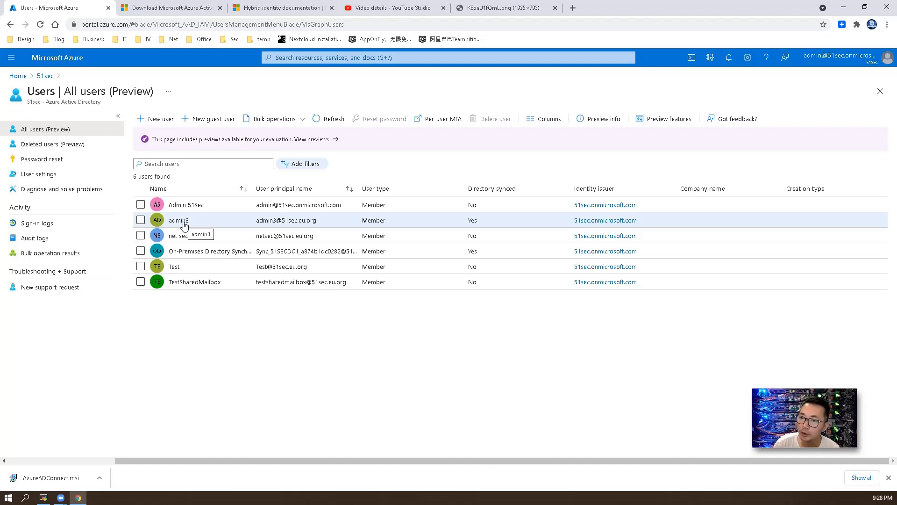
mouse_move(221, 227)
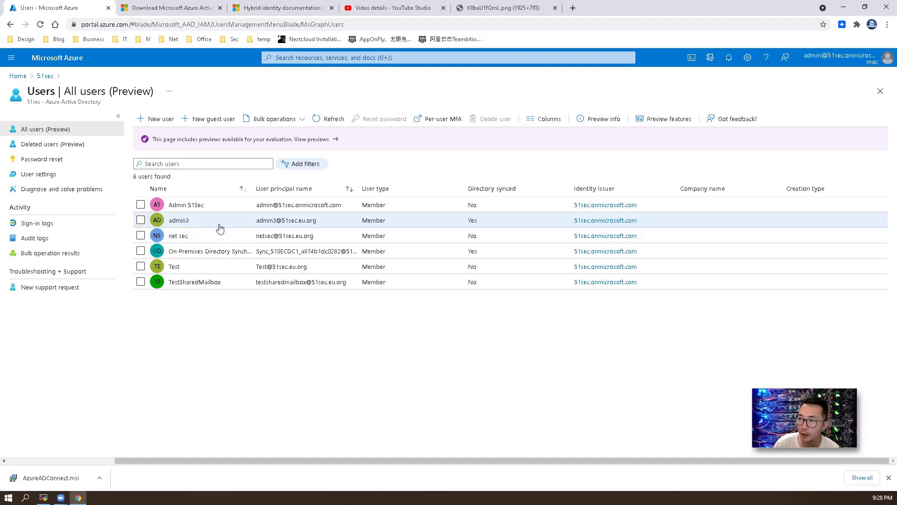
mouse_move(178, 220)
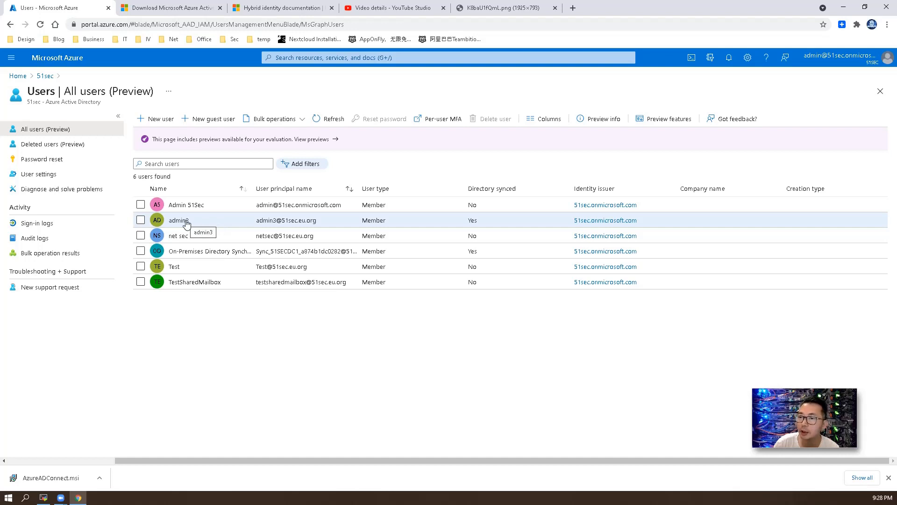
click(178, 219)
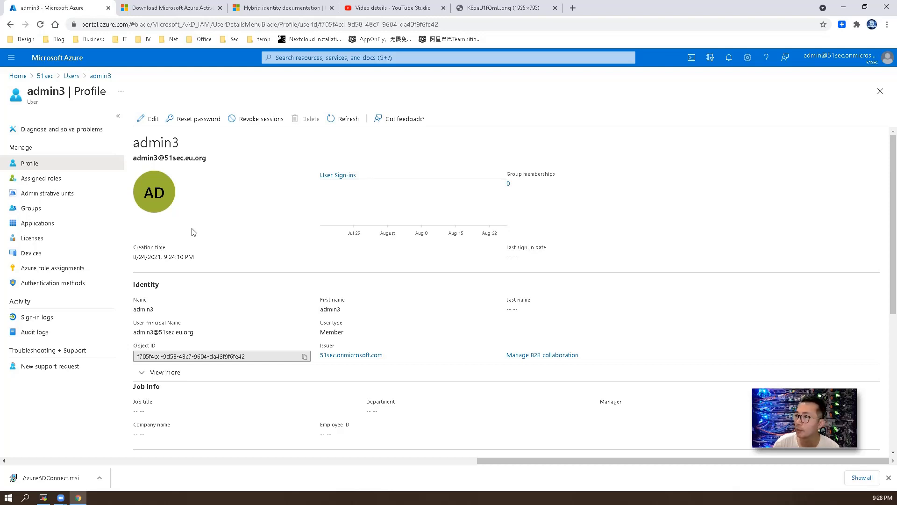
mouse_move(186, 229)
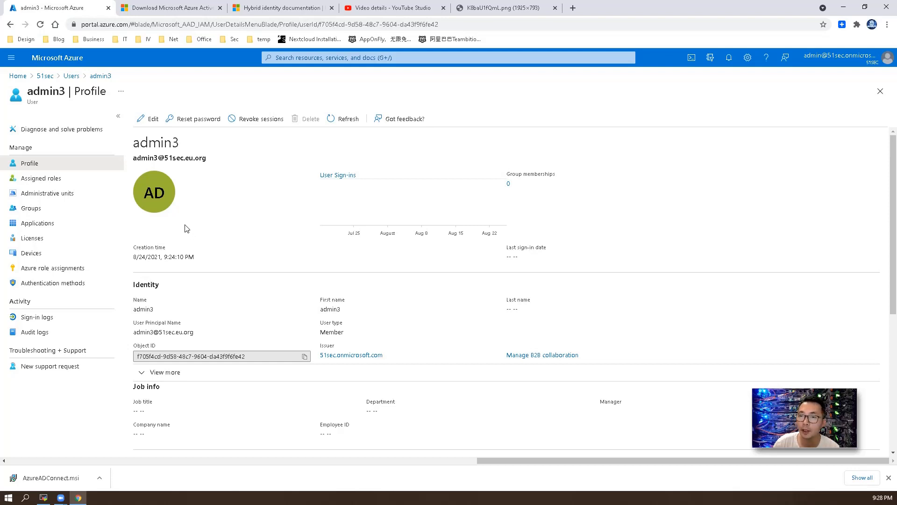